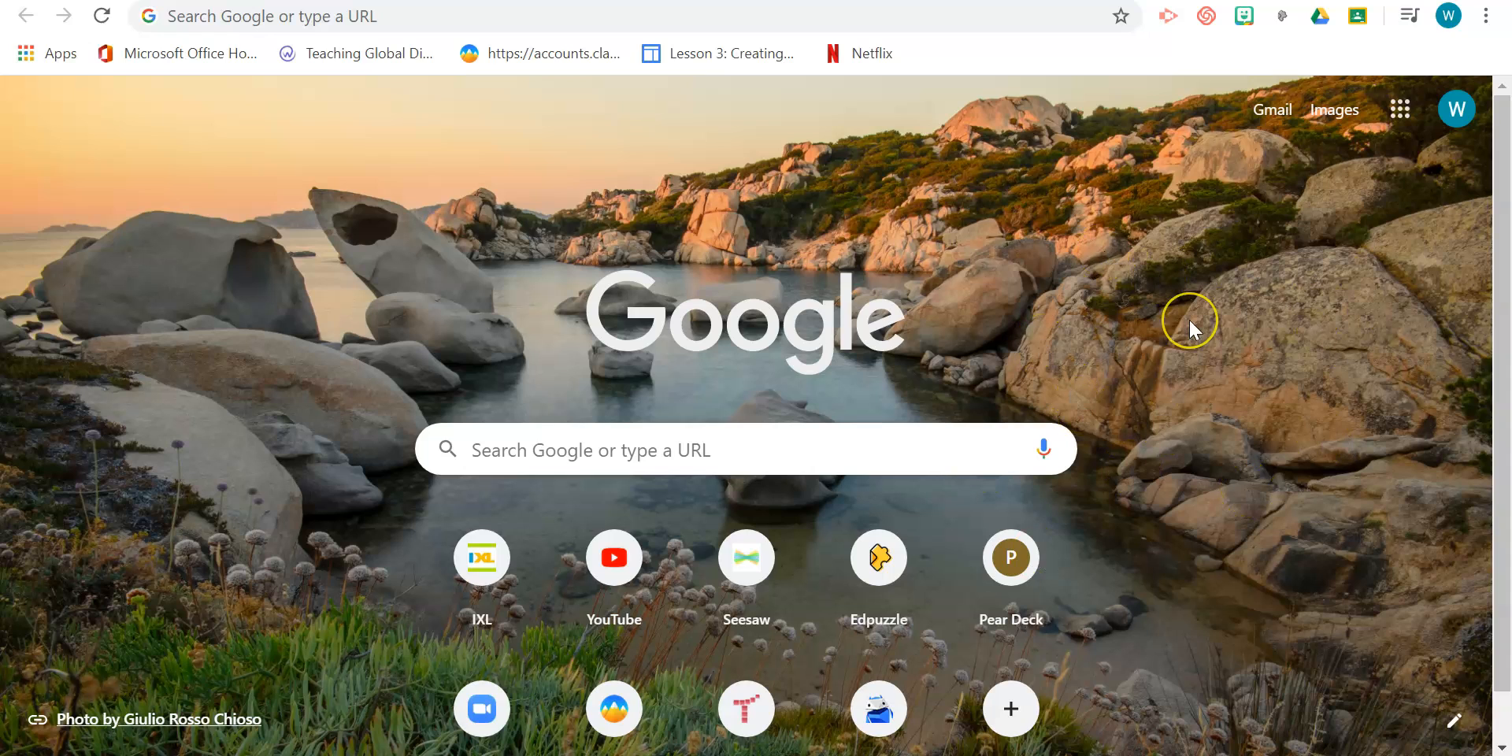
{"action": "mouse_move", "coordinate": [1194, 329]}
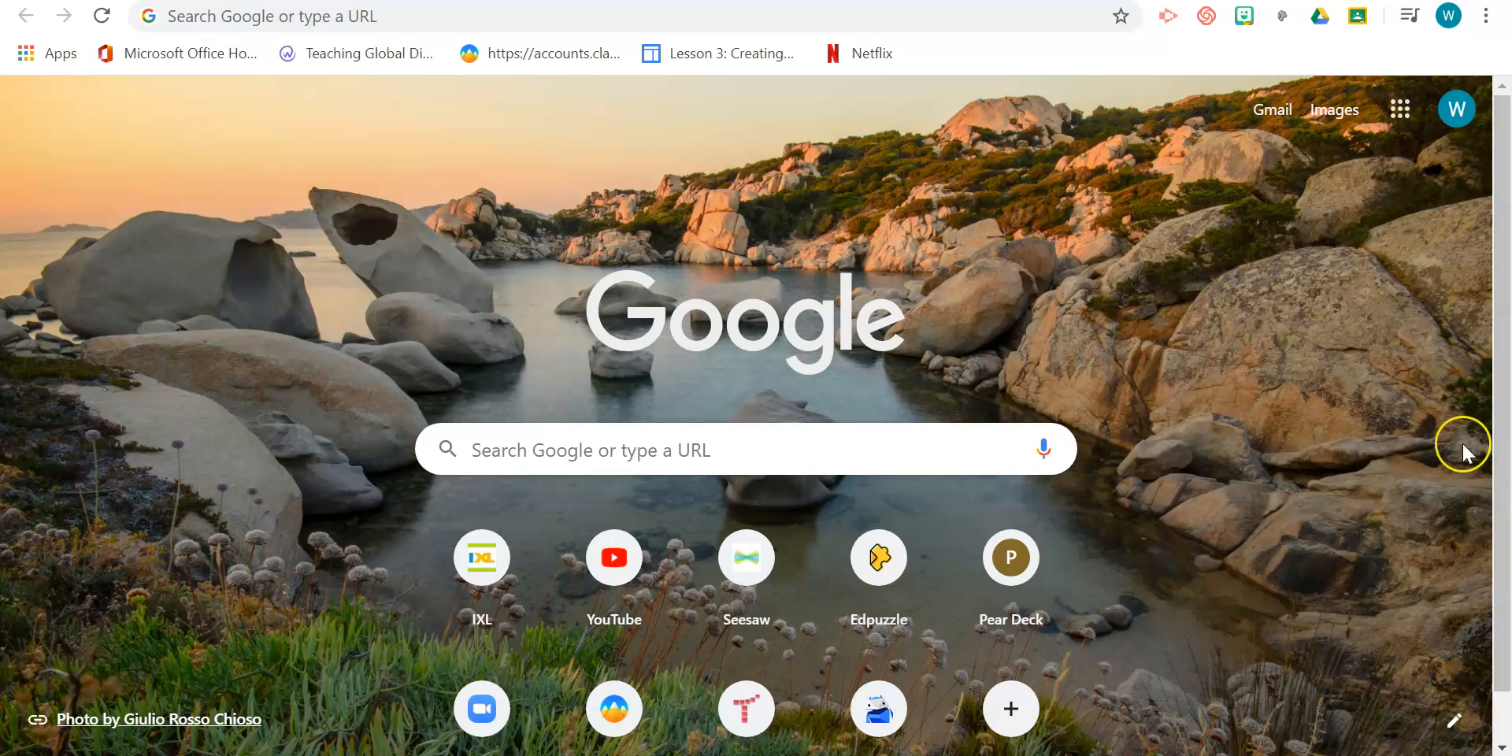
Navigate to Google Classroom via the address bar suggestion for "class".
{"action": "left_click", "coordinate": [1399, 108]}
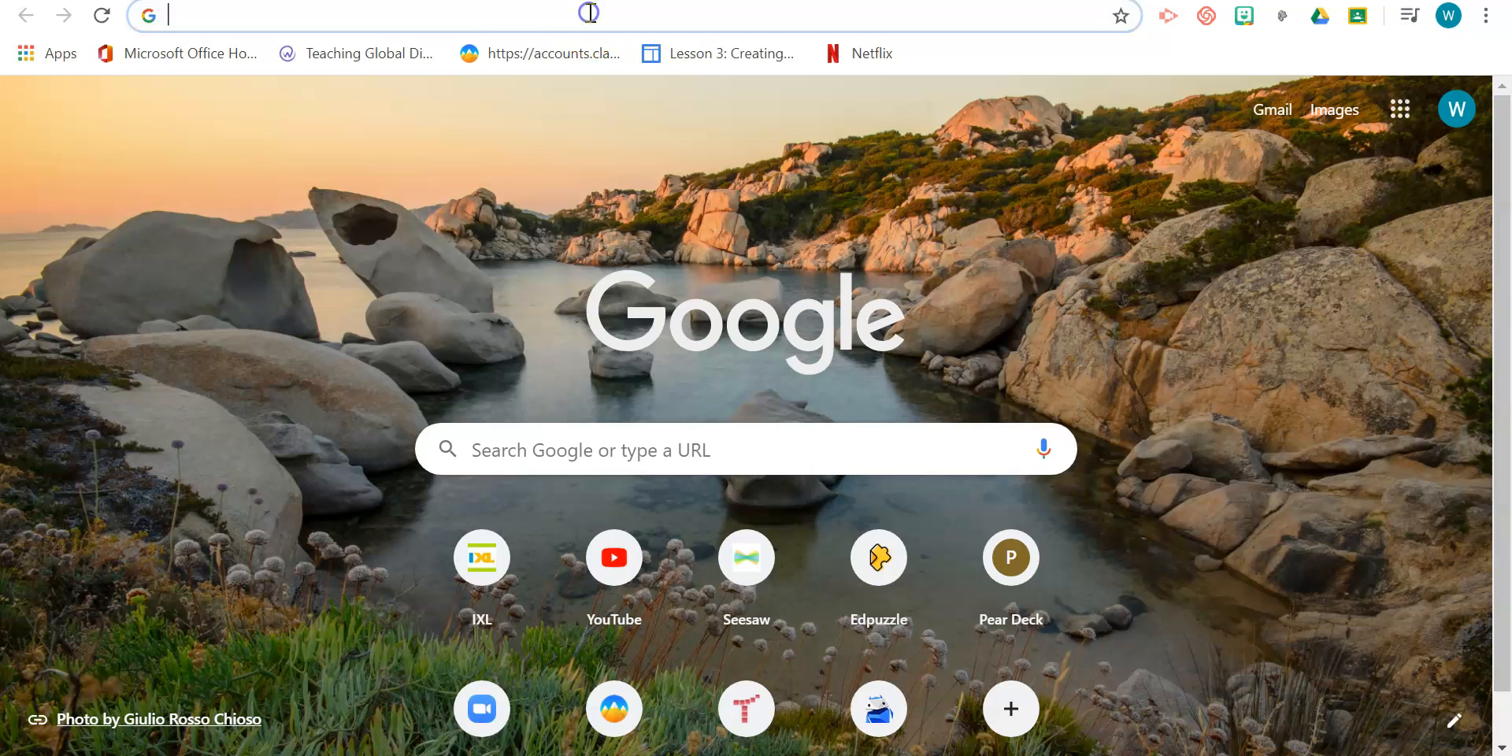
{"action": "mouse_move", "coordinate": [511, 17]}
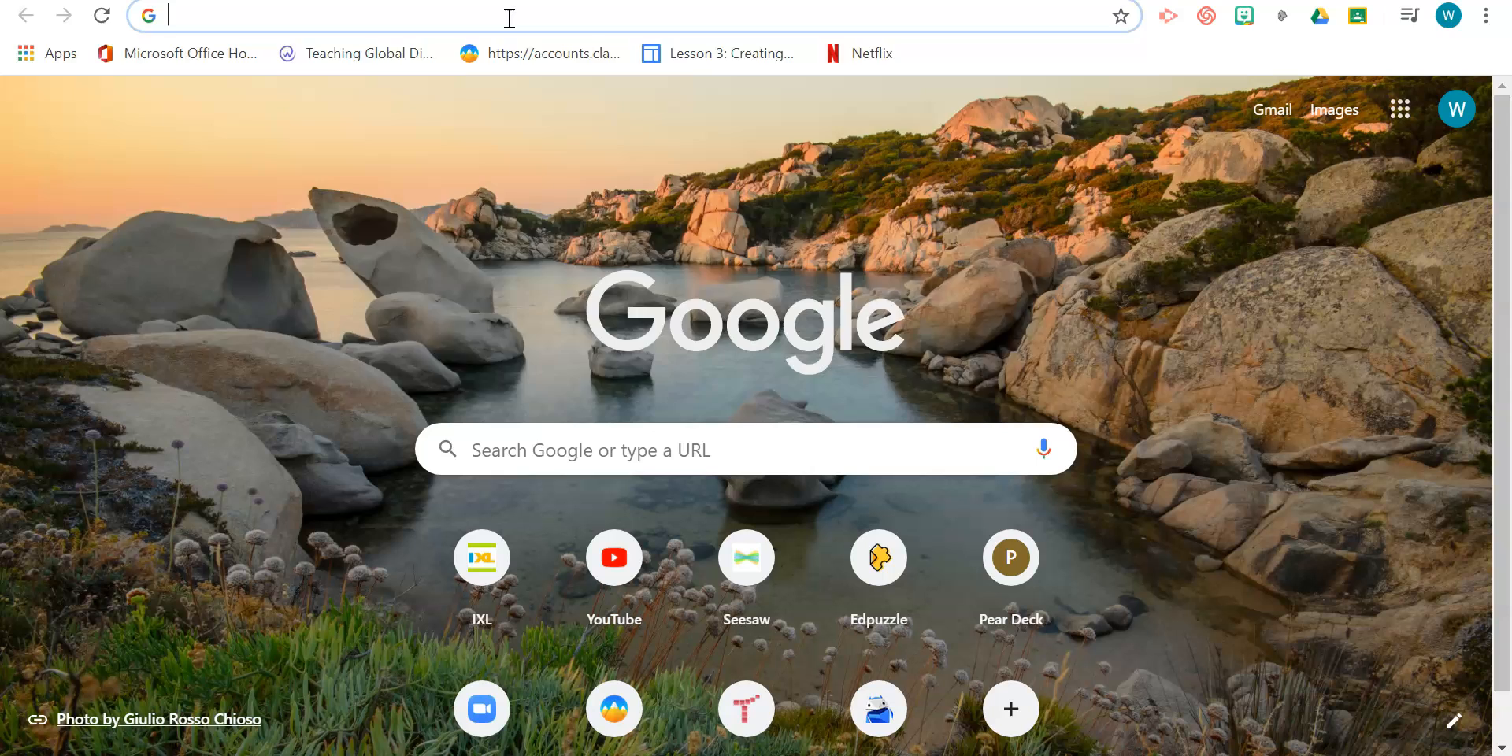
{"action": "type", "text": "classroom.google.com/u/0/h"}
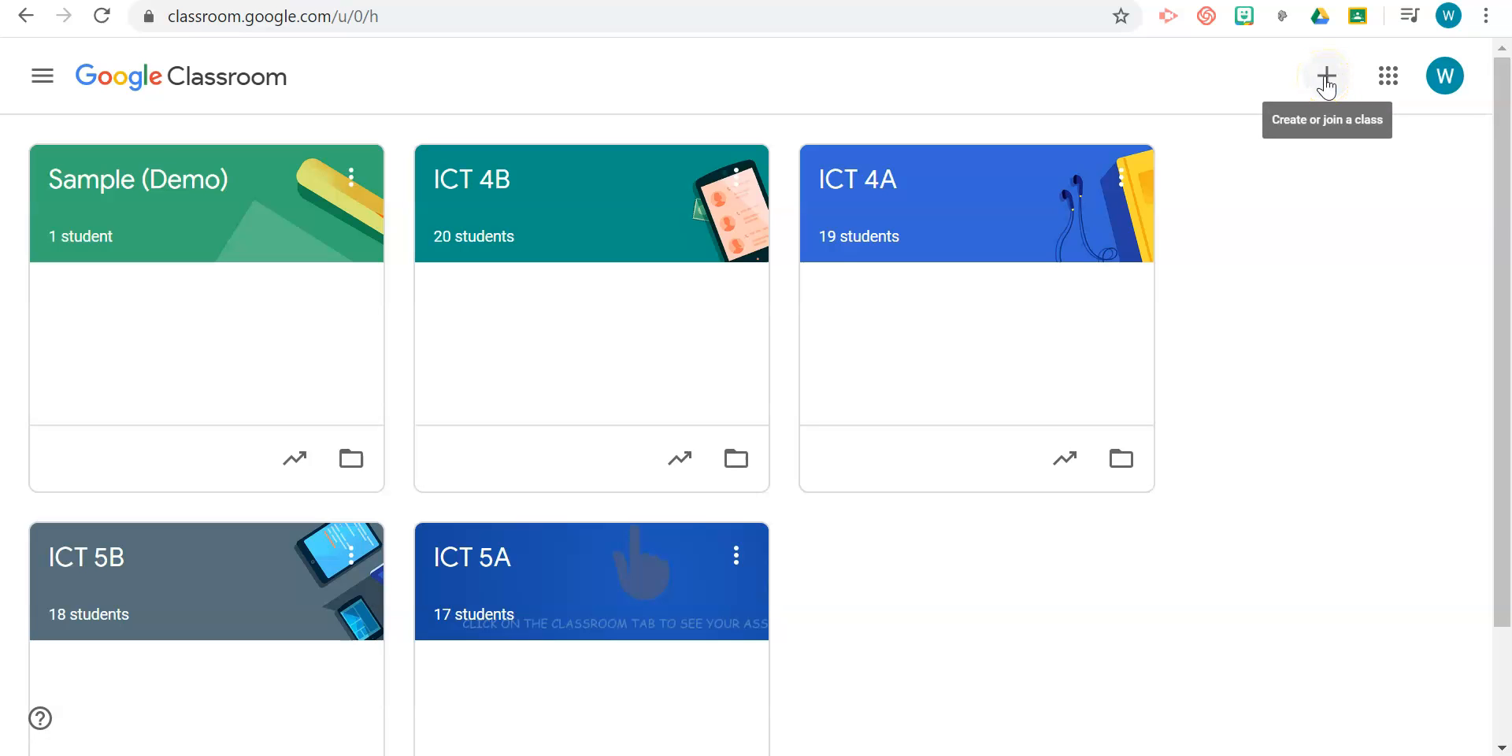
Create a new class named "Tutorial" from the + menu's Create class option.
{"action": "left_click", "coordinate": [1326, 76]}
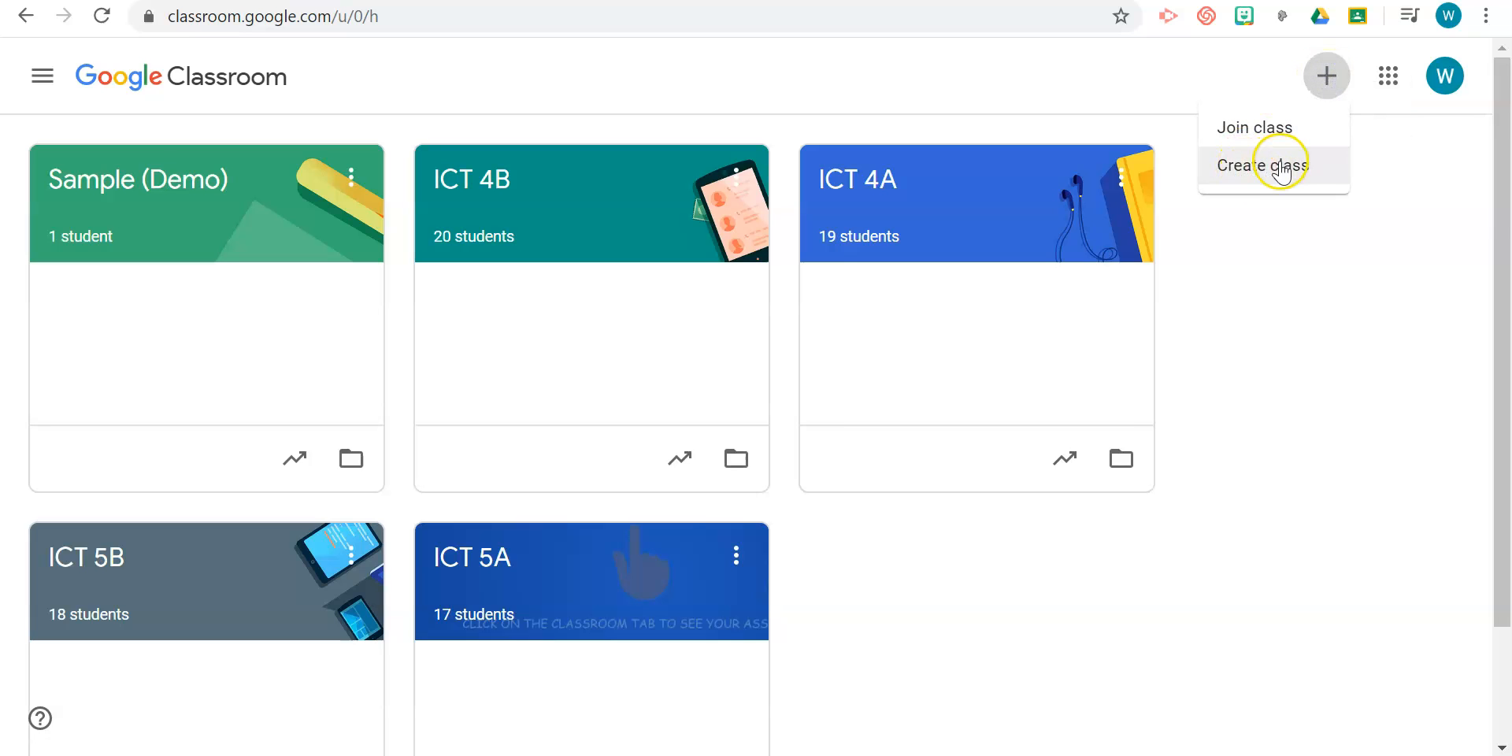
{"action": "left_click", "coordinate": [1262, 166]}
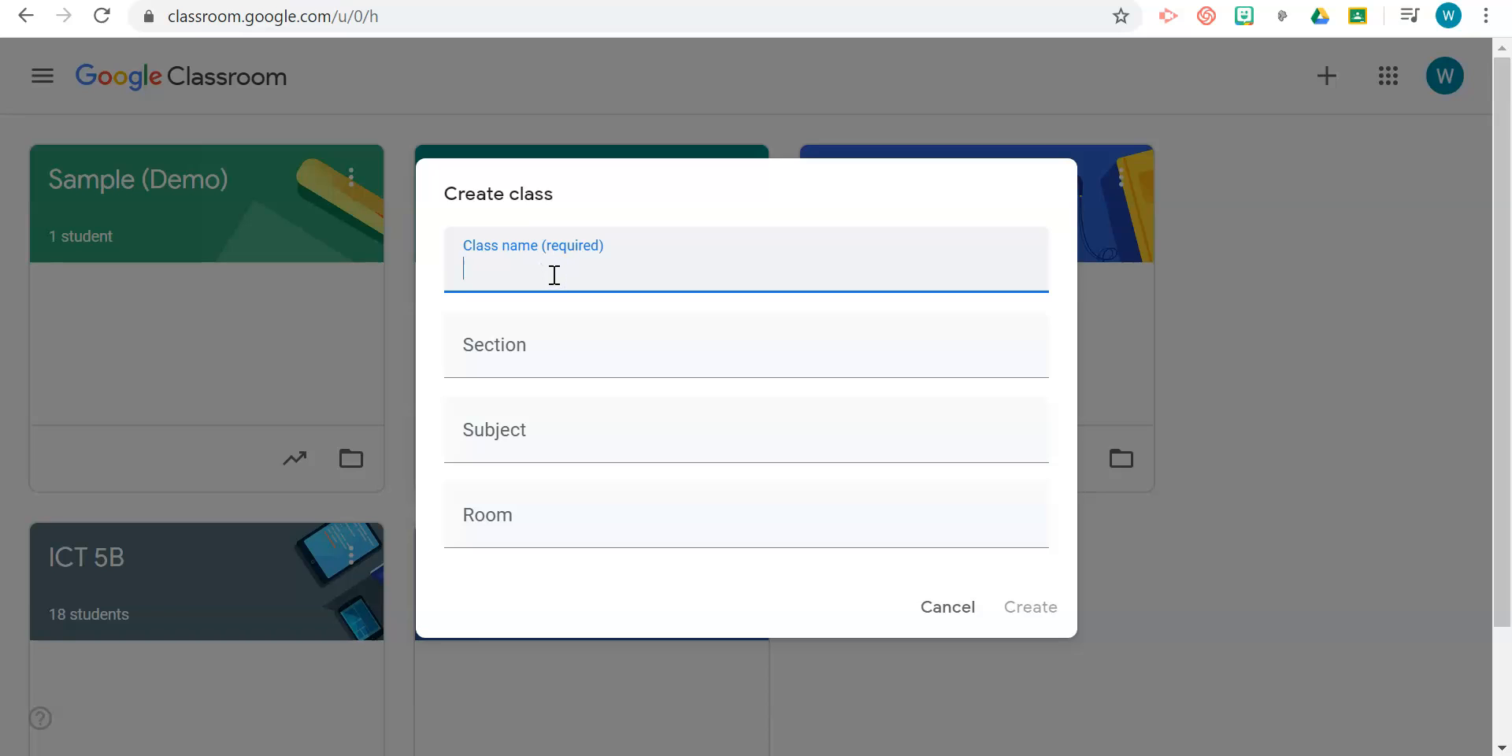
{"action": "type", "text": "Tu"}
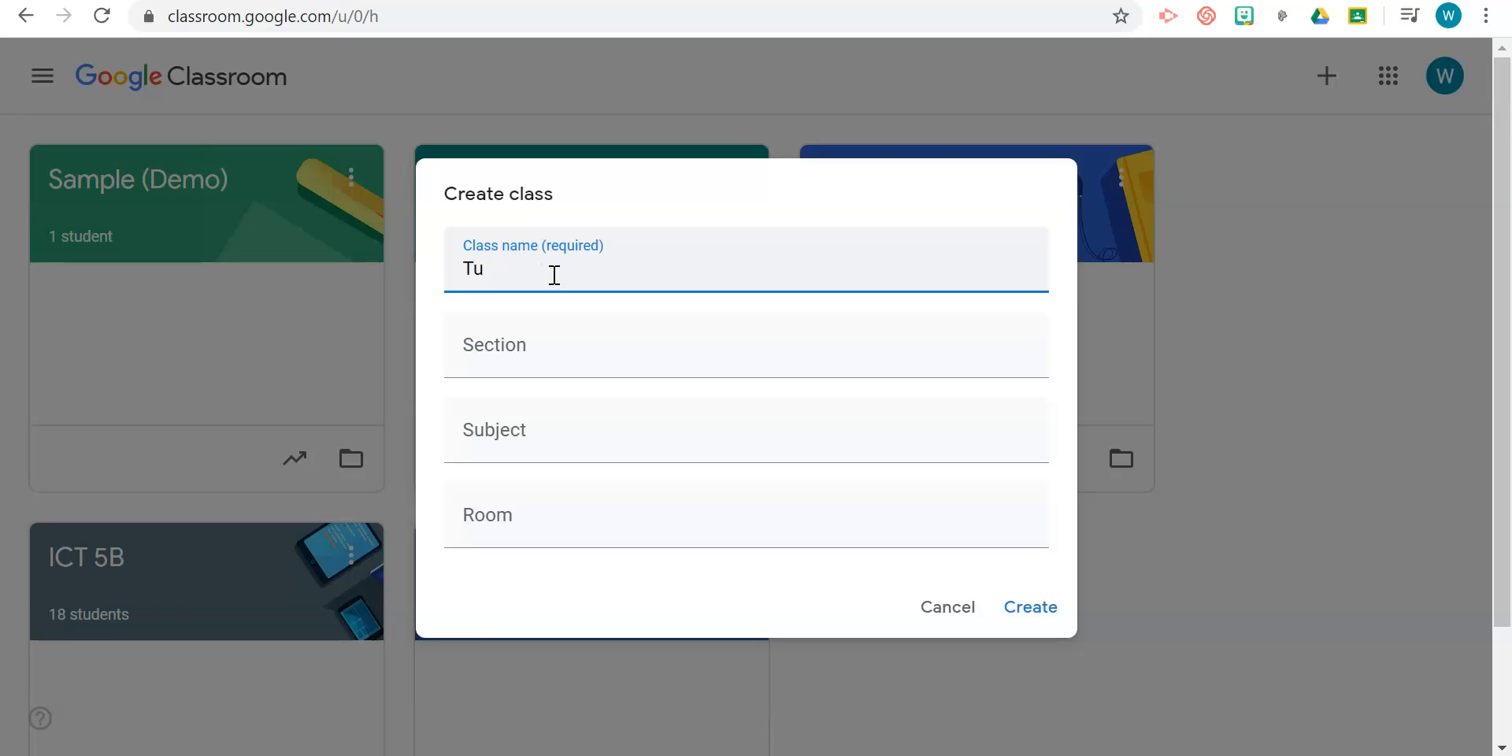
{"action": "type", "text": "torial"}
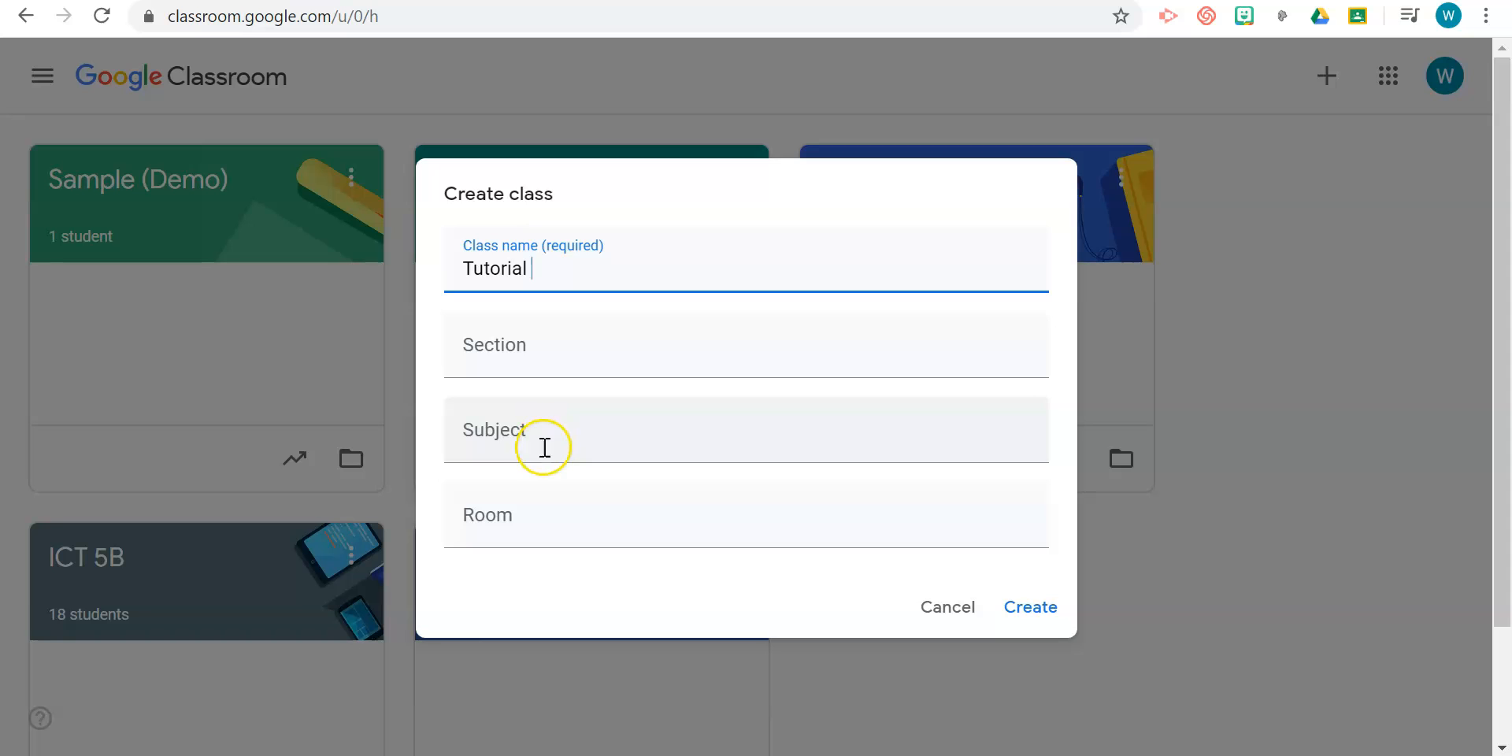
{"action": "mouse_move", "coordinate": [706, 393]}
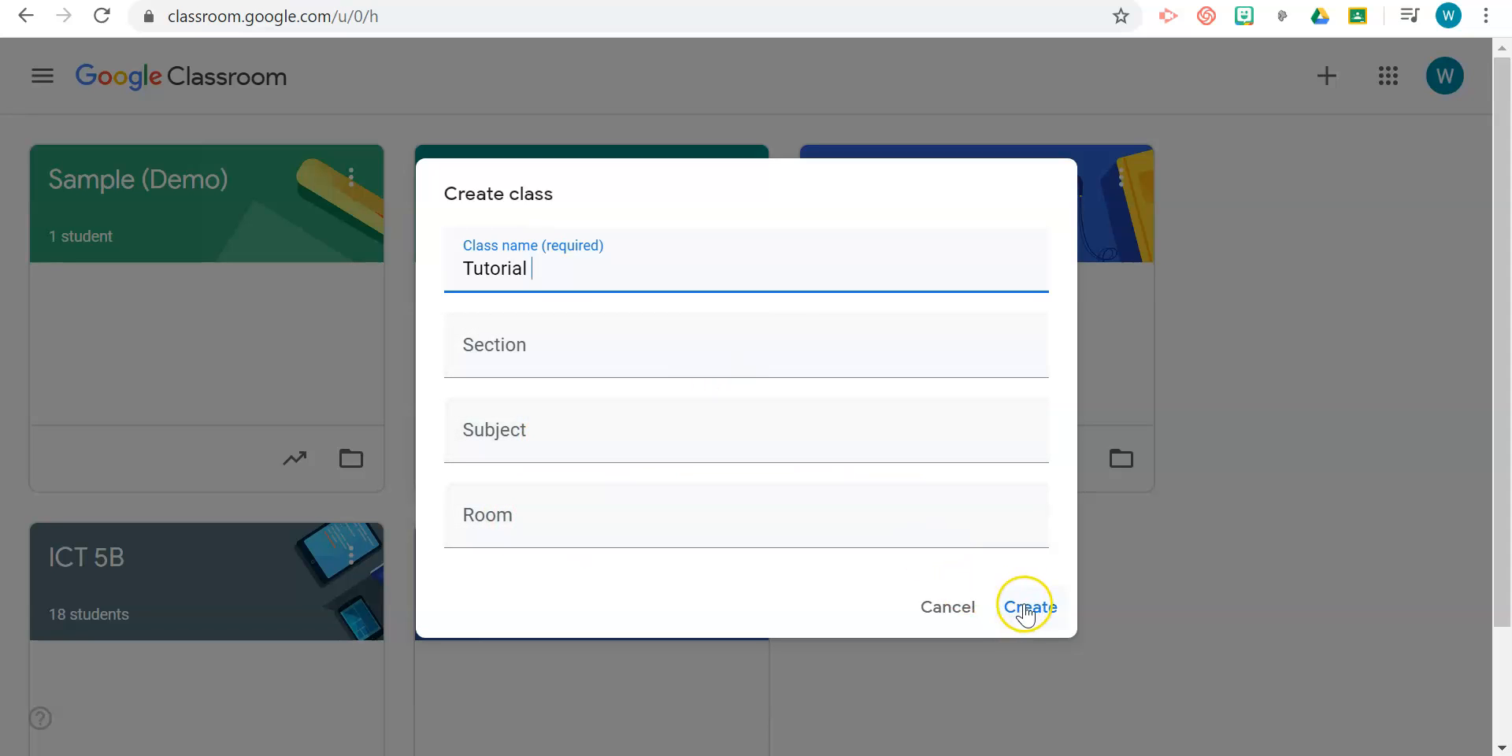
{"action": "left_click", "coordinate": [1025, 606]}
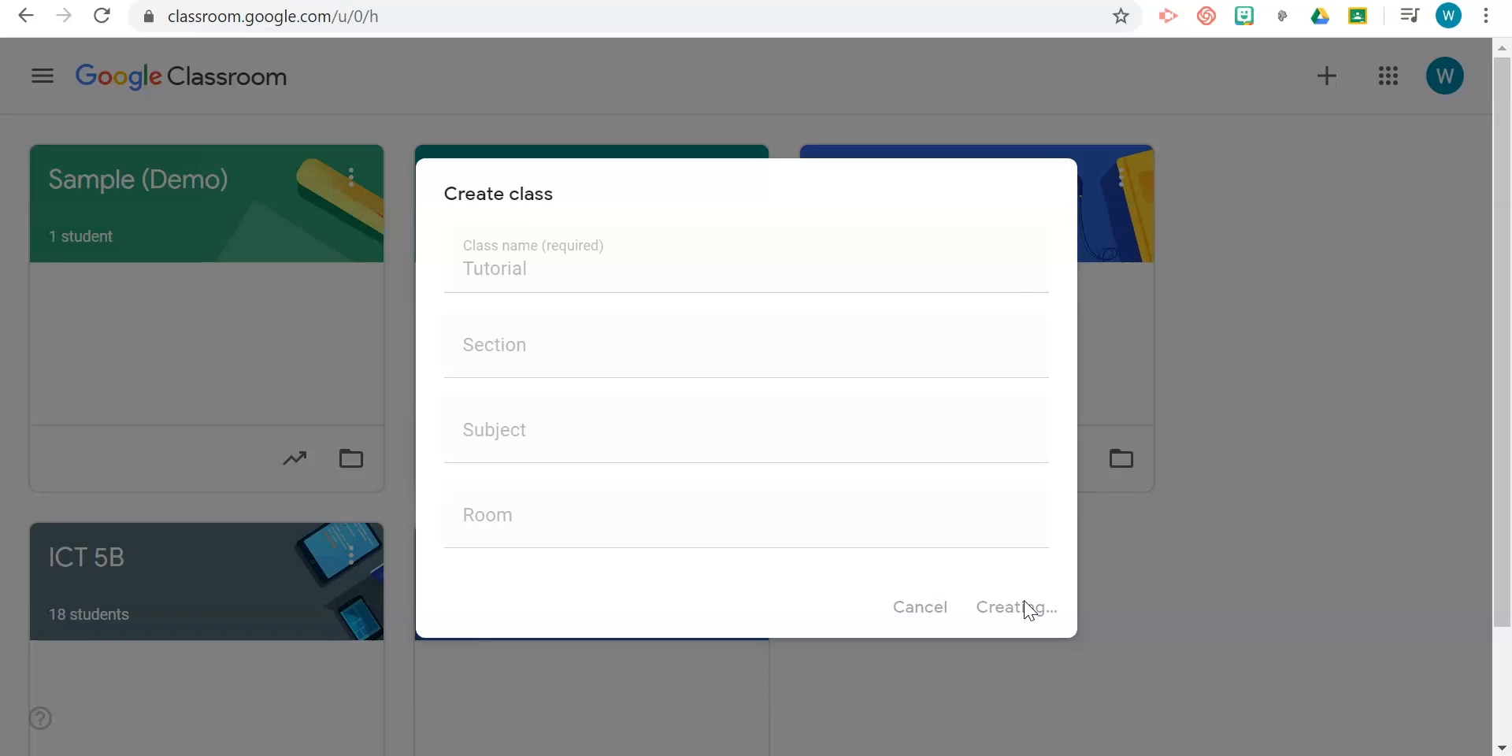
{"action": "left_click", "coordinate": [1018, 608]}
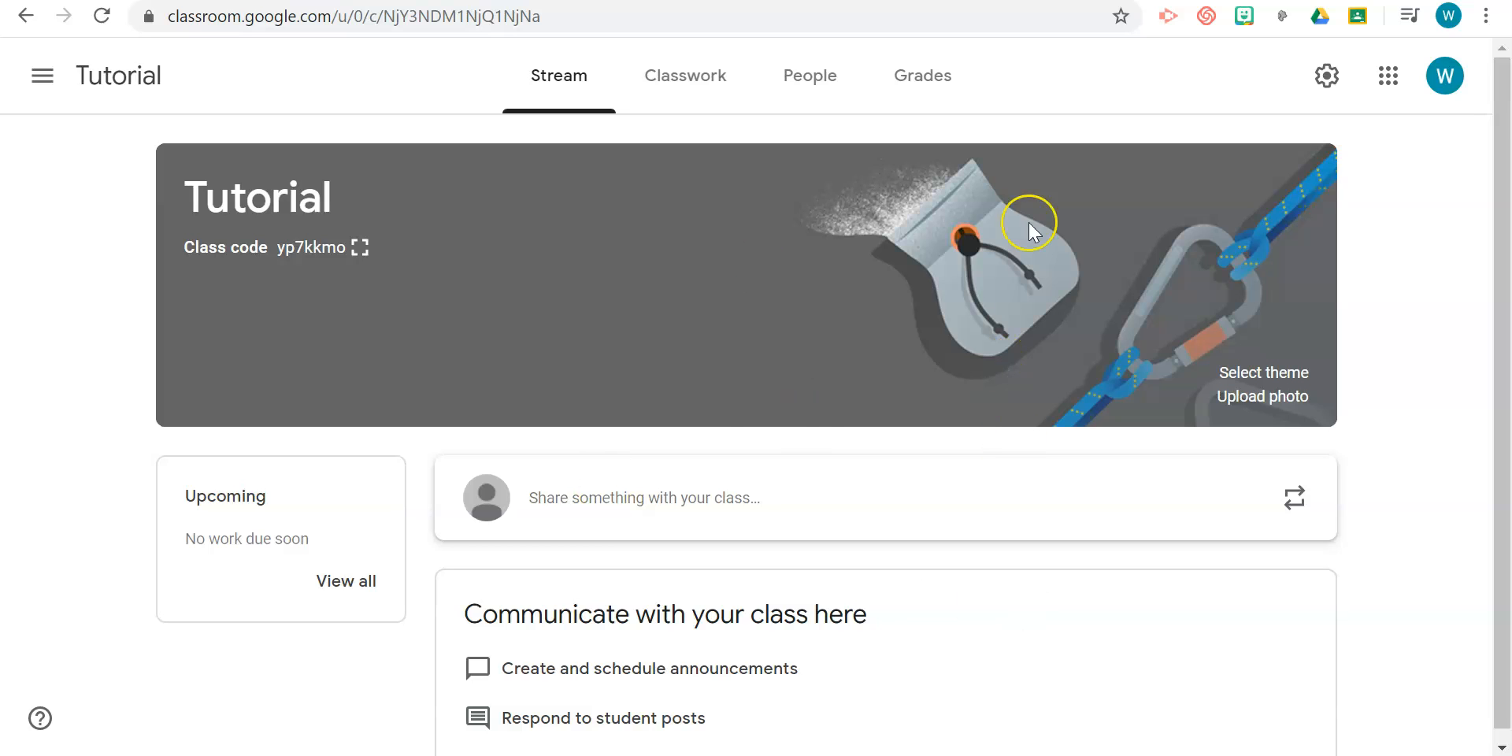
{"action": "mouse_move", "coordinate": [1293, 245]}
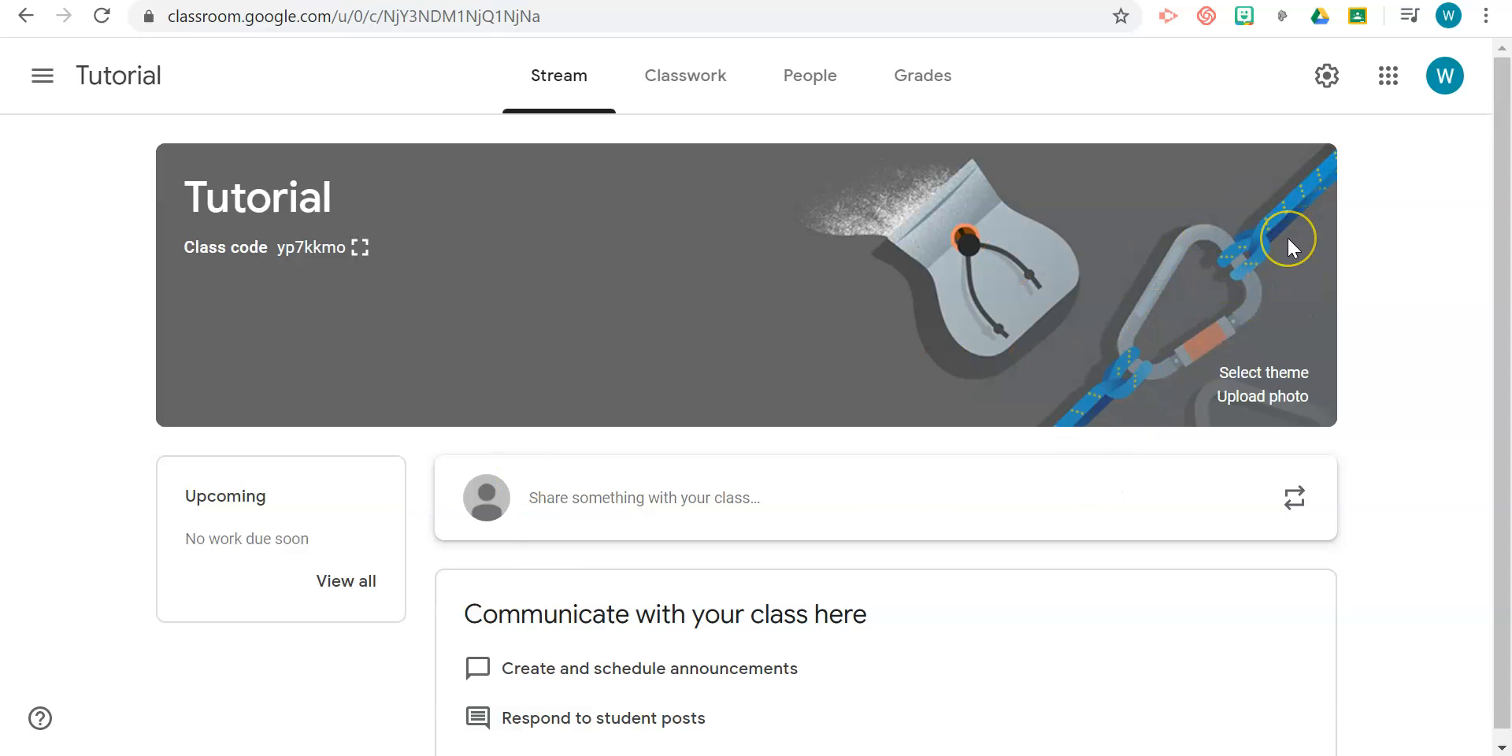
{"action": "mouse_move", "coordinate": [1220, 303]}
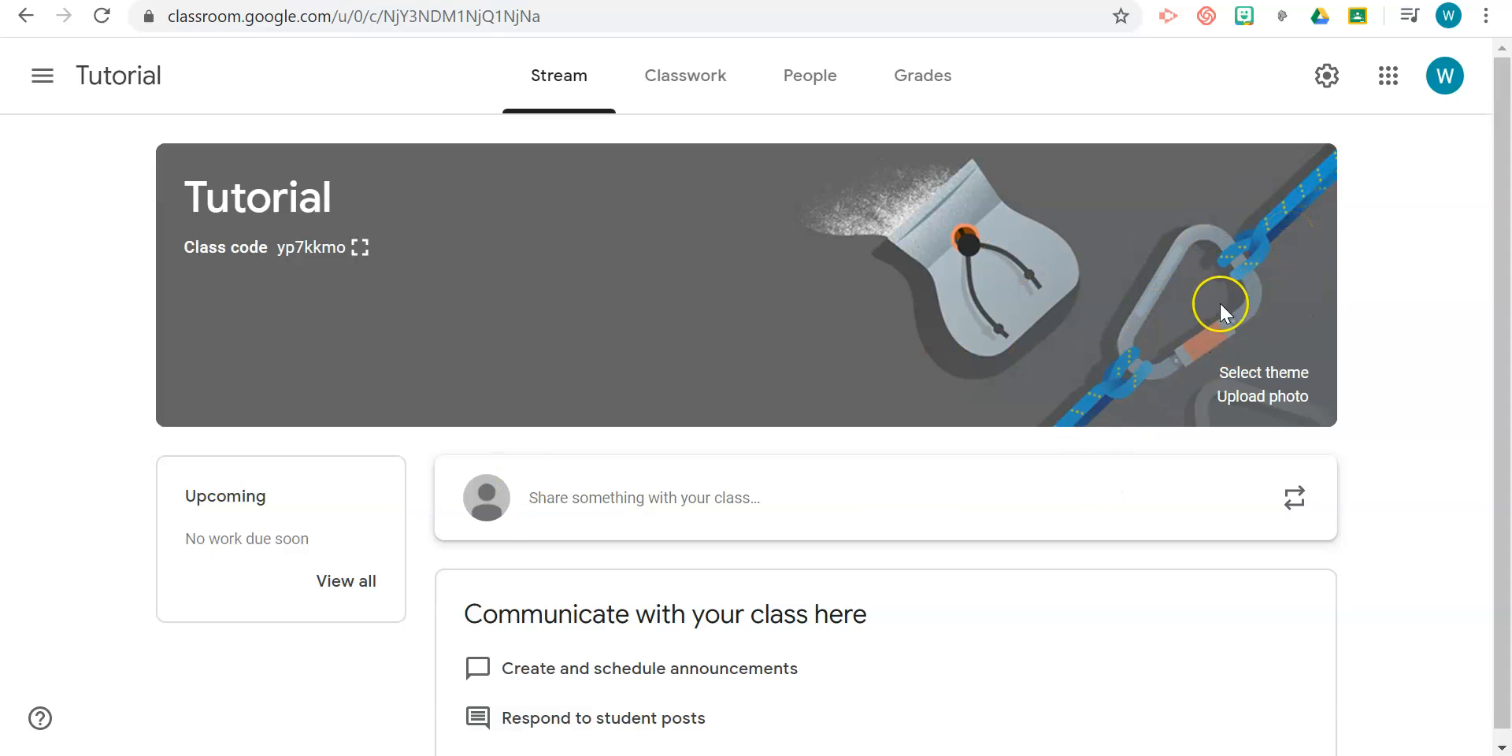
{"action": "mouse_move", "coordinate": [1005, 200]}
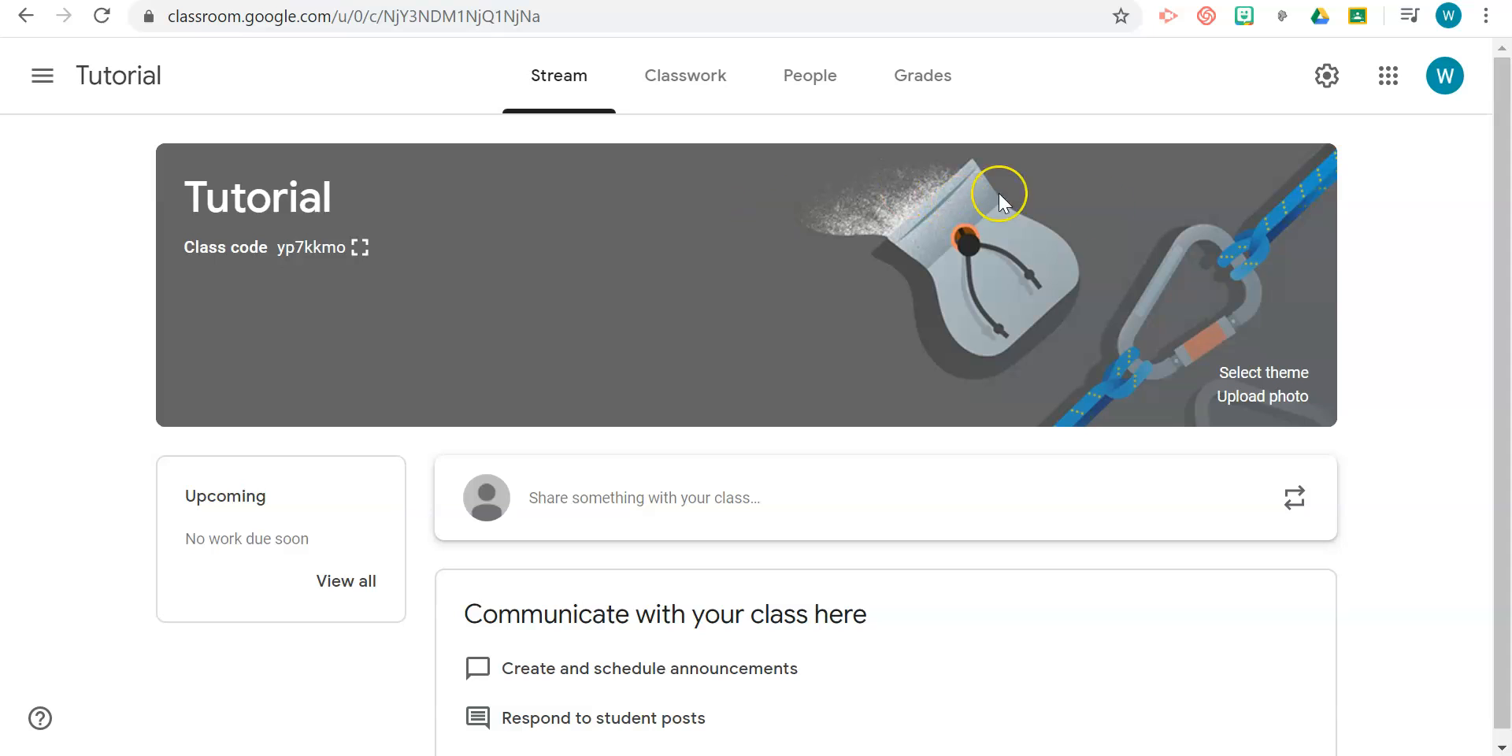
{"action": "mouse_move", "coordinate": [498, 243]}
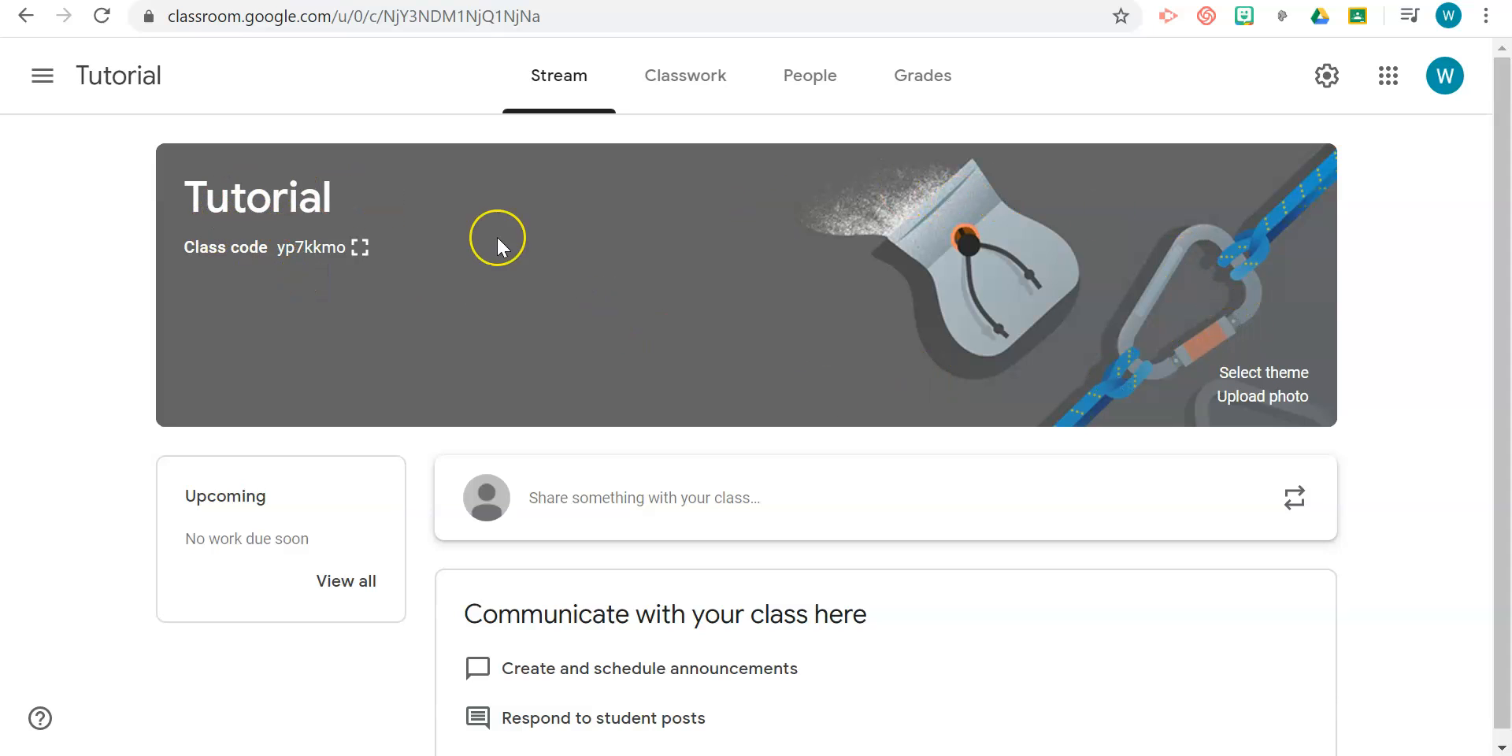
{"action": "mouse_move", "coordinate": [879, 313]}
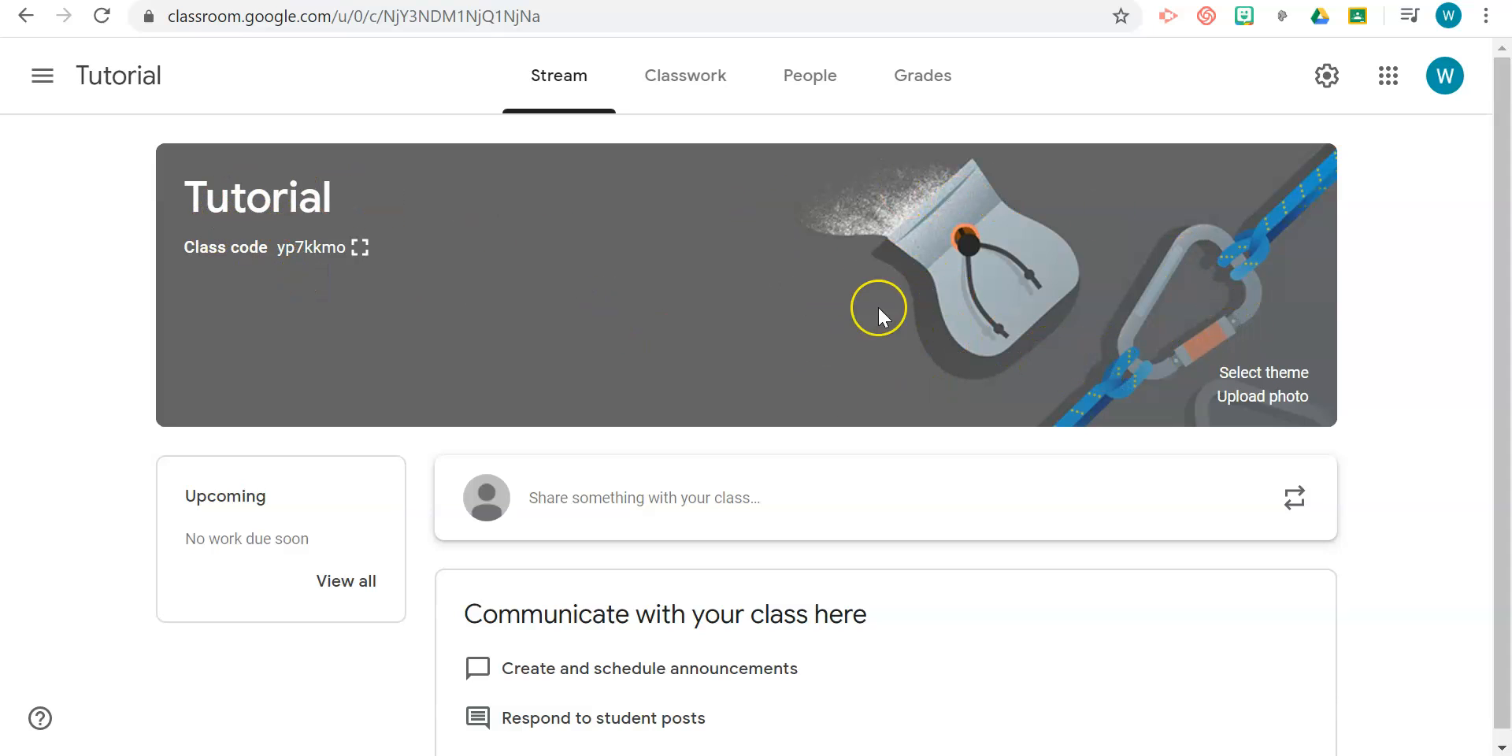
{"action": "mouse_move", "coordinate": [1257, 364]}
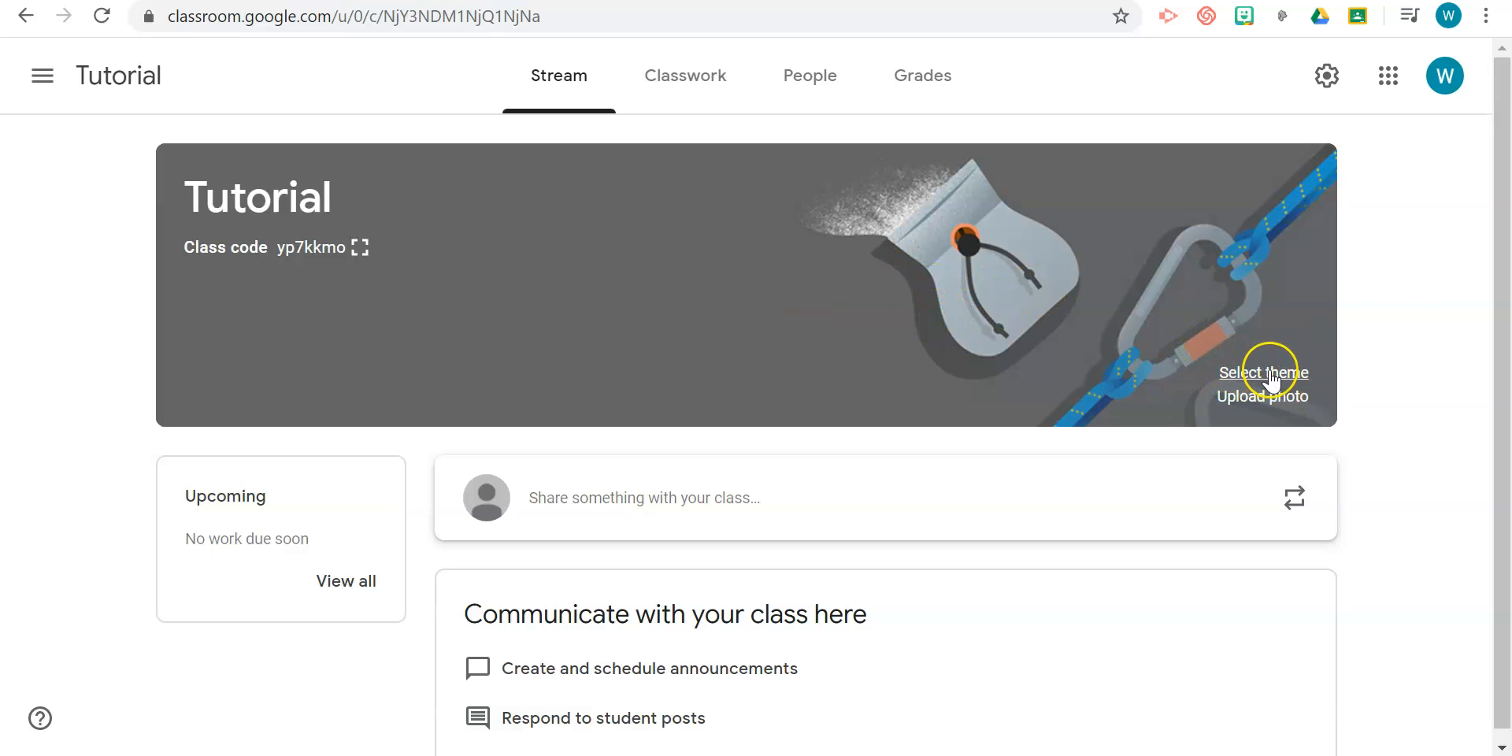
Browse the theme gallery across English & History, Math & Science, Arts and Other.
{"action": "left_click", "coordinate": [1264, 372]}
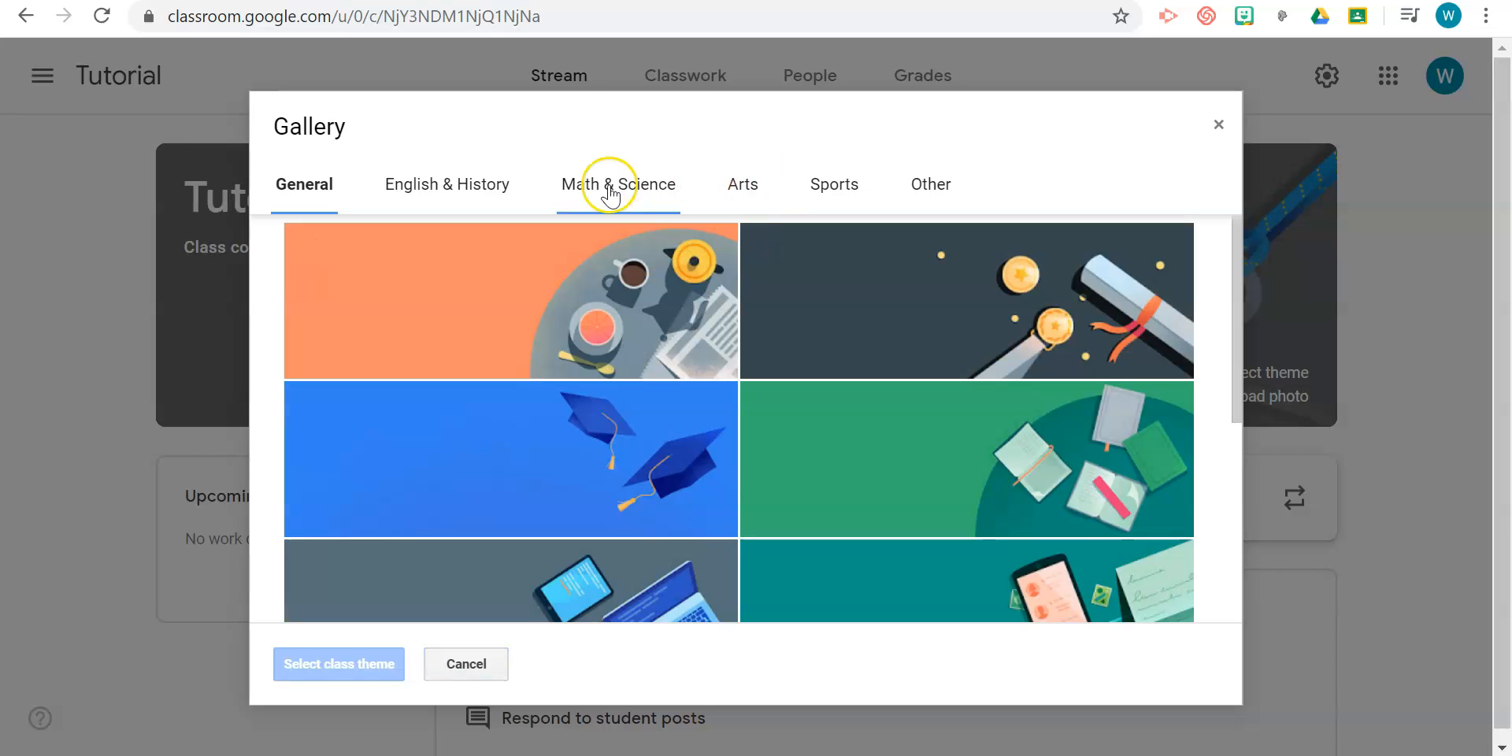
{"action": "left_click", "coordinate": [447, 183]}
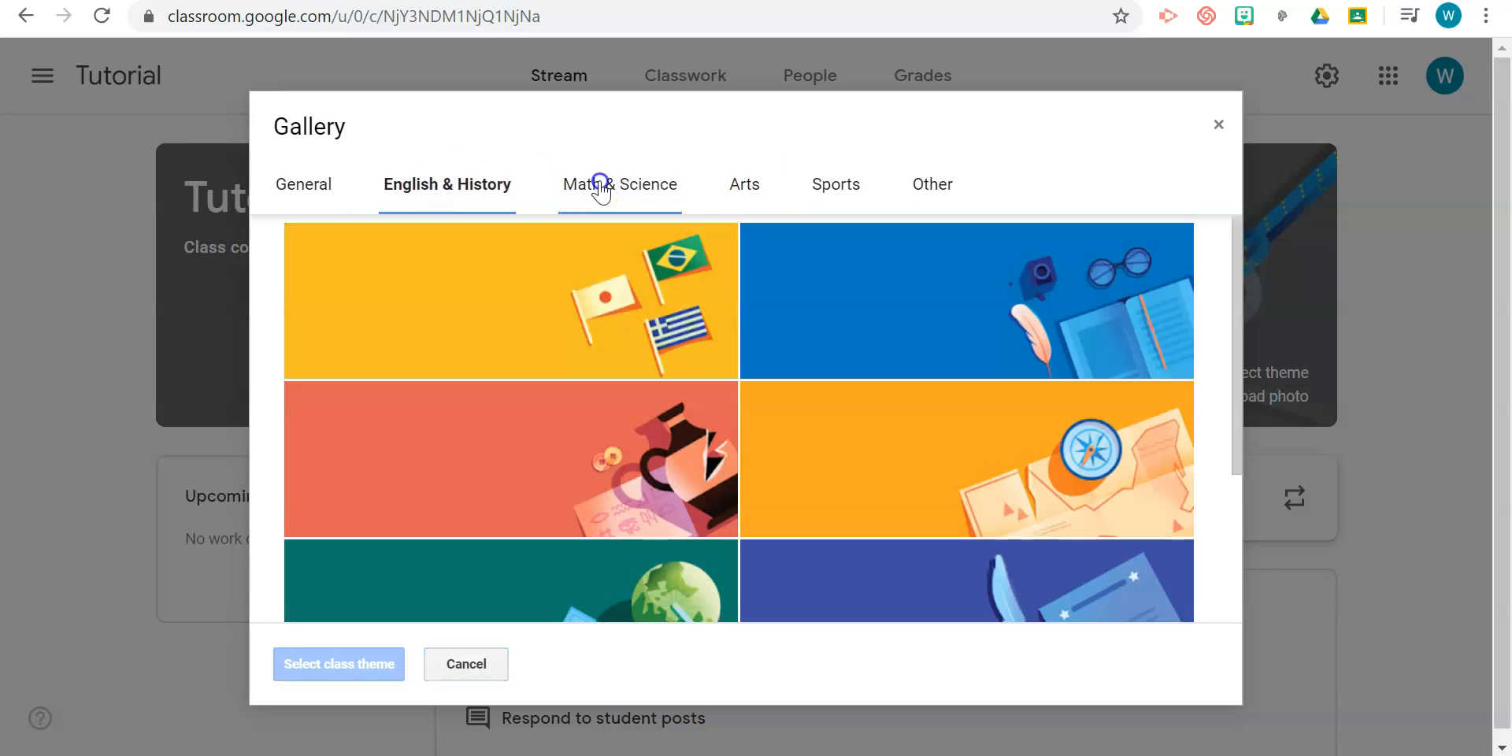
{"action": "left_click", "coordinate": [602, 185]}
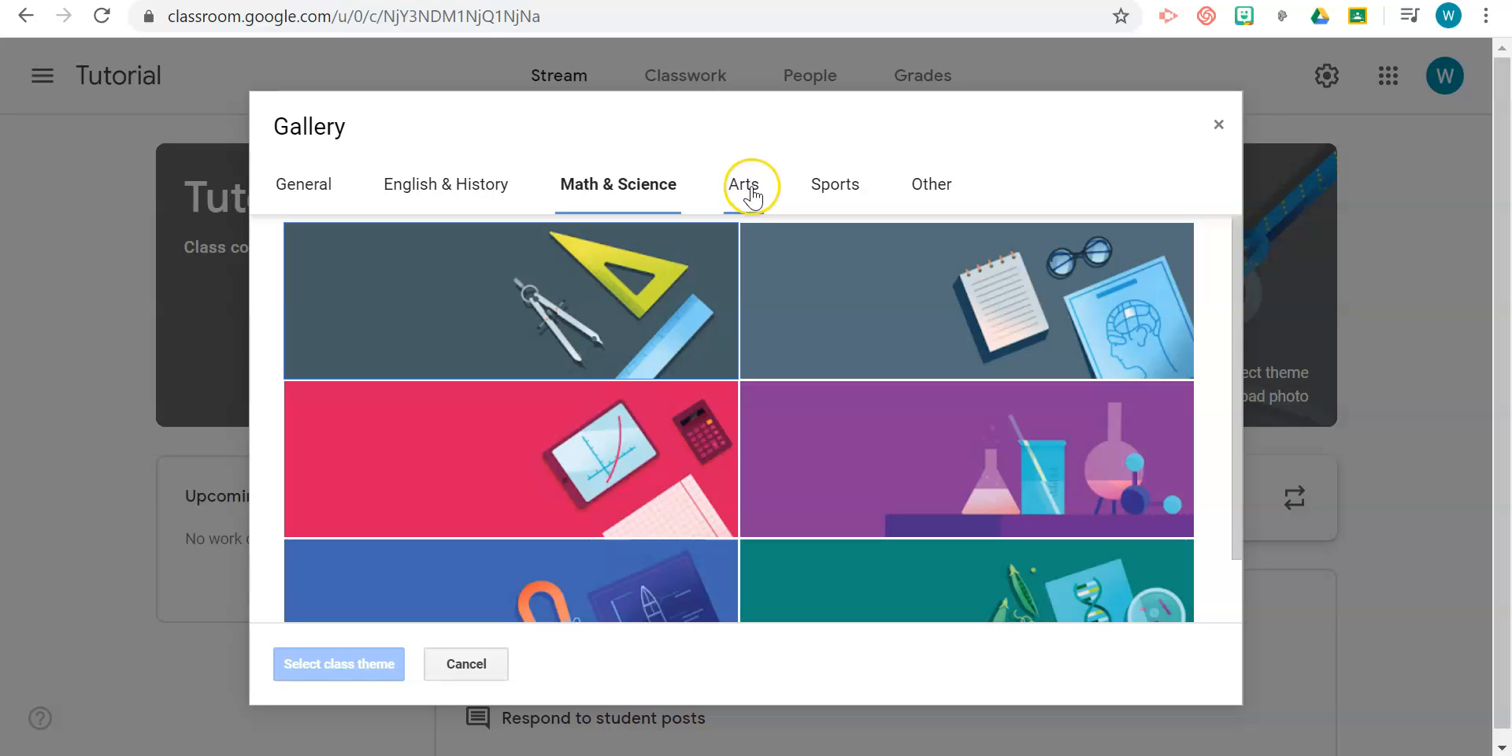
{"action": "left_click", "coordinate": [931, 184]}
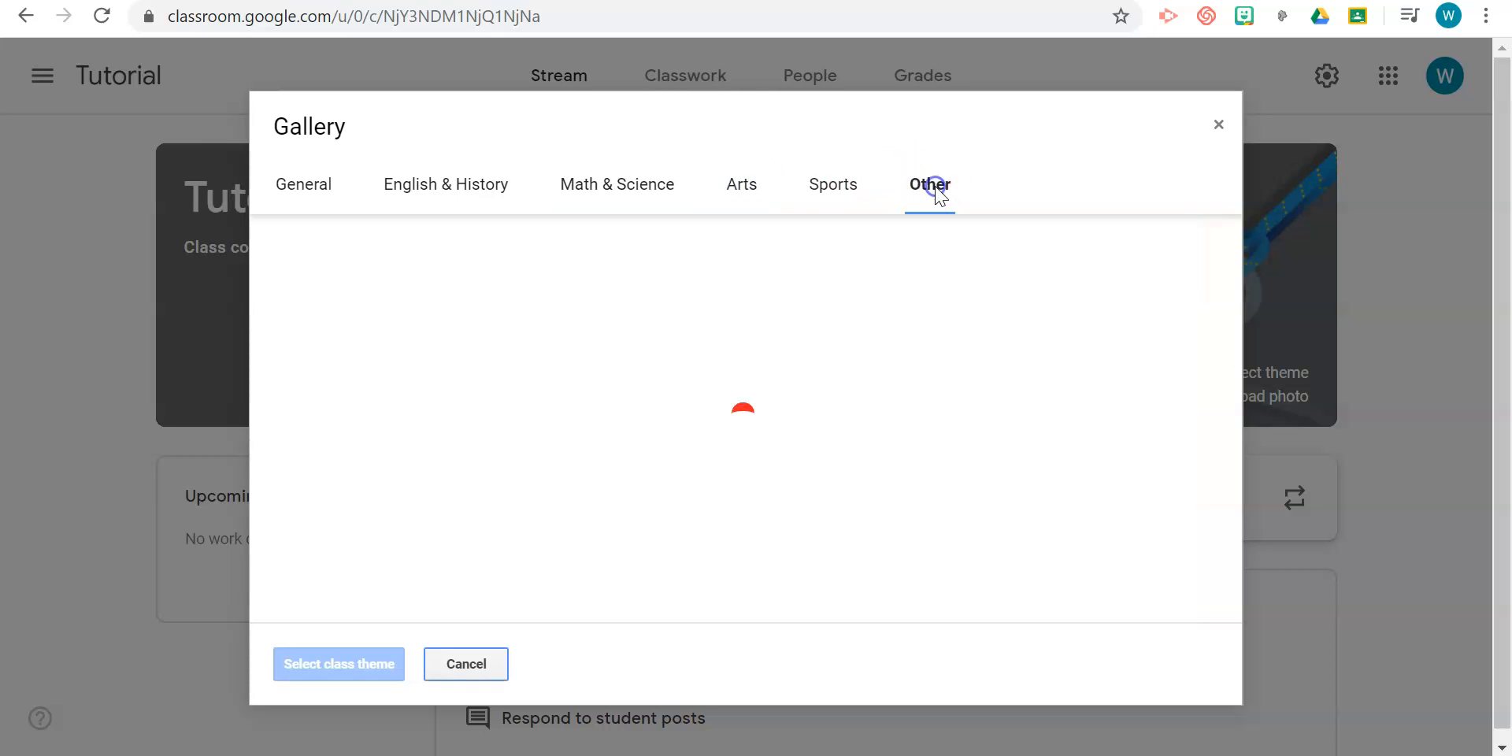
{"action": "left_click", "coordinate": [930, 184]}
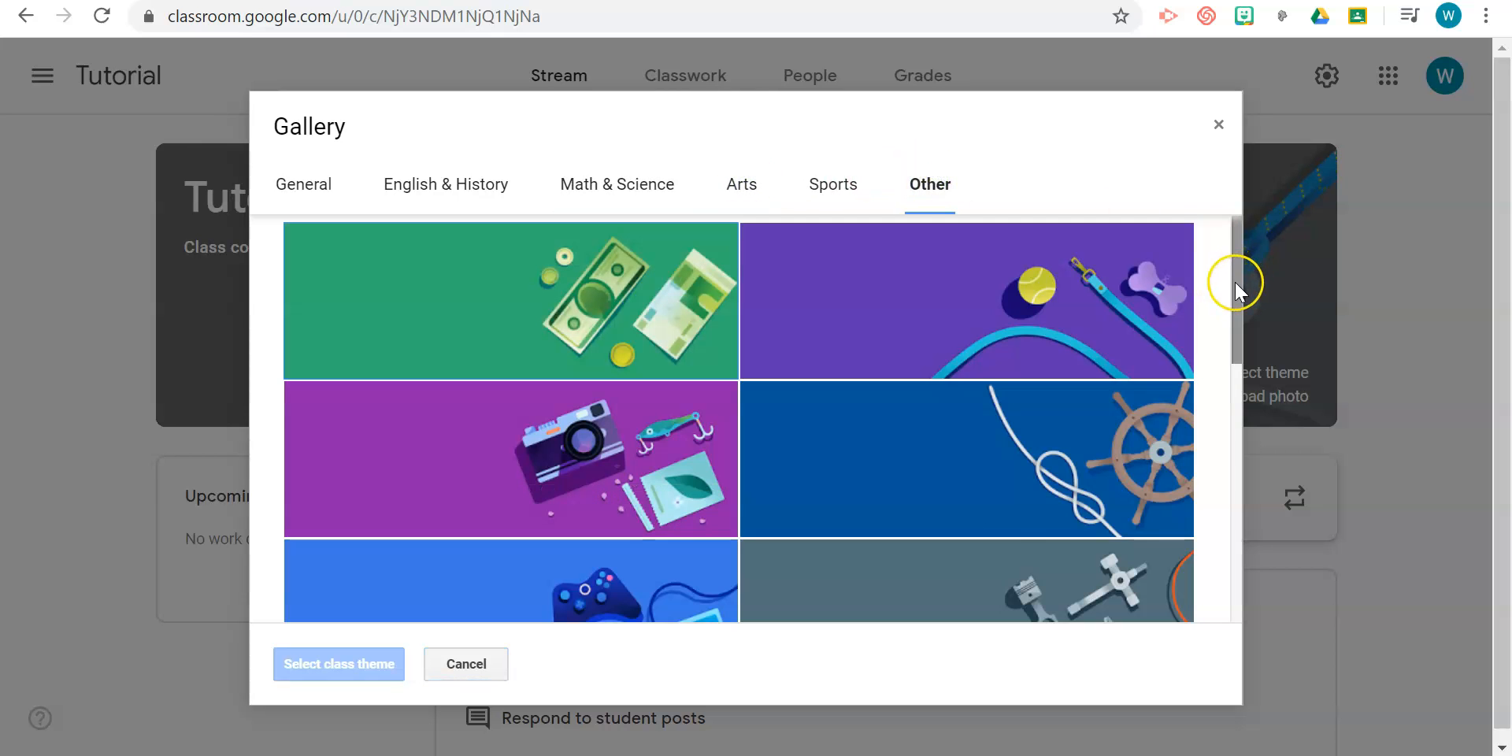
{"action": "scroll", "scroll_direction": "down", "scroll_amount": 3}
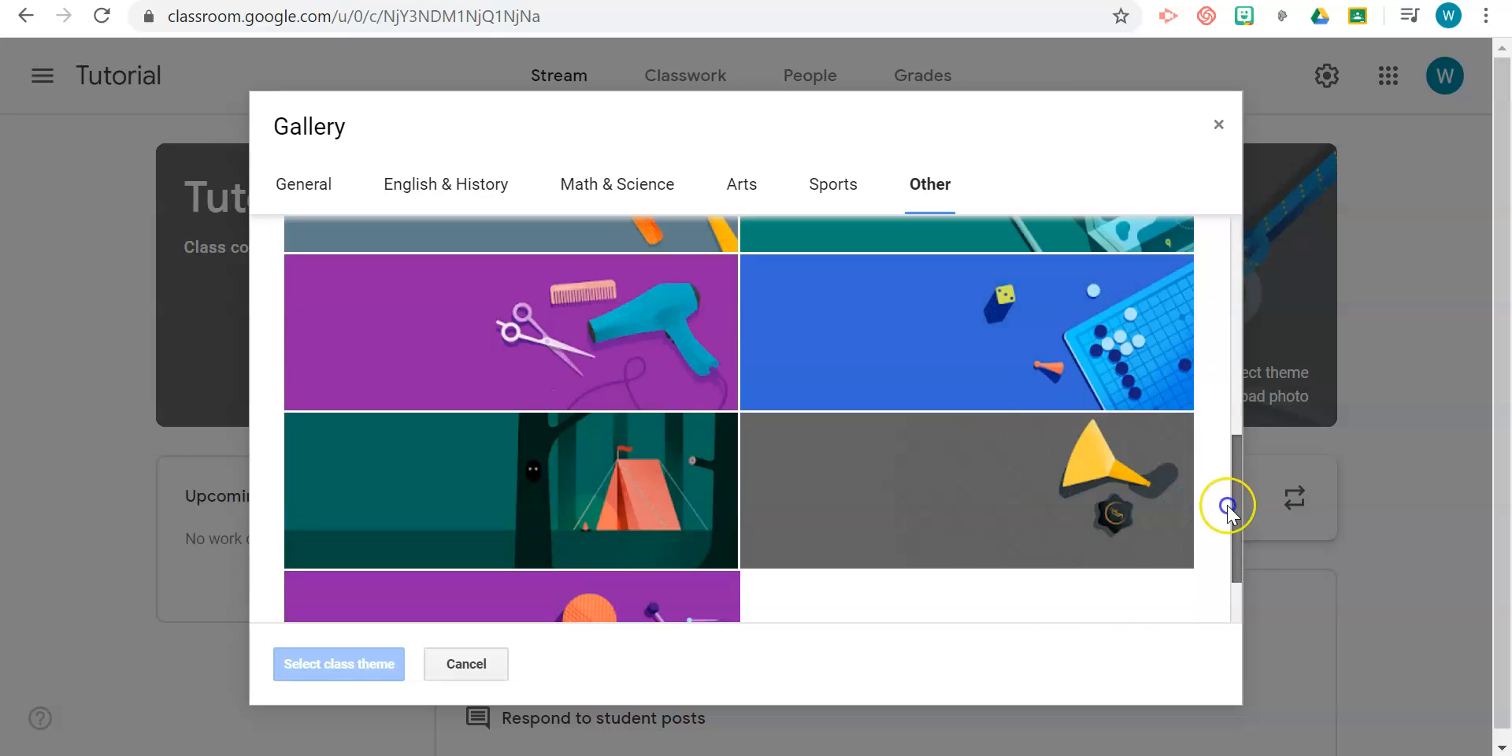
{"action": "scroll", "scroll_direction": "down", "scroll_amount": 3}
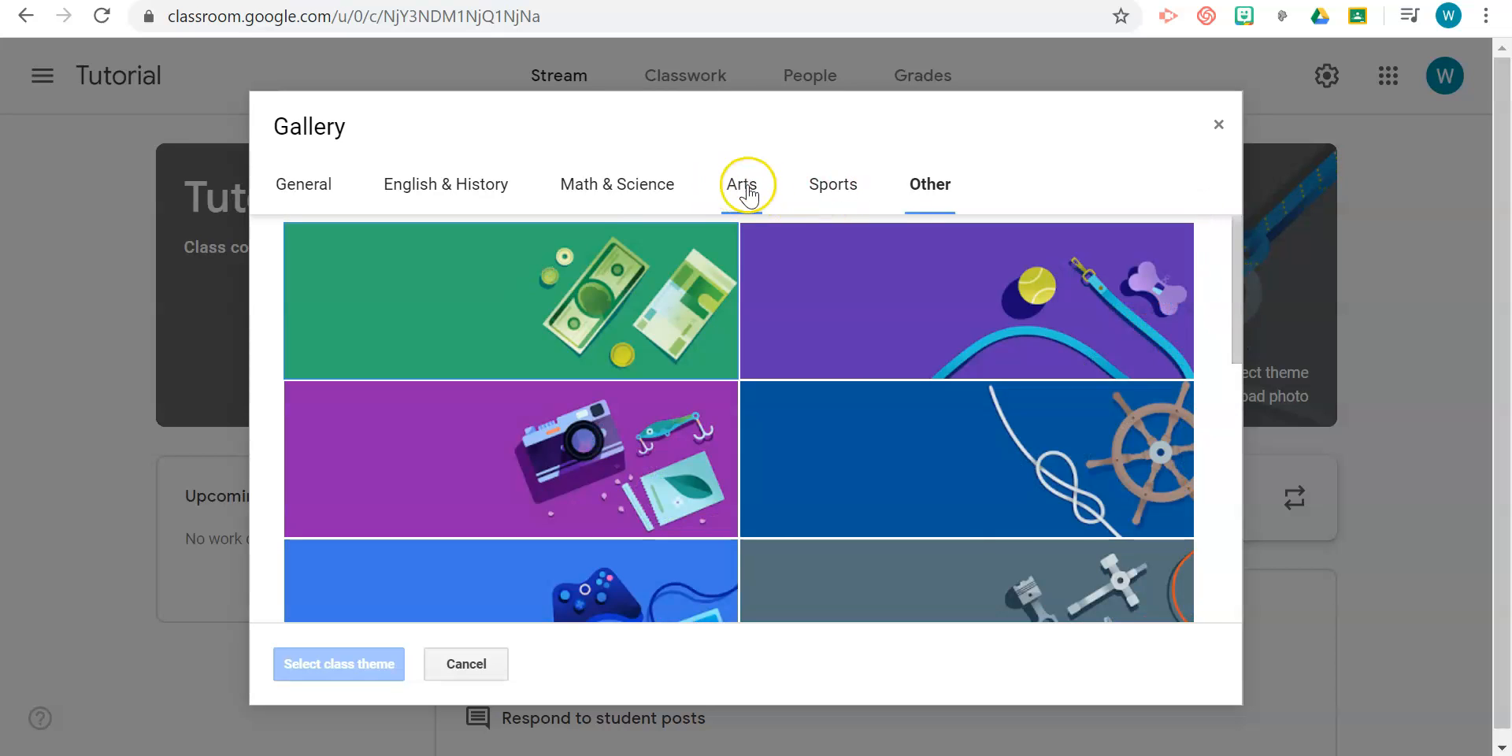
Apply the flags theme from English & History as the class theme.
{"action": "left_click", "coordinate": [488, 184]}
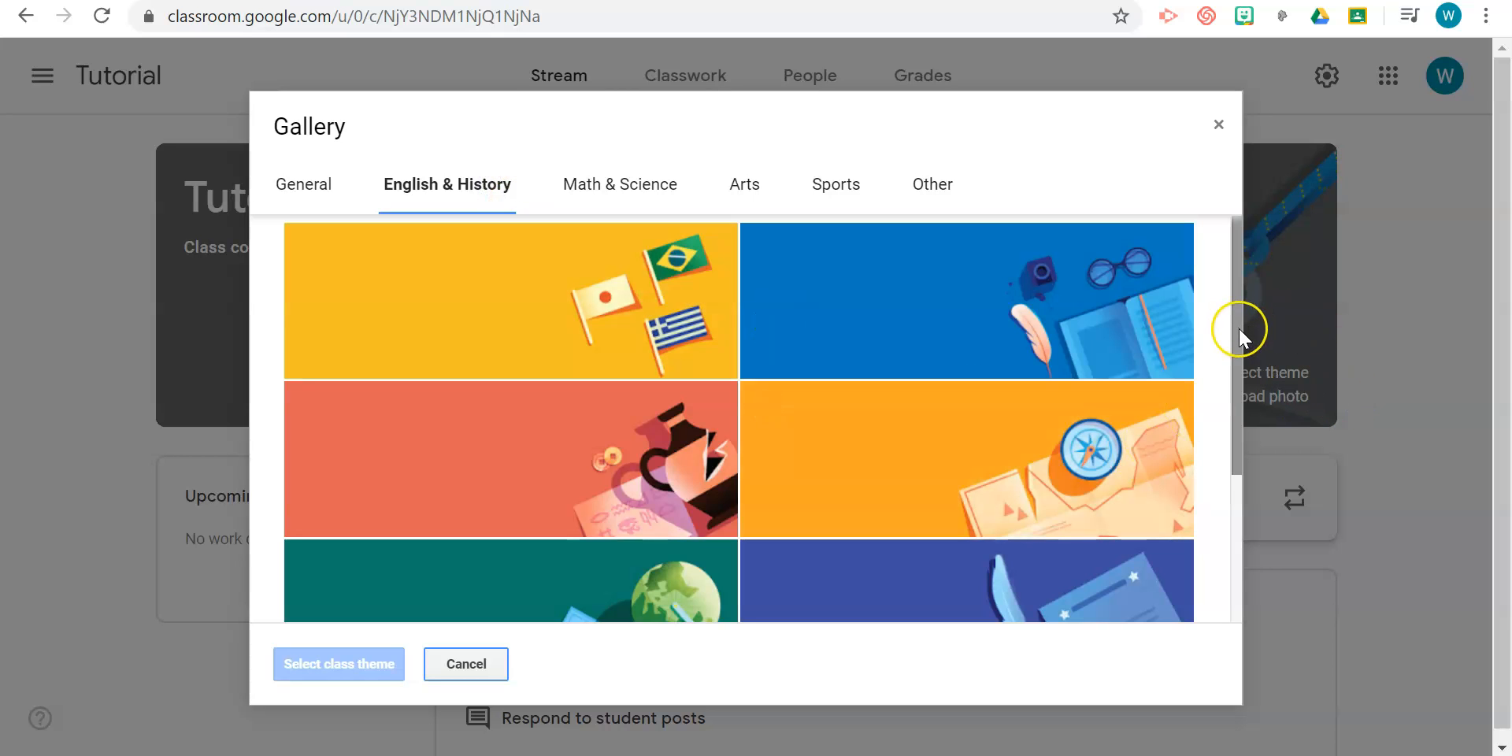
{"action": "scroll", "scroll_direction": "down", "scroll_amount": 3}
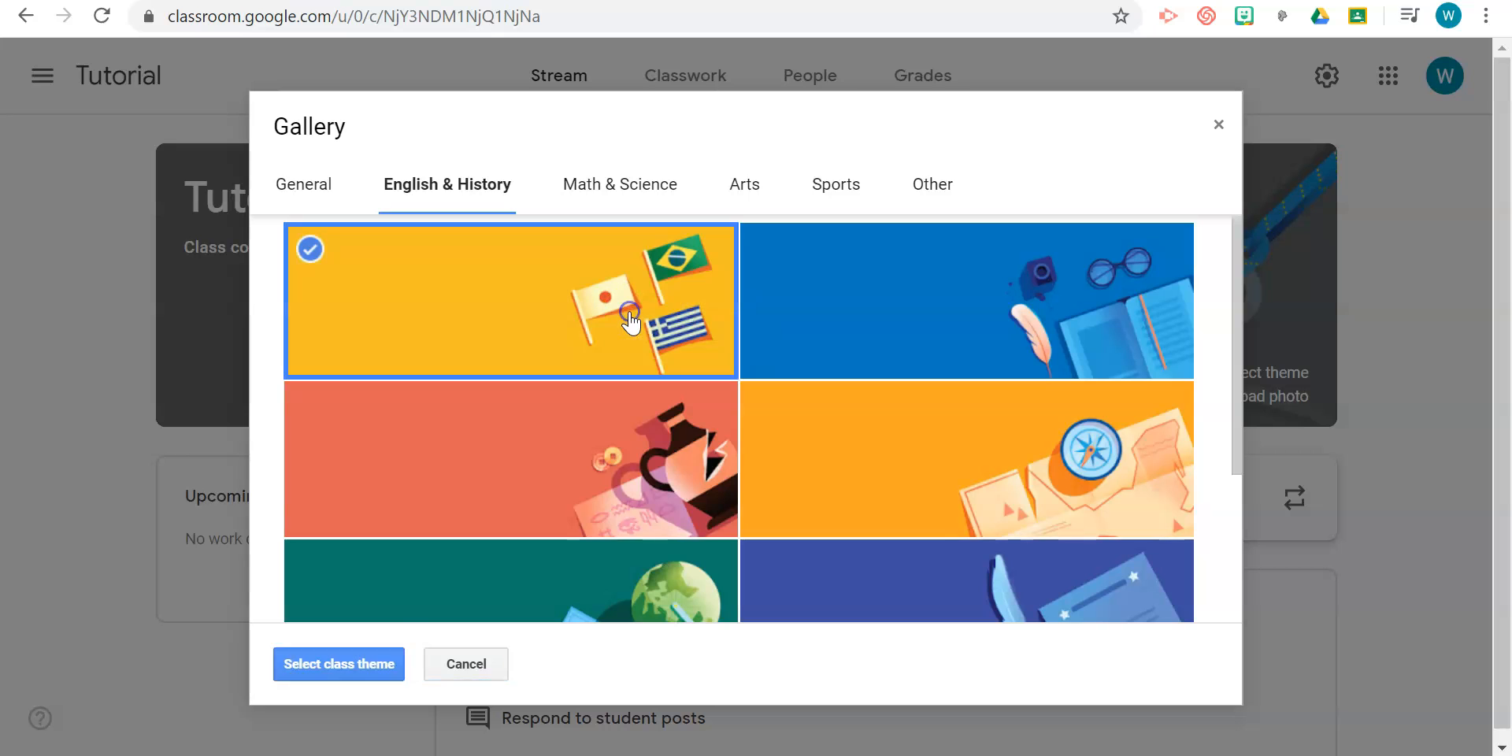
{"action": "left_click", "coordinate": [339, 663]}
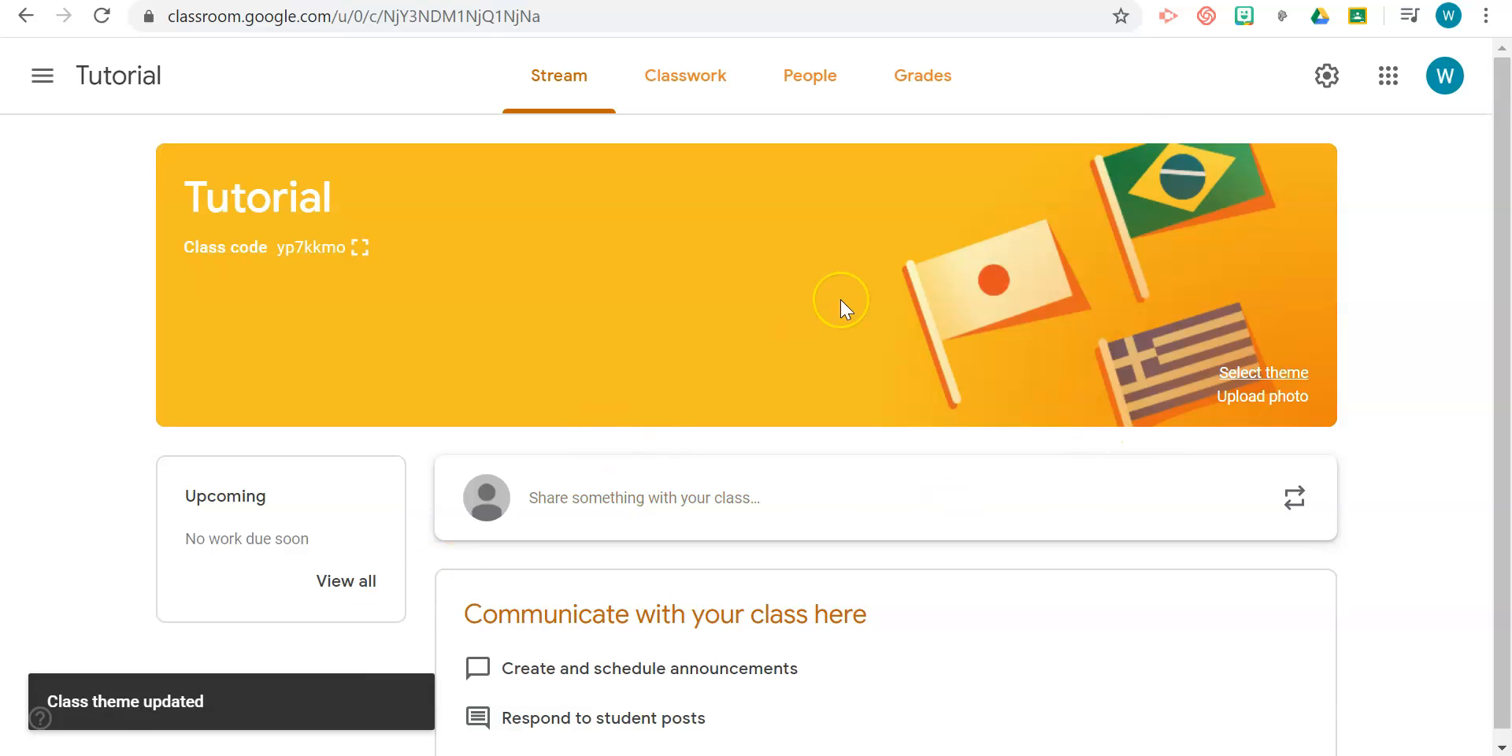
{"action": "mouse_move", "coordinate": [1171, 97]}
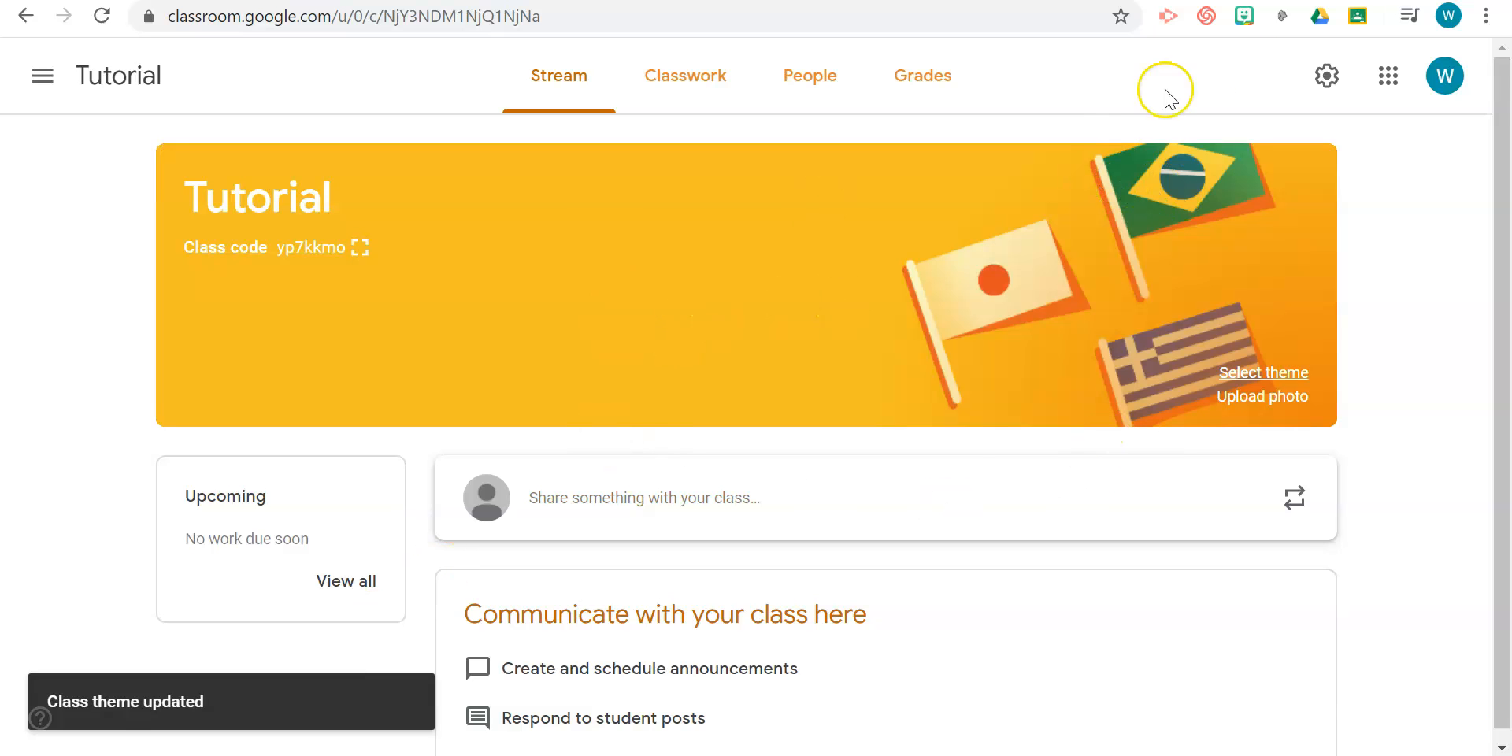
{"action": "mouse_move", "coordinate": [1326, 75]}
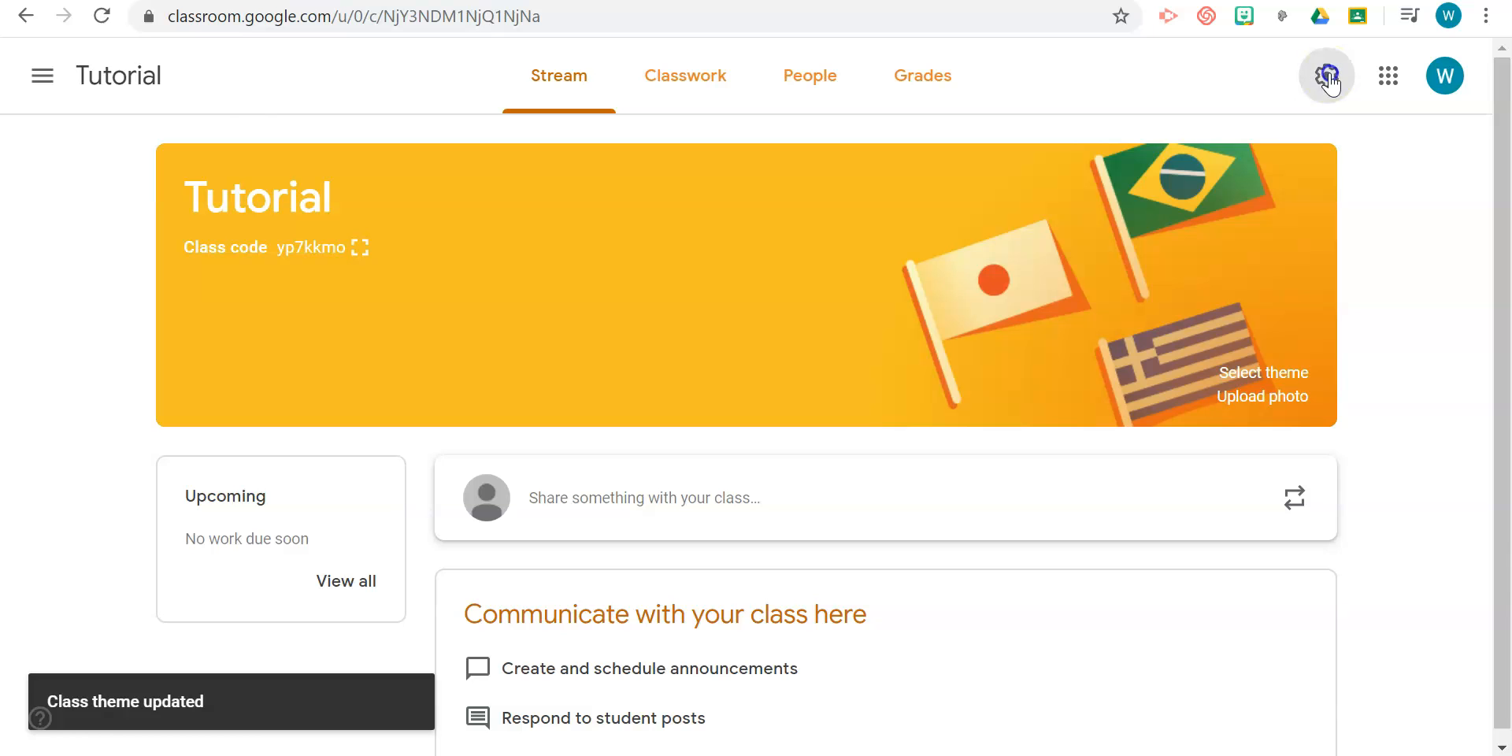
Bring the General section of the Tutorial class settings into view.
{"action": "left_click", "coordinate": [1327, 75]}
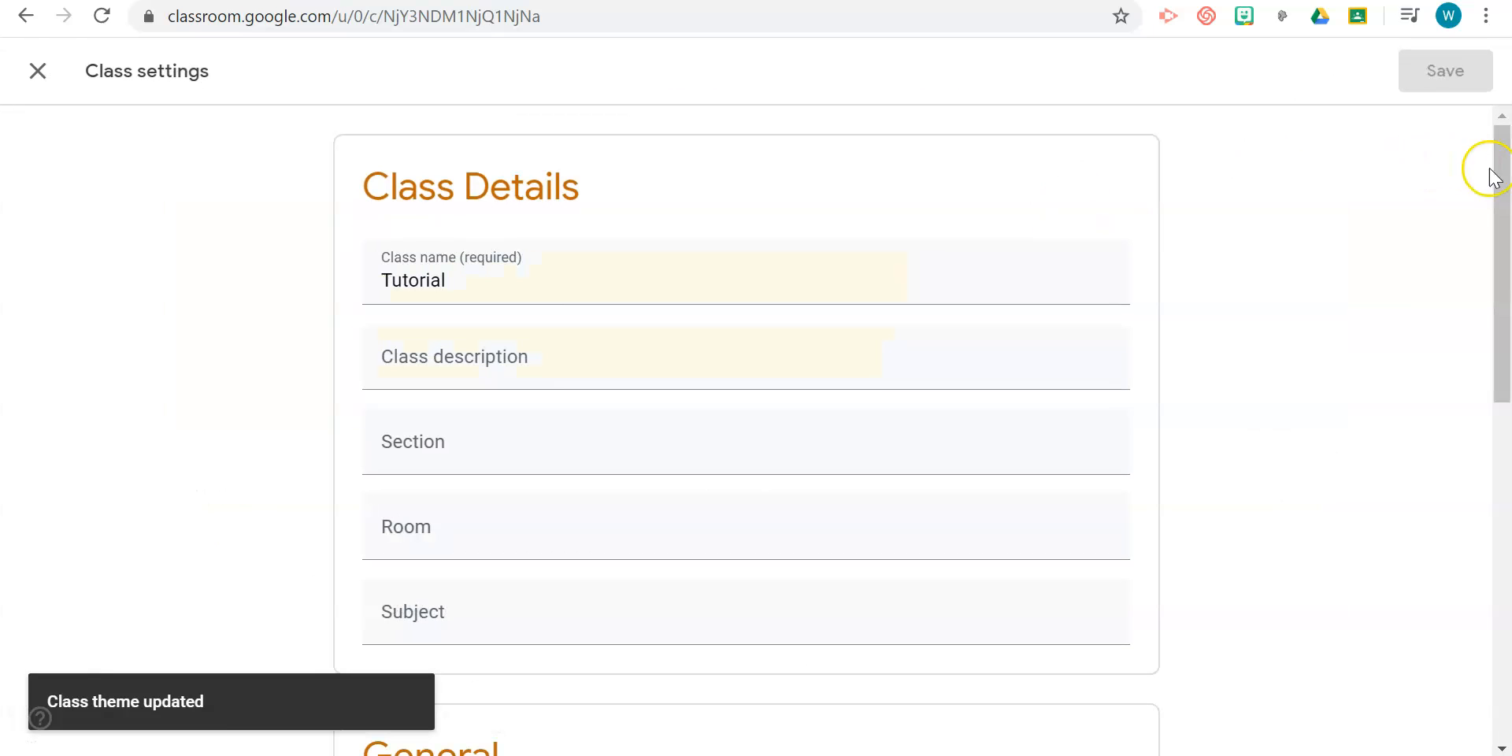
{"action": "scroll", "scroll_direction": "down", "scroll_amount": 3}
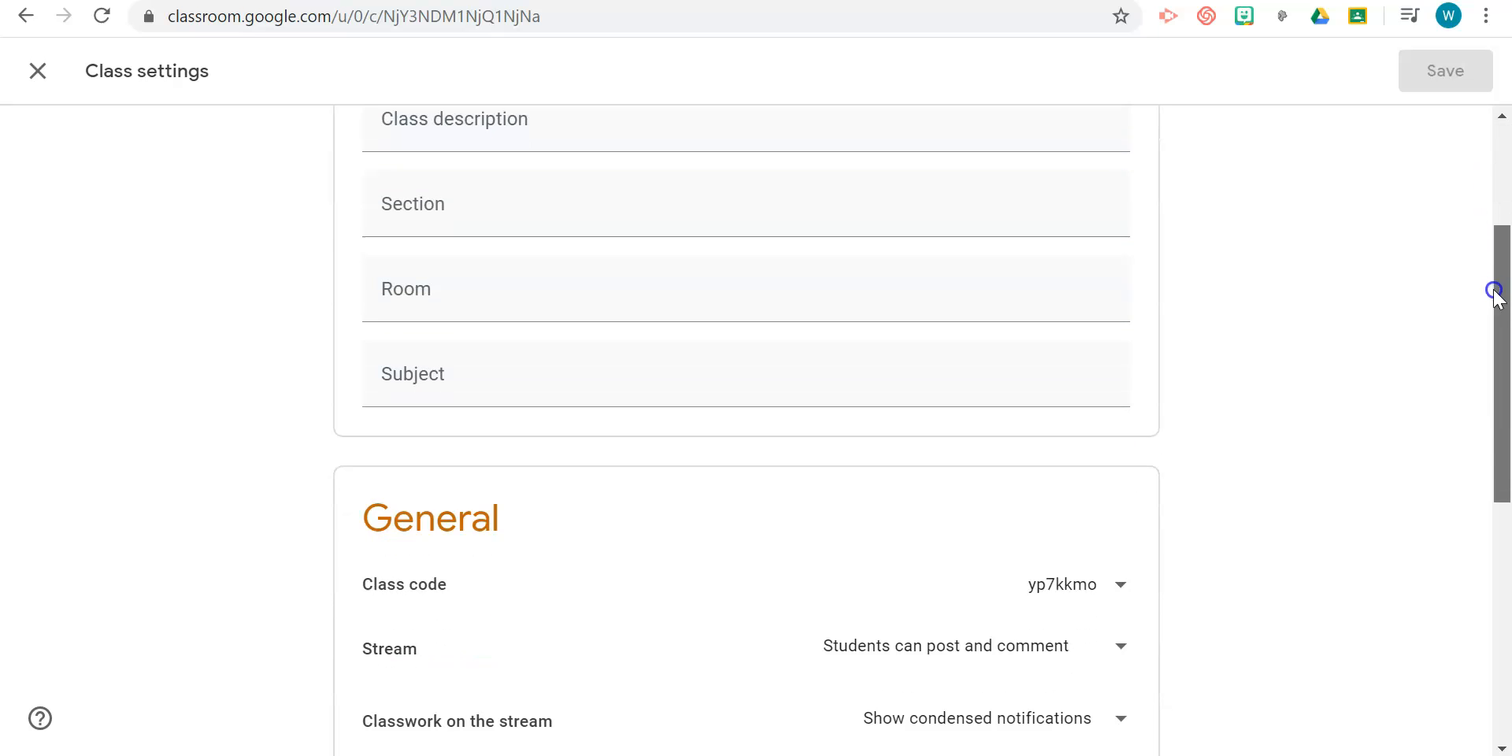
{"action": "scroll", "scroll_direction": "down", "scroll_amount": 3}
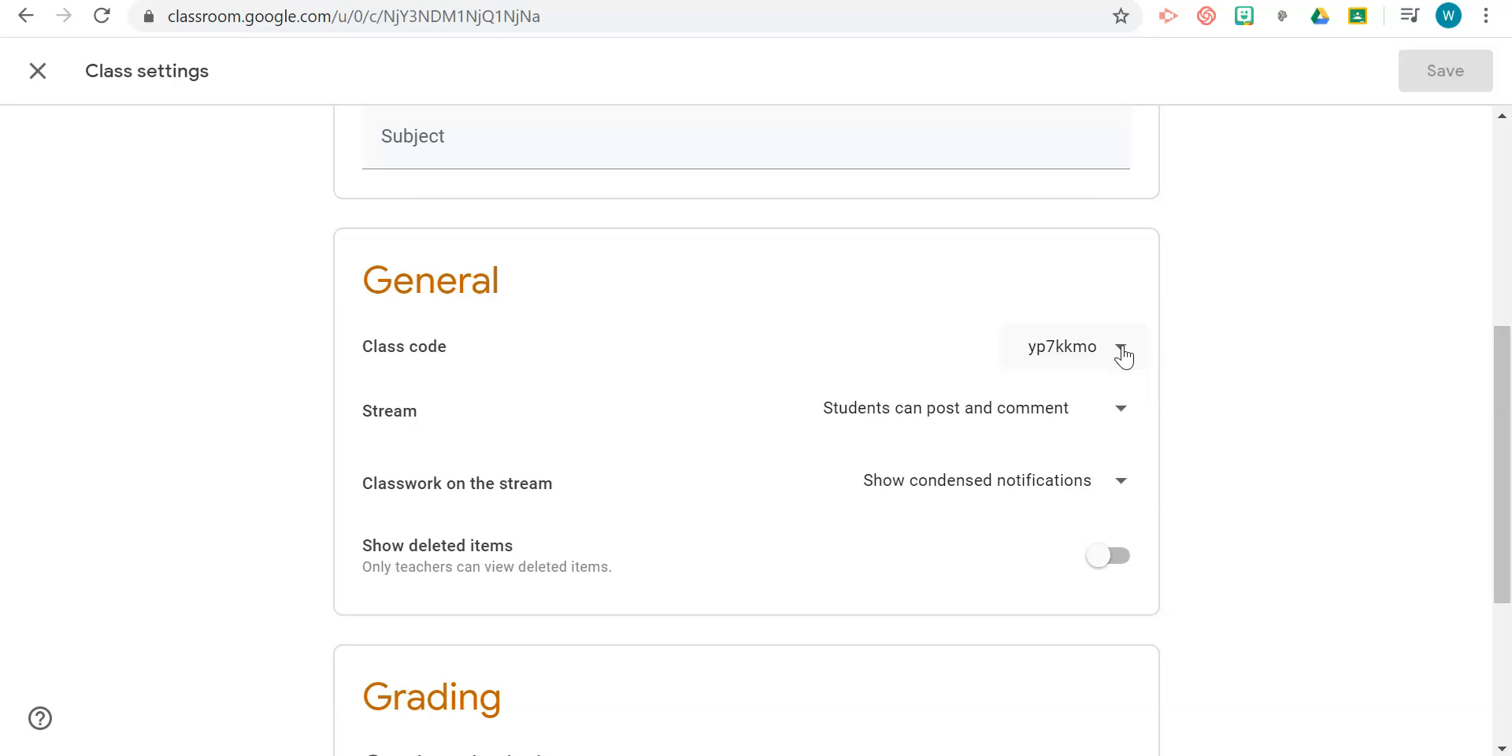
{"action": "mouse_move", "coordinate": [931, 403]}
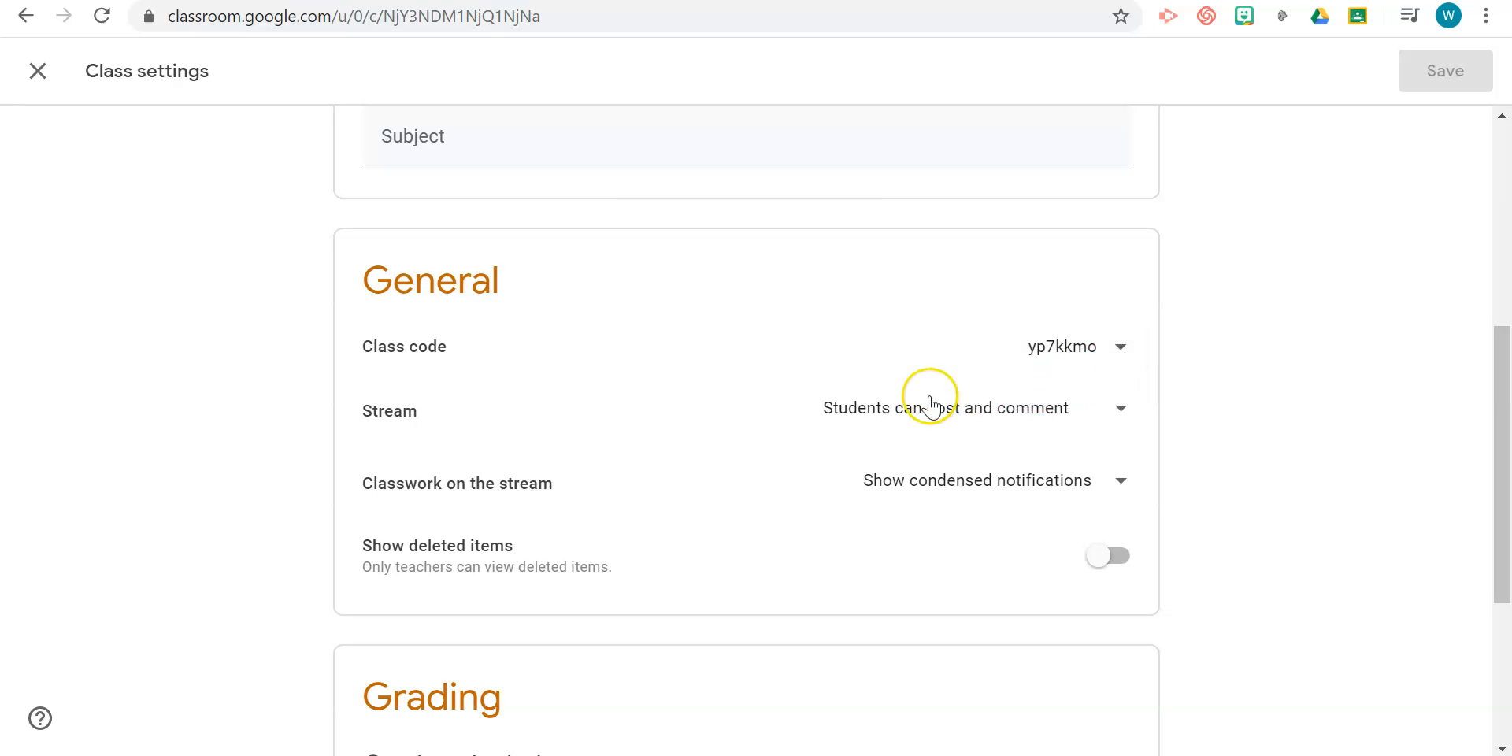
{"action": "mouse_move", "coordinate": [1113, 419]}
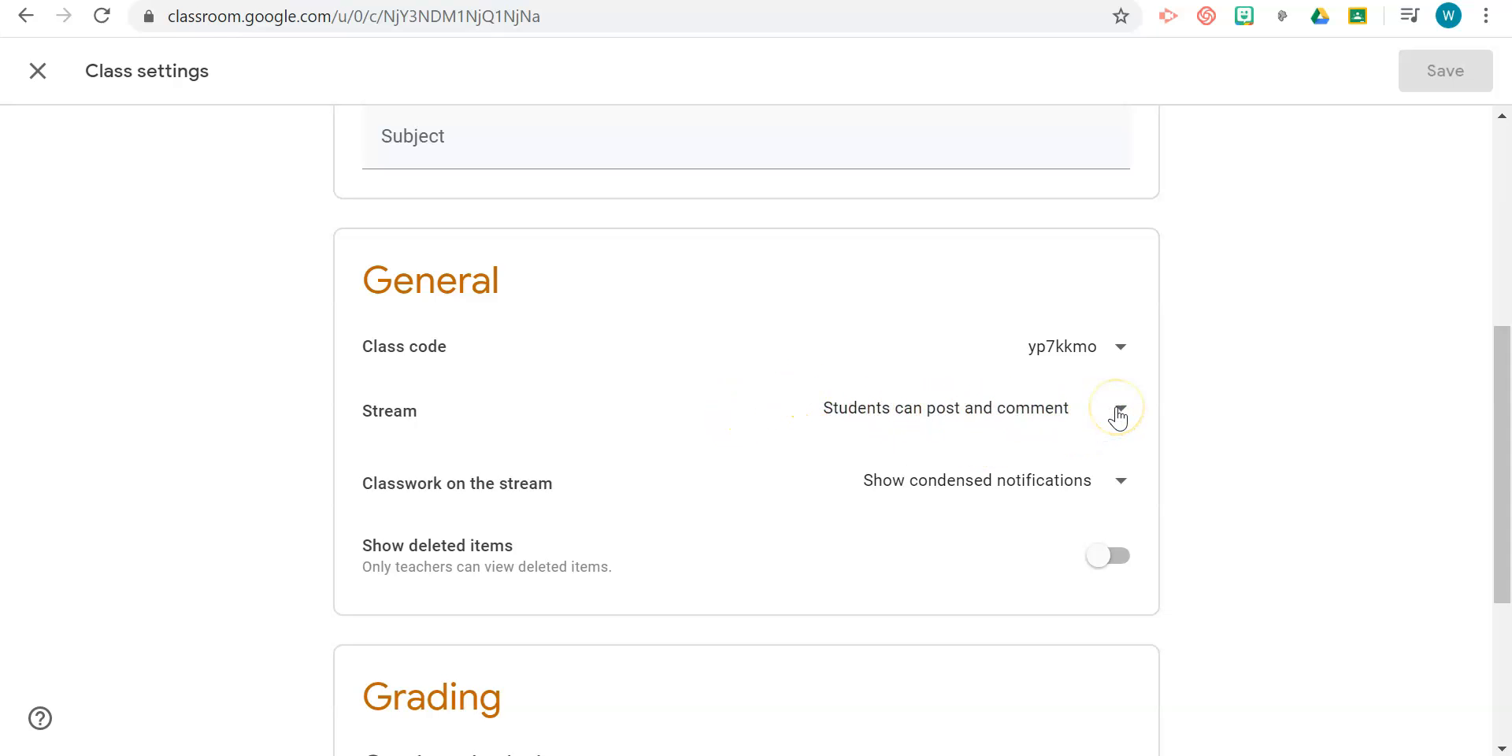
{"action": "left_click", "coordinate": [1116, 408]}
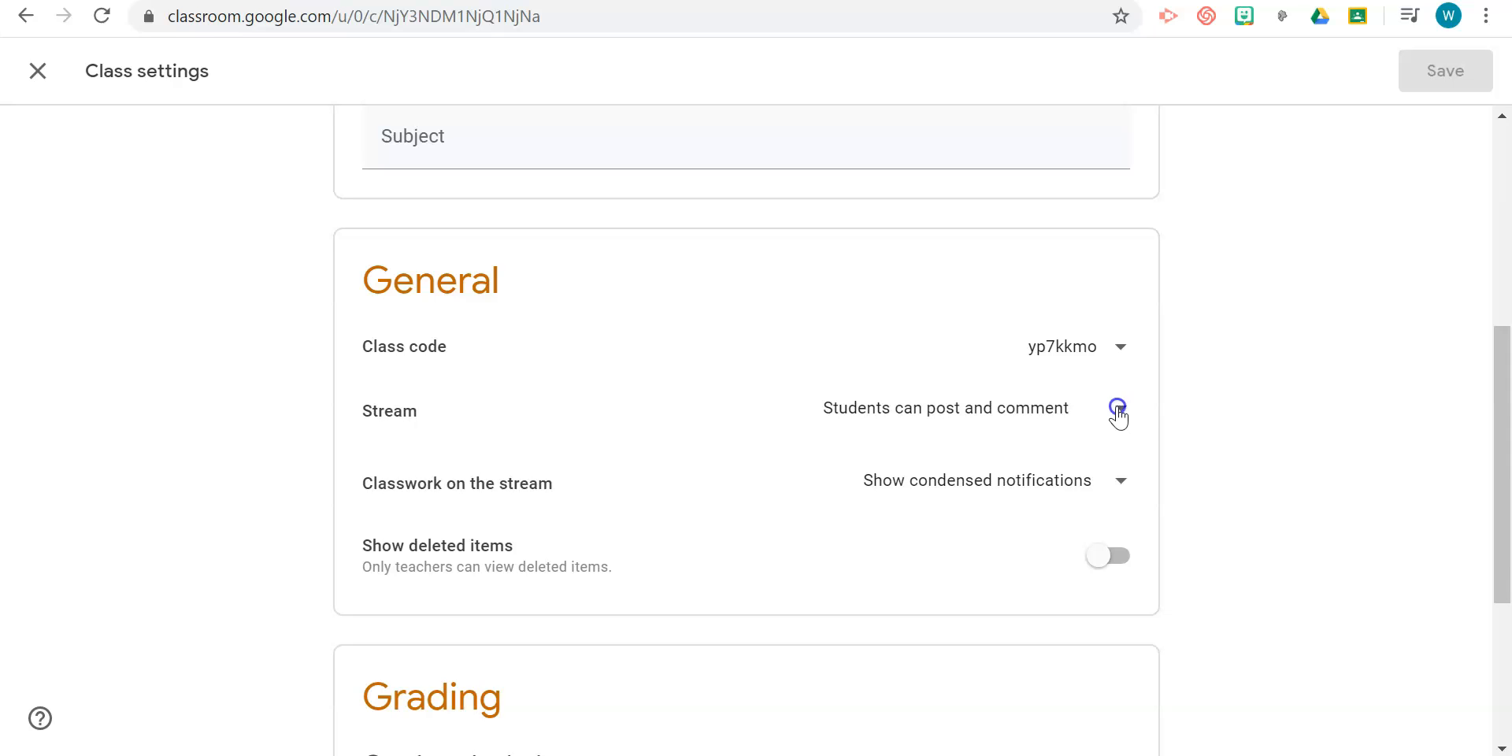
{"action": "left_click", "coordinate": [1117, 409]}
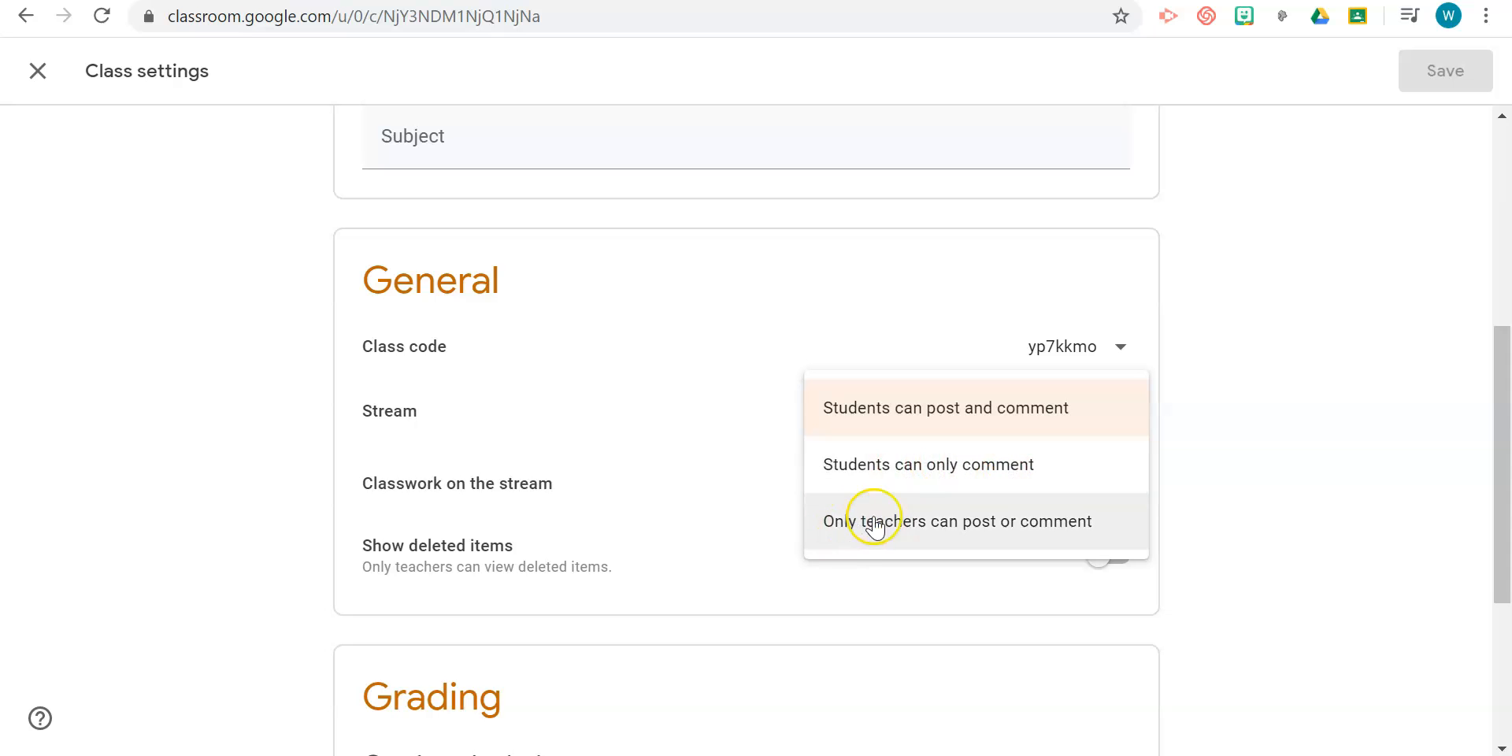
{"action": "mouse_move", "coordinate": [986, 526]}
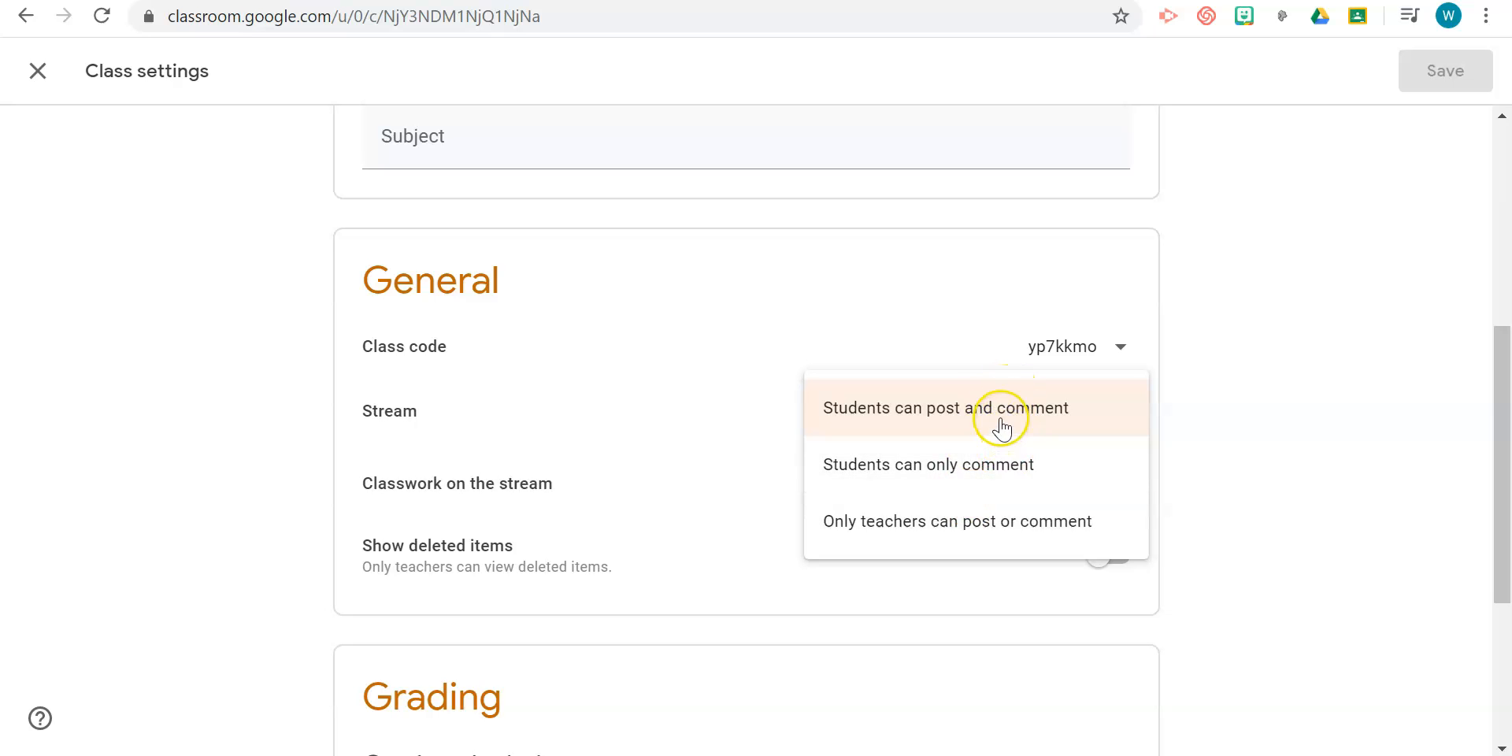
{"action": "mouse_move", "coordinate": [877, 530]}
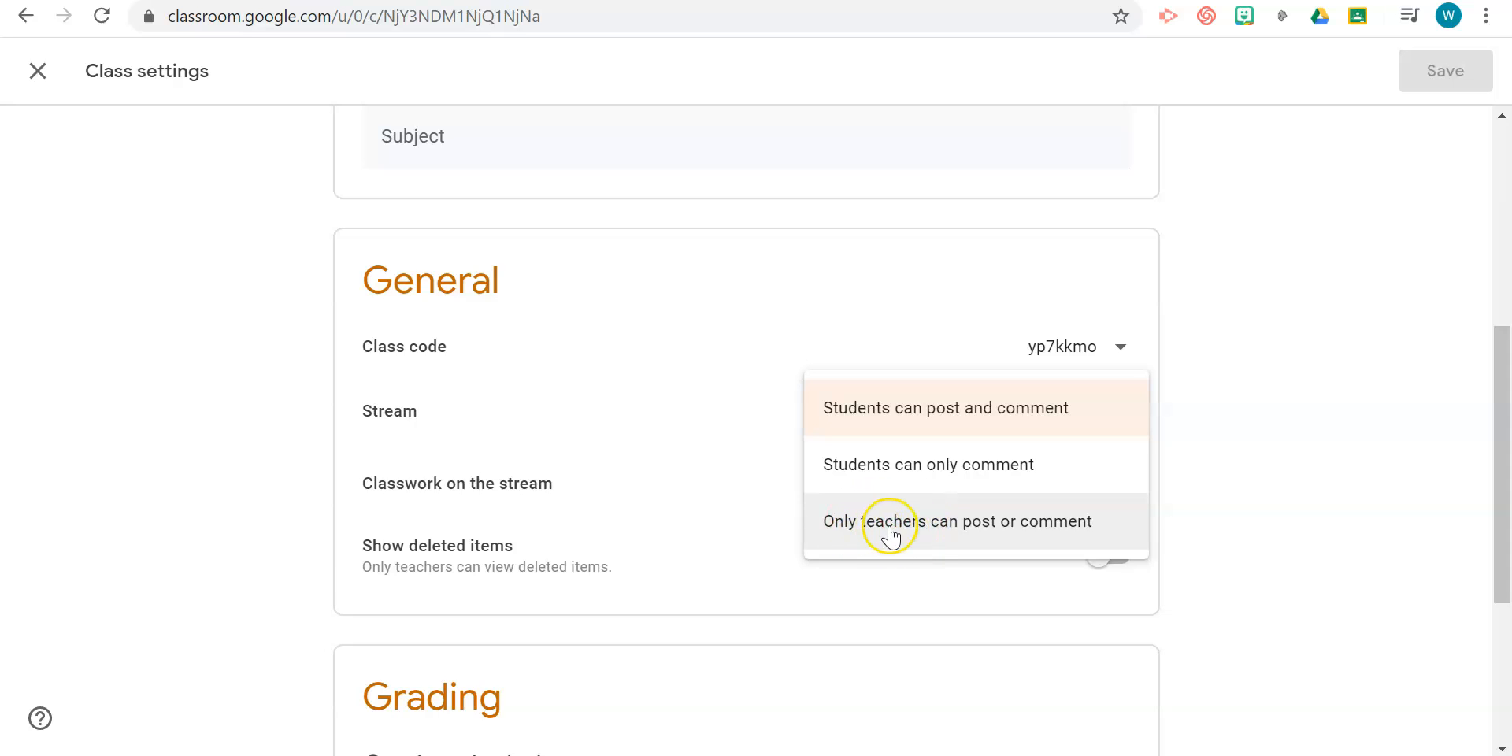
{"action": "mouse_move", "coordinate": [1084, 532]}
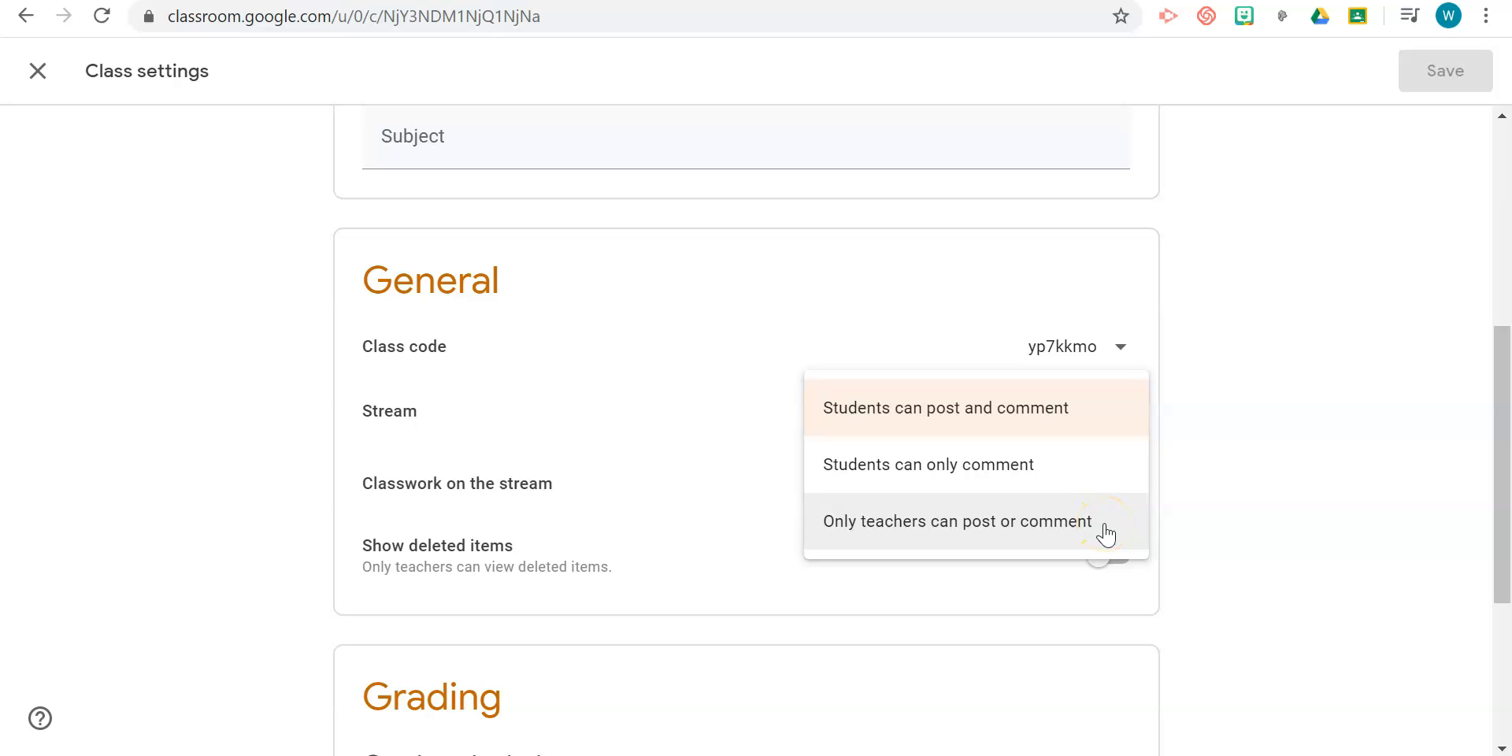
{"action": "mouse_move", "coordinate": [1224, 506]}
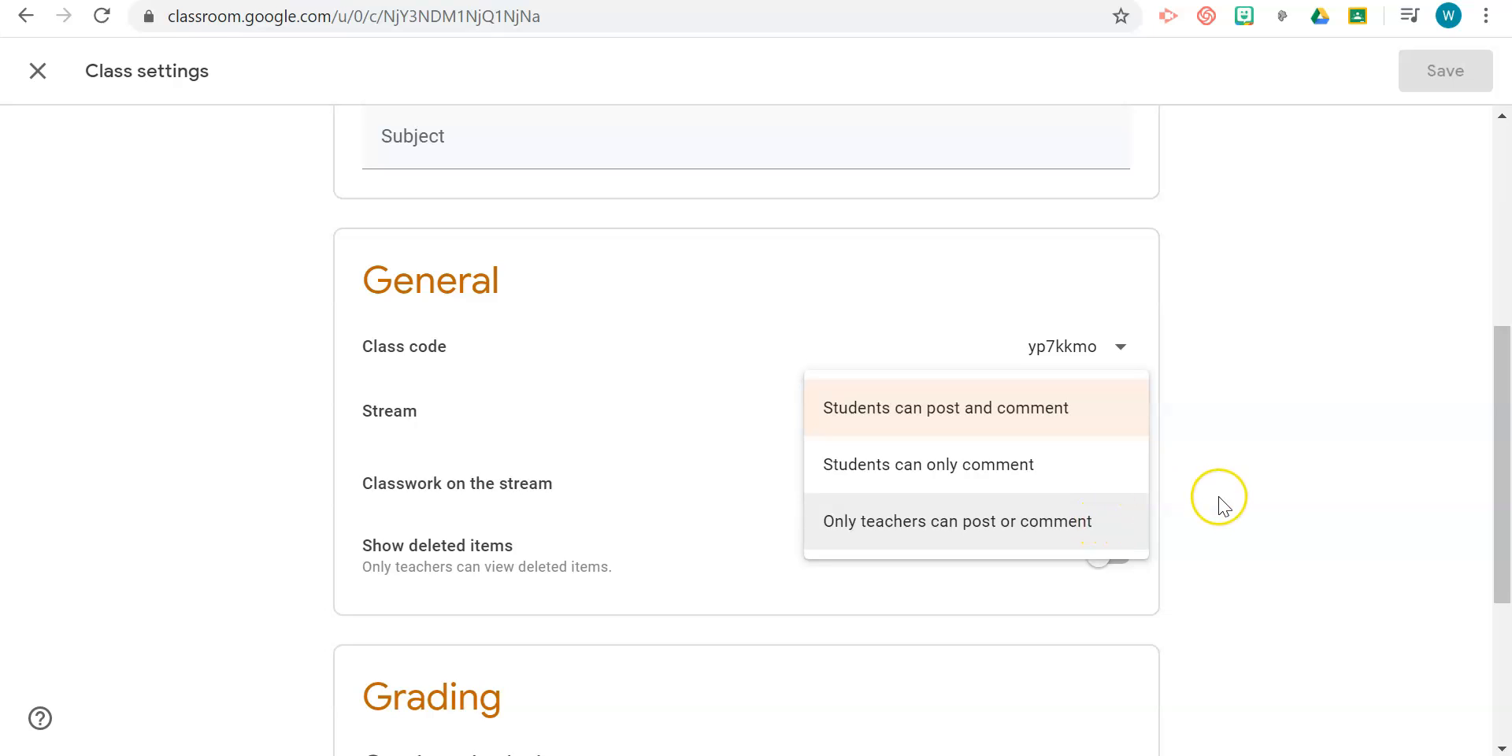
{"action": "left_click", "coordinate": [945, 407]}
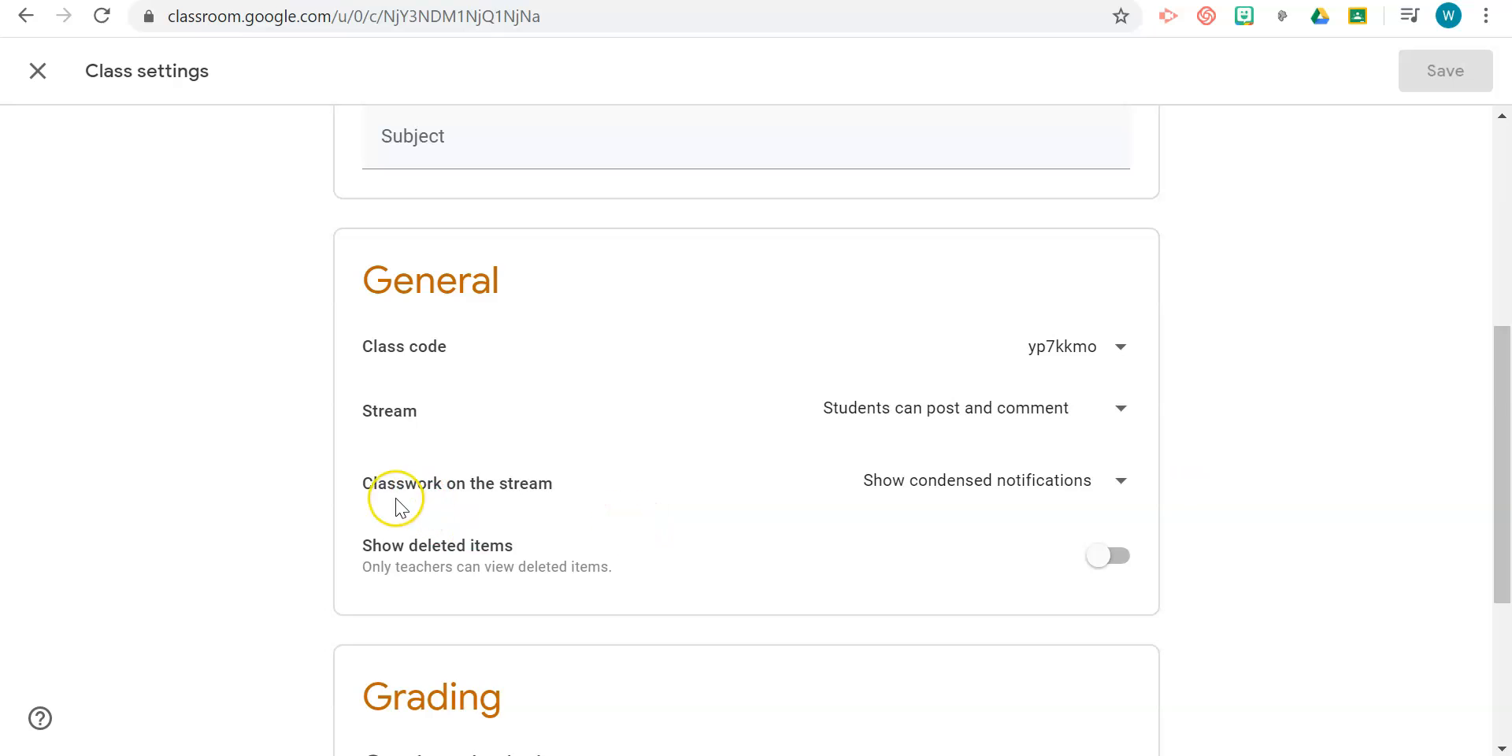
{"action": "mouse_move", "coordinate": [1017, 485]}
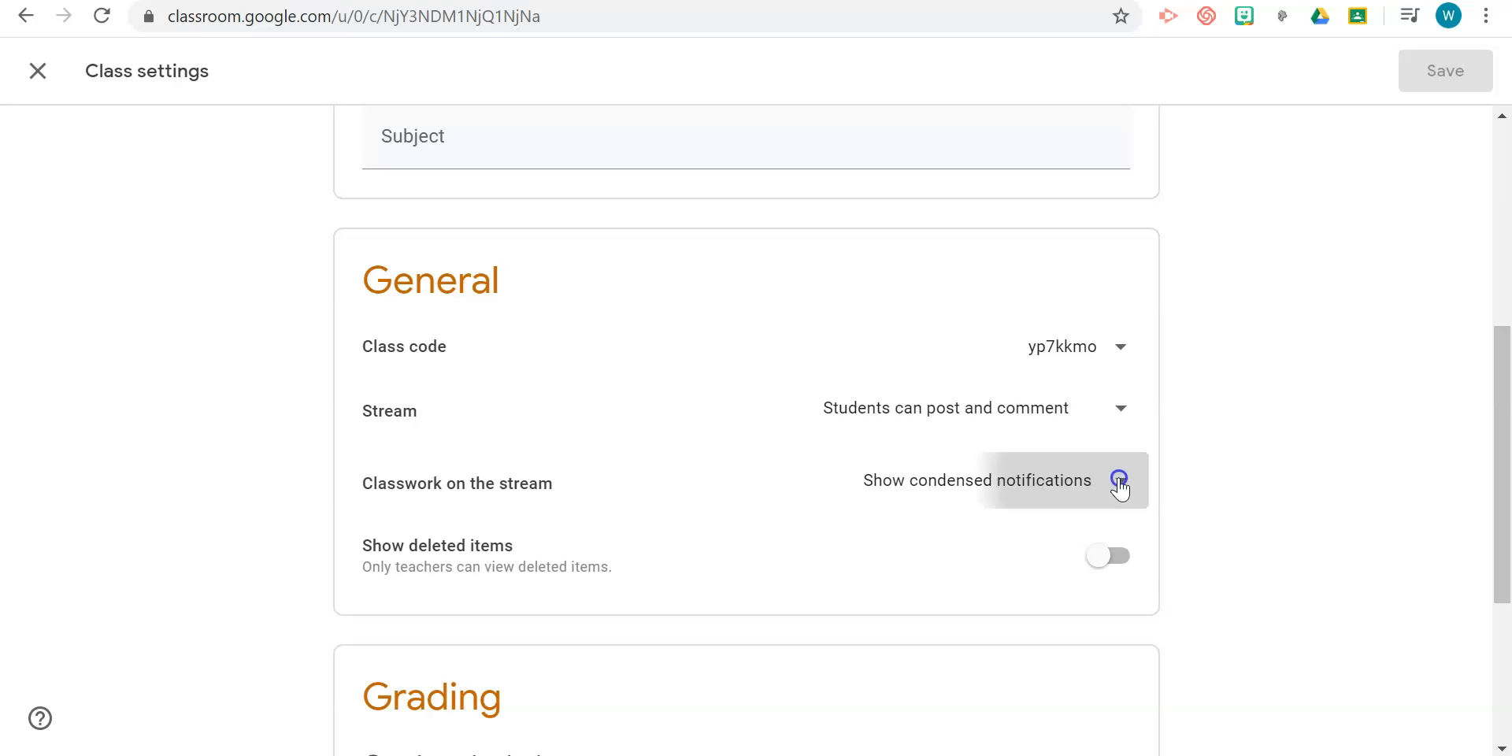
Set Classwork on the stream to "Hide notifications".
{"action": "left_click", "coordinate": [1118, 480]}
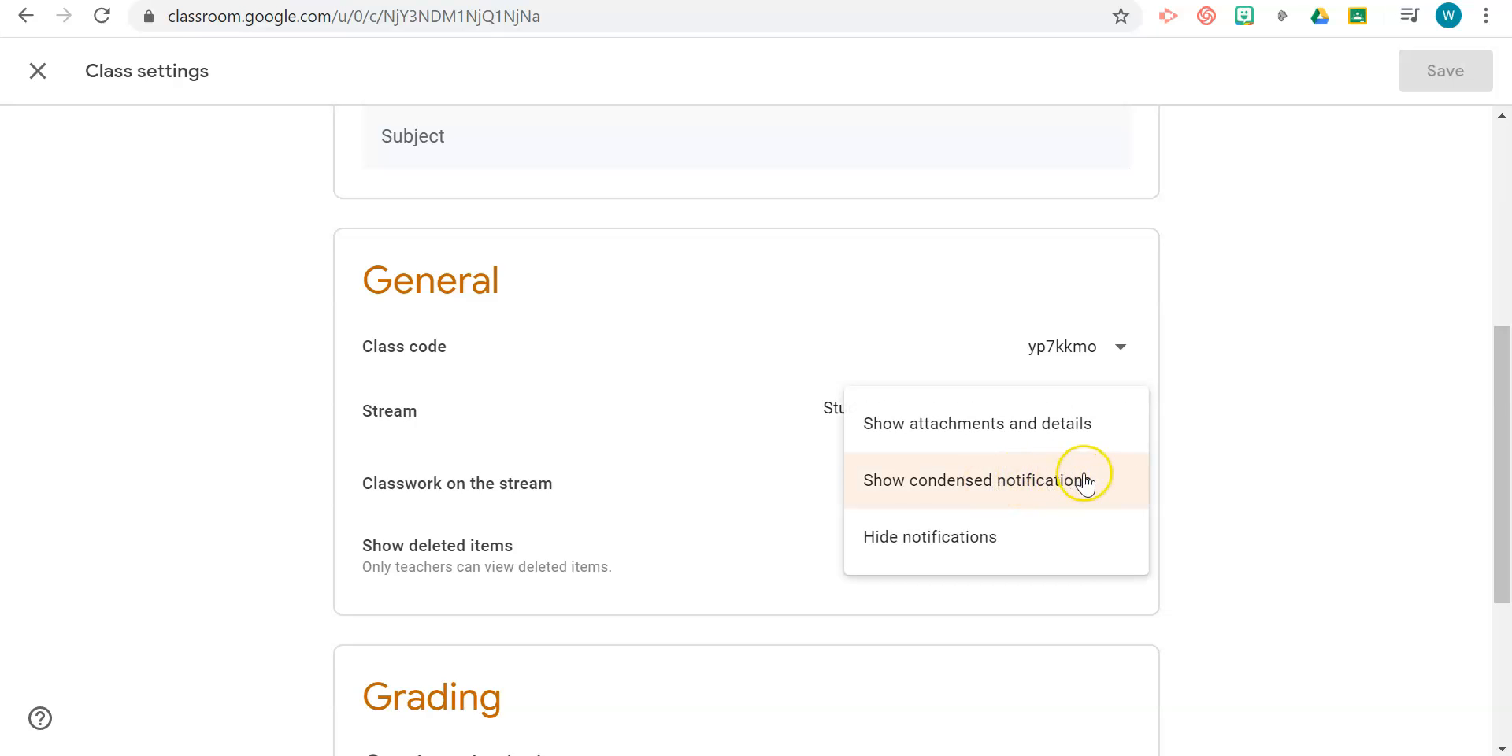
{"action": "mouse_move", "coordinate": [1092, 482]}
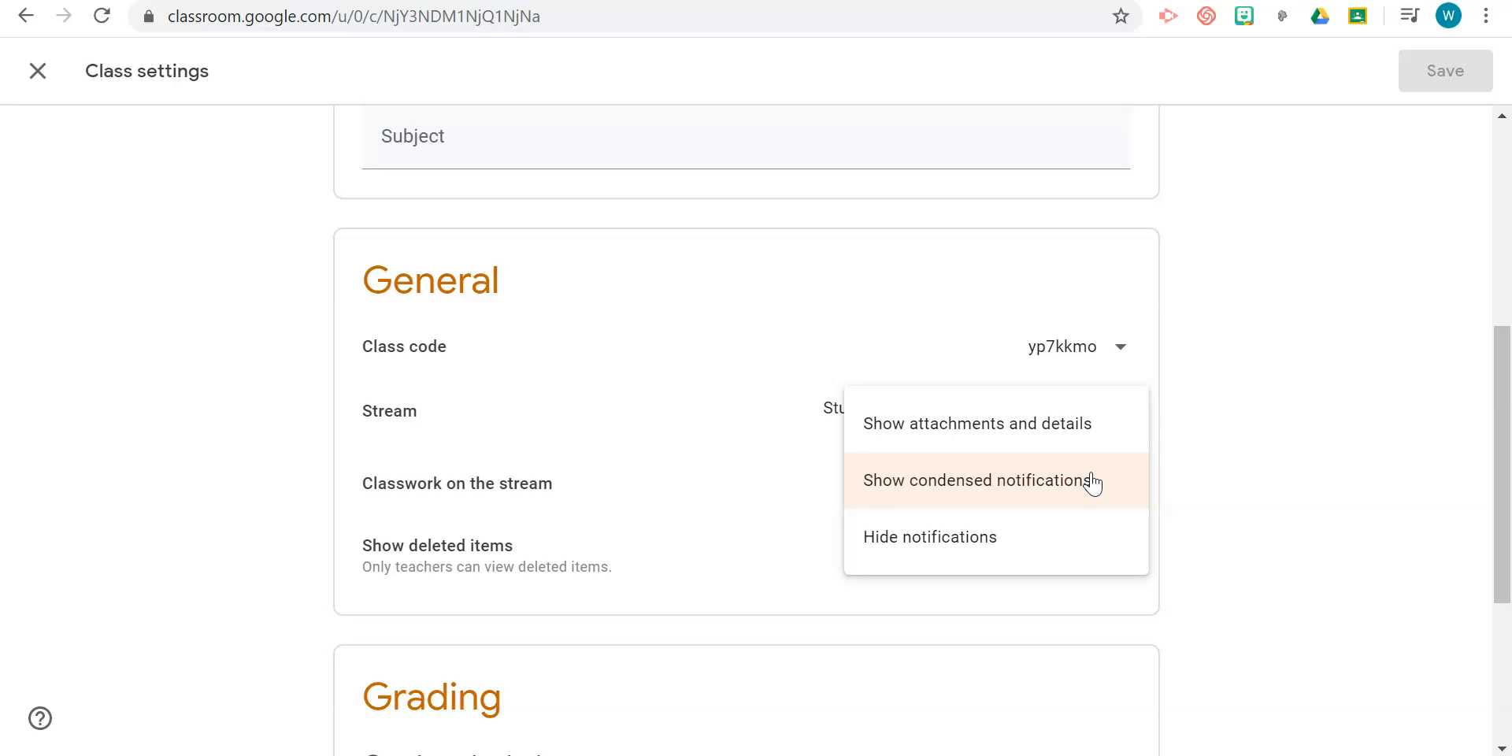
{"action": "mouse_move", "coordinate": [1027, 533]}
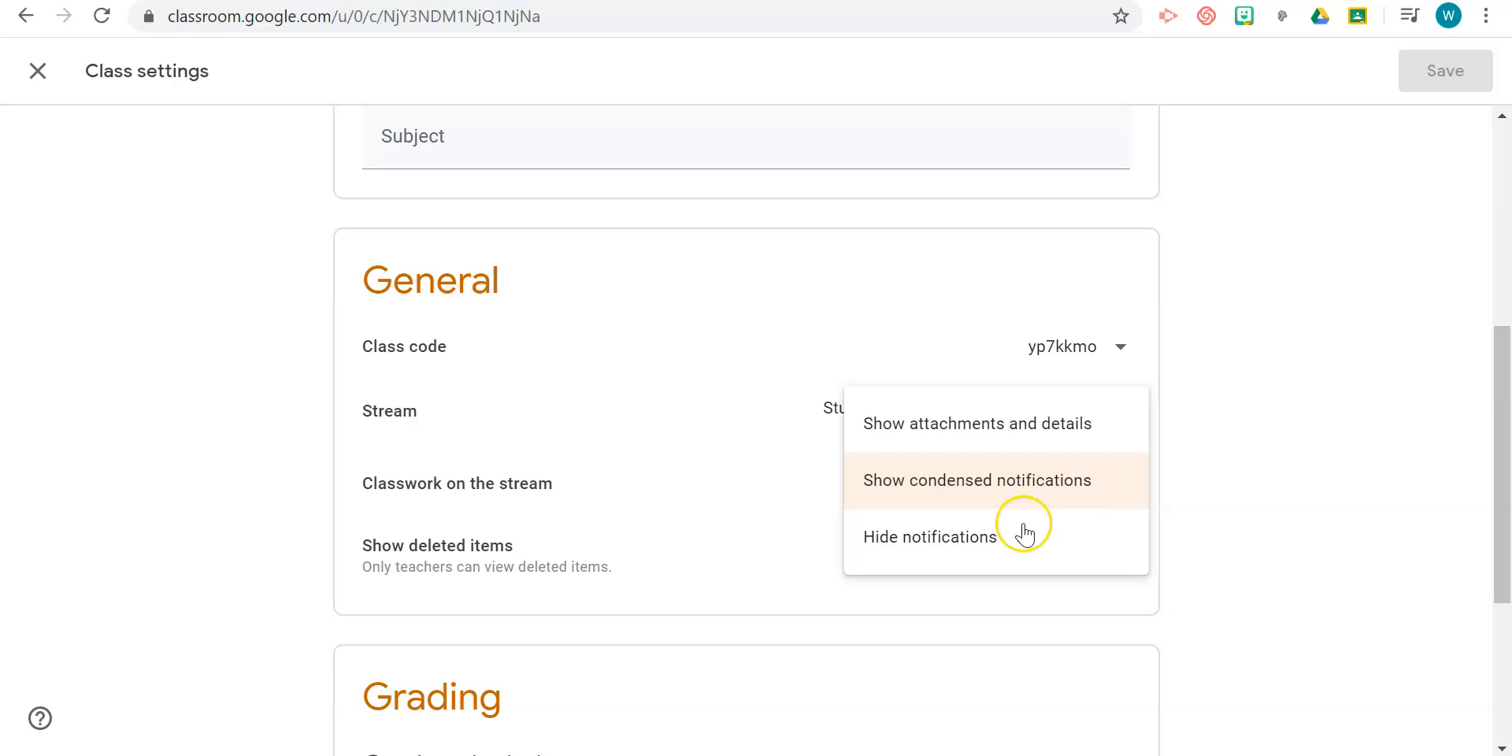
{"action": "mouse_move", "coordinate": [924, 542]}
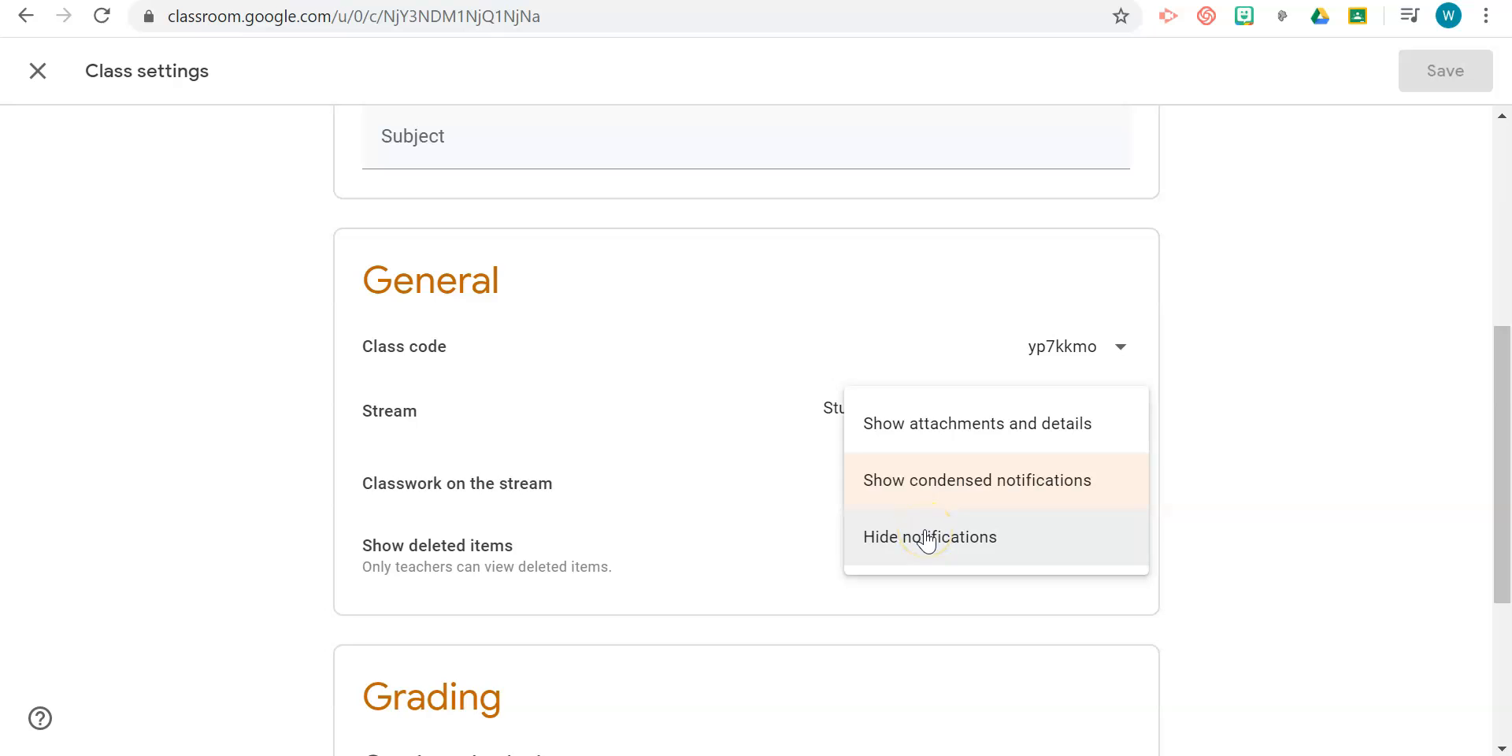
{"action": "left_click", "coordinate": [929, 537]}
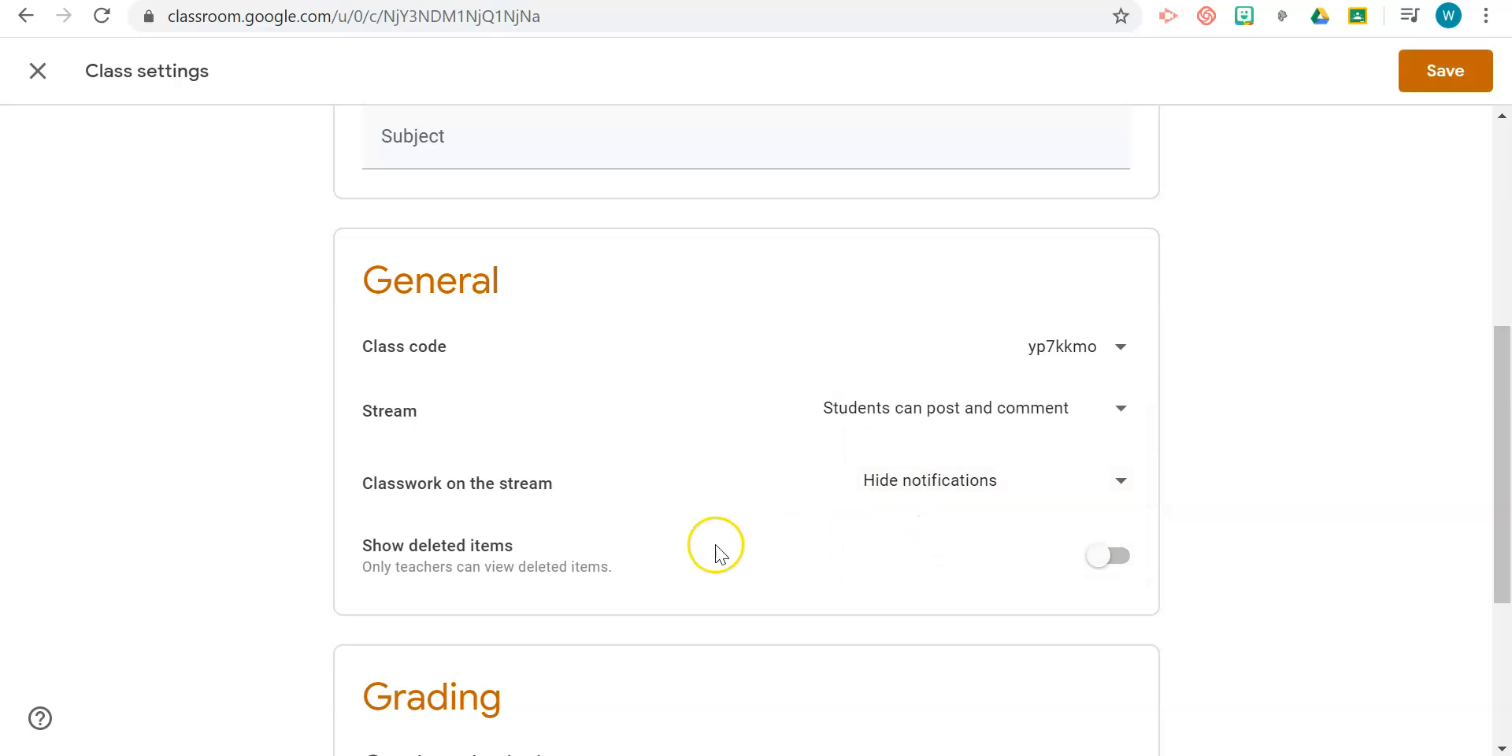
{"action": "mouse_move", "coordinate": [984, 597]}
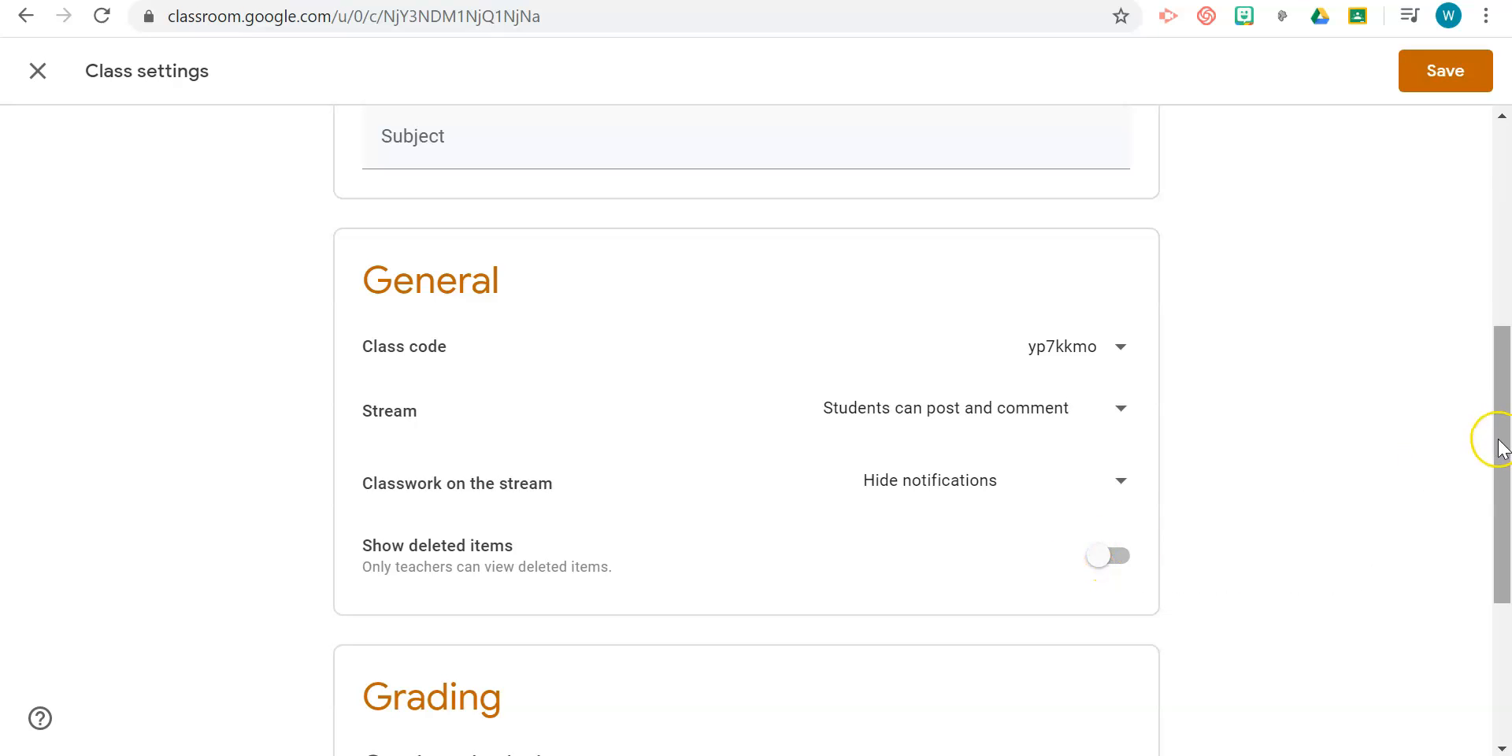
Set Overall grade calculation in Grading to "Weighted by category".
{"action": "scroll", "scroll_direction": "down", "scroll_amount": 3}
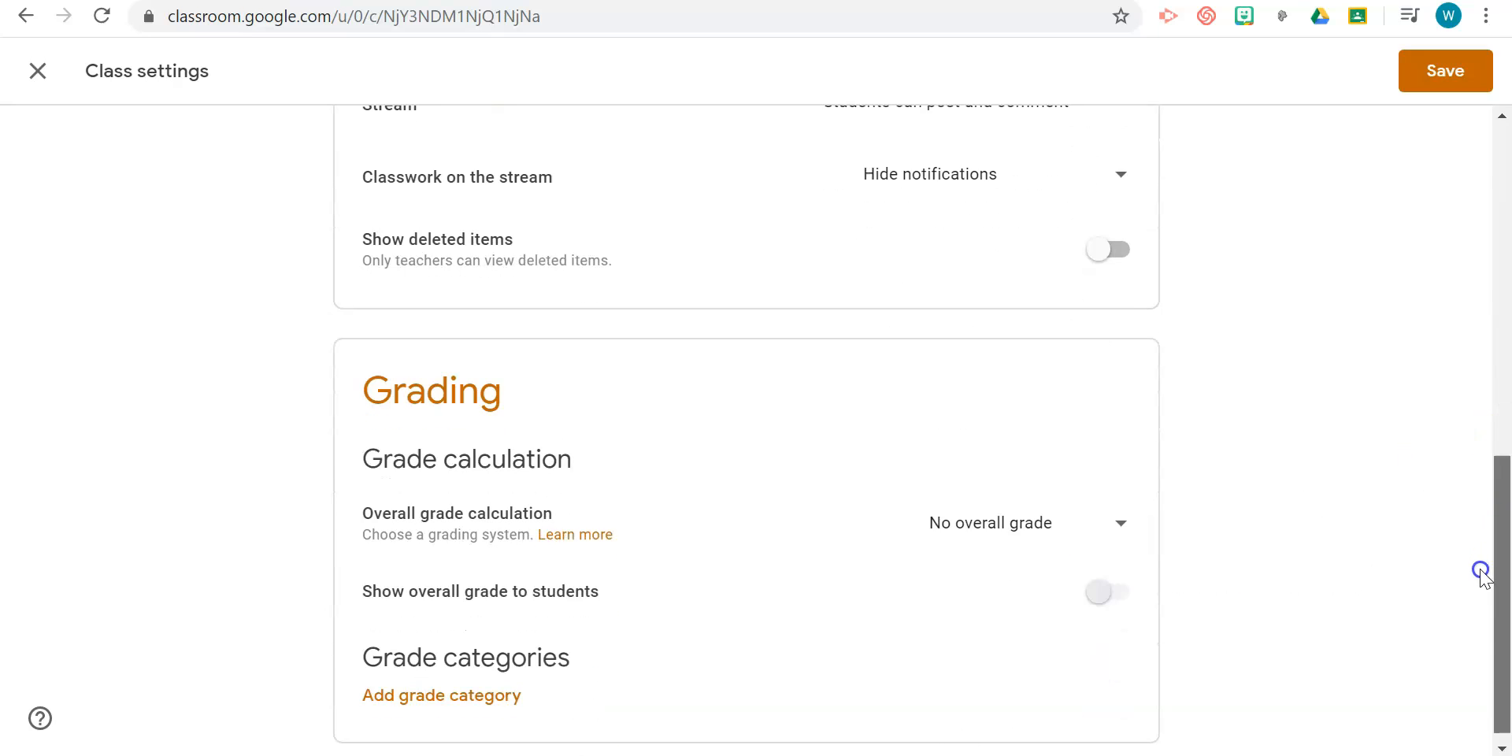
{"action": "scroll", "scroll_direction": "down", "scroll_amount": 3}
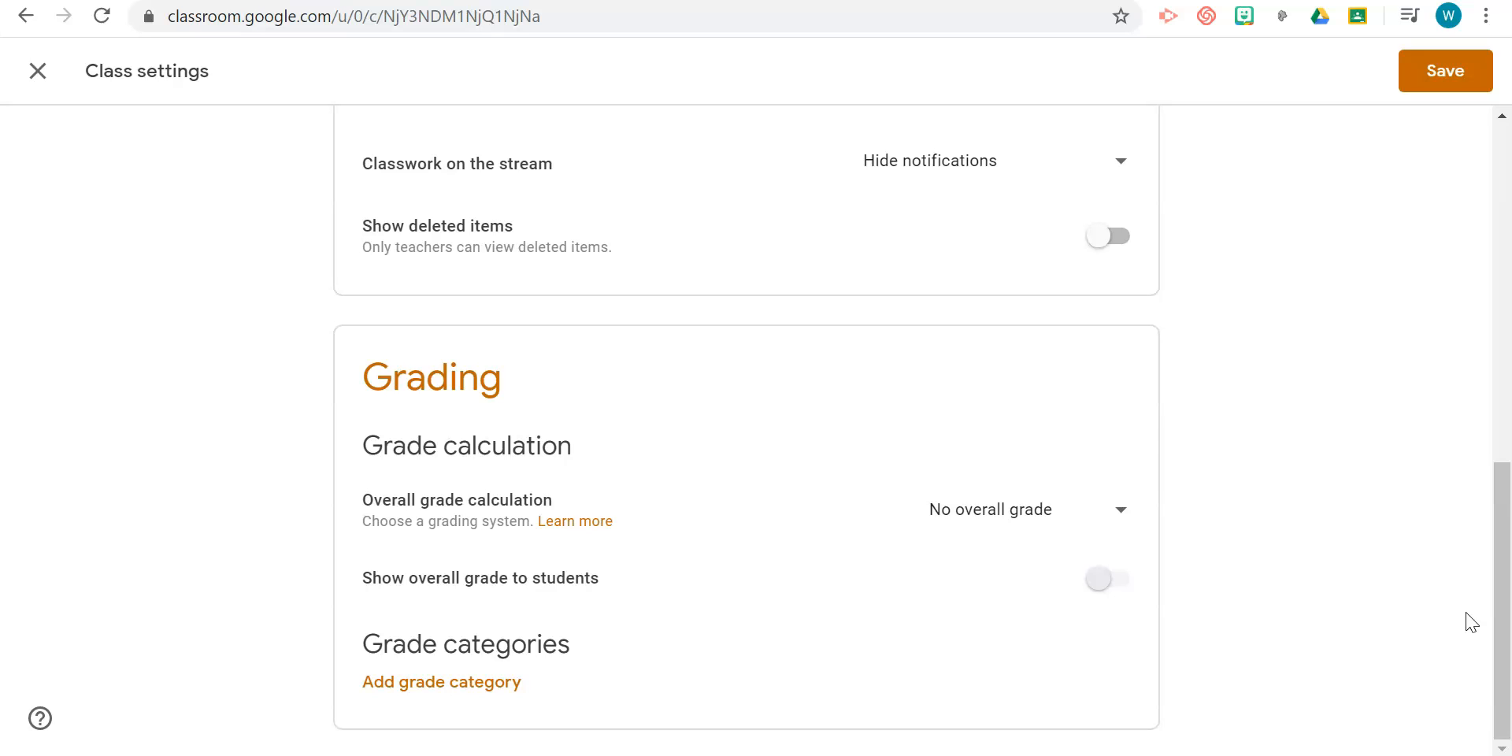
{"action": "mouse_move", "coordinate": [1121, 509]}
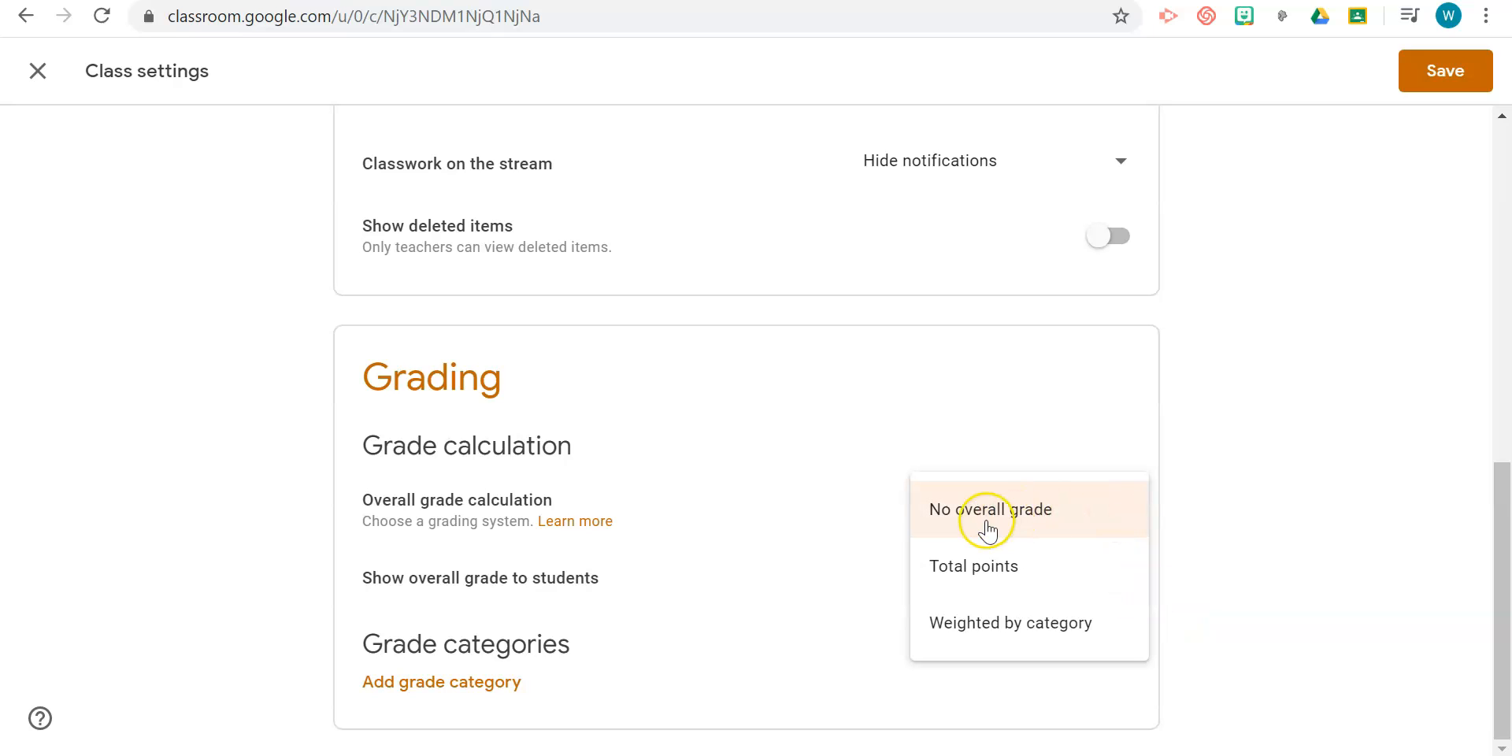
{"action": "mouse_move", "coordinate": [1021, 576]}
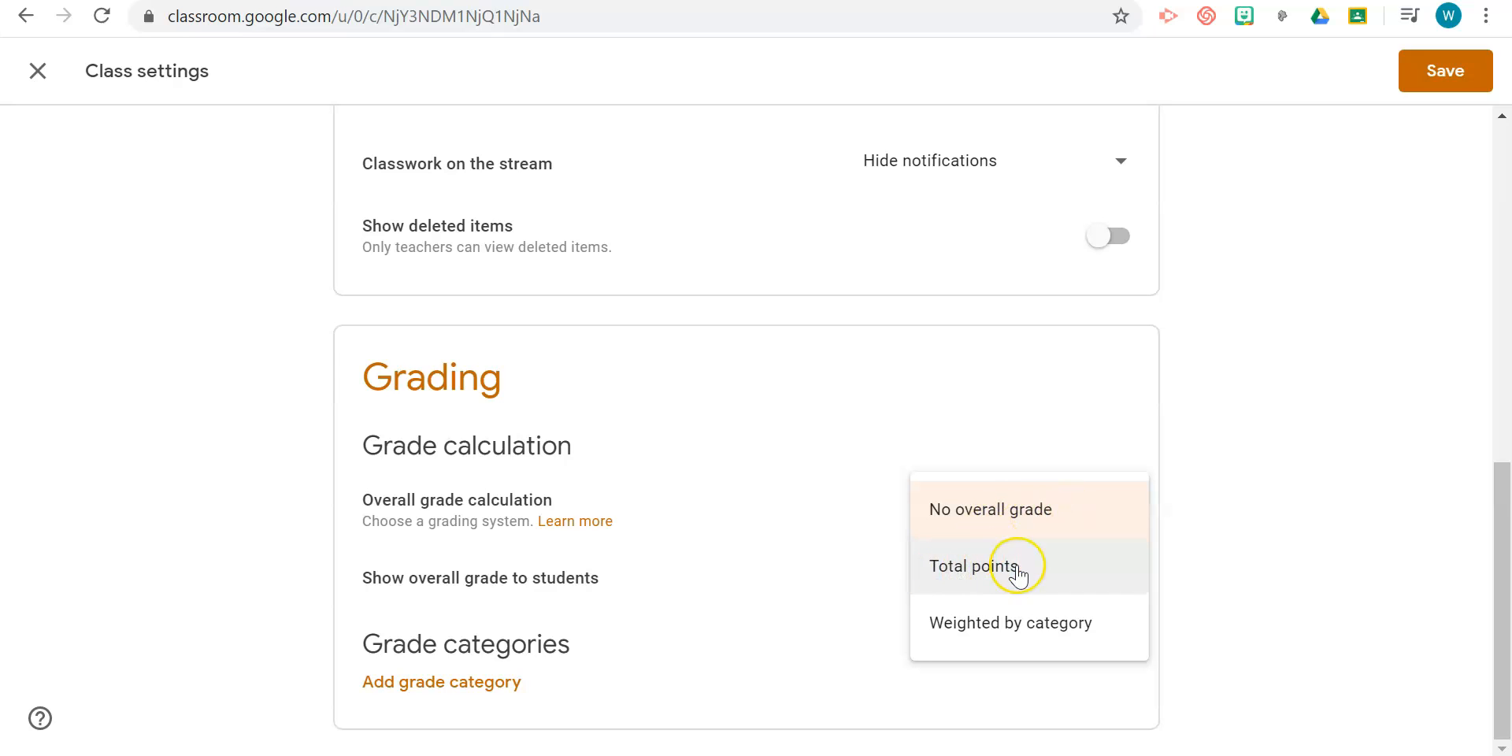
{"action": "mouse_move", "coordinate": [1027, 633]}
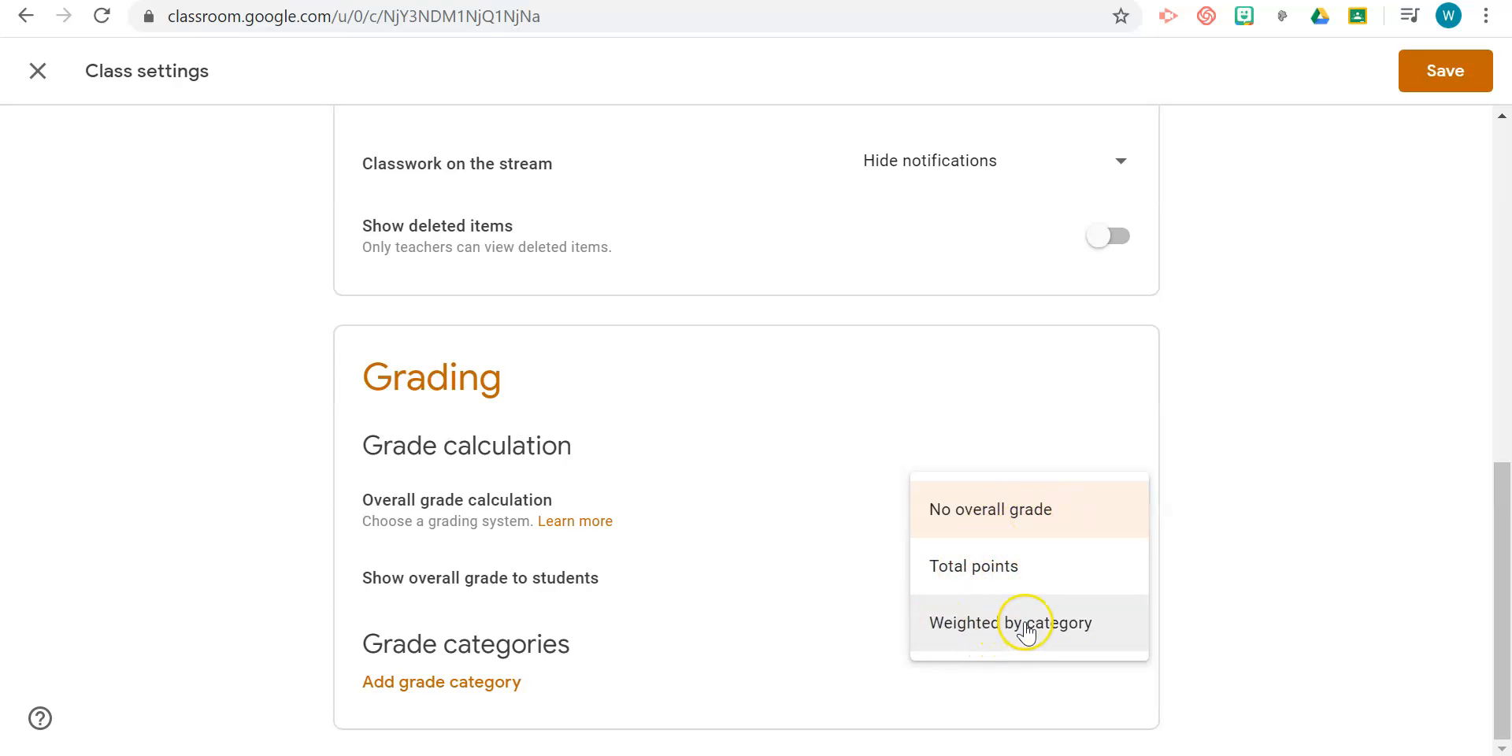
{"action": "mouse_move", "coordinate": [1436, 587]}
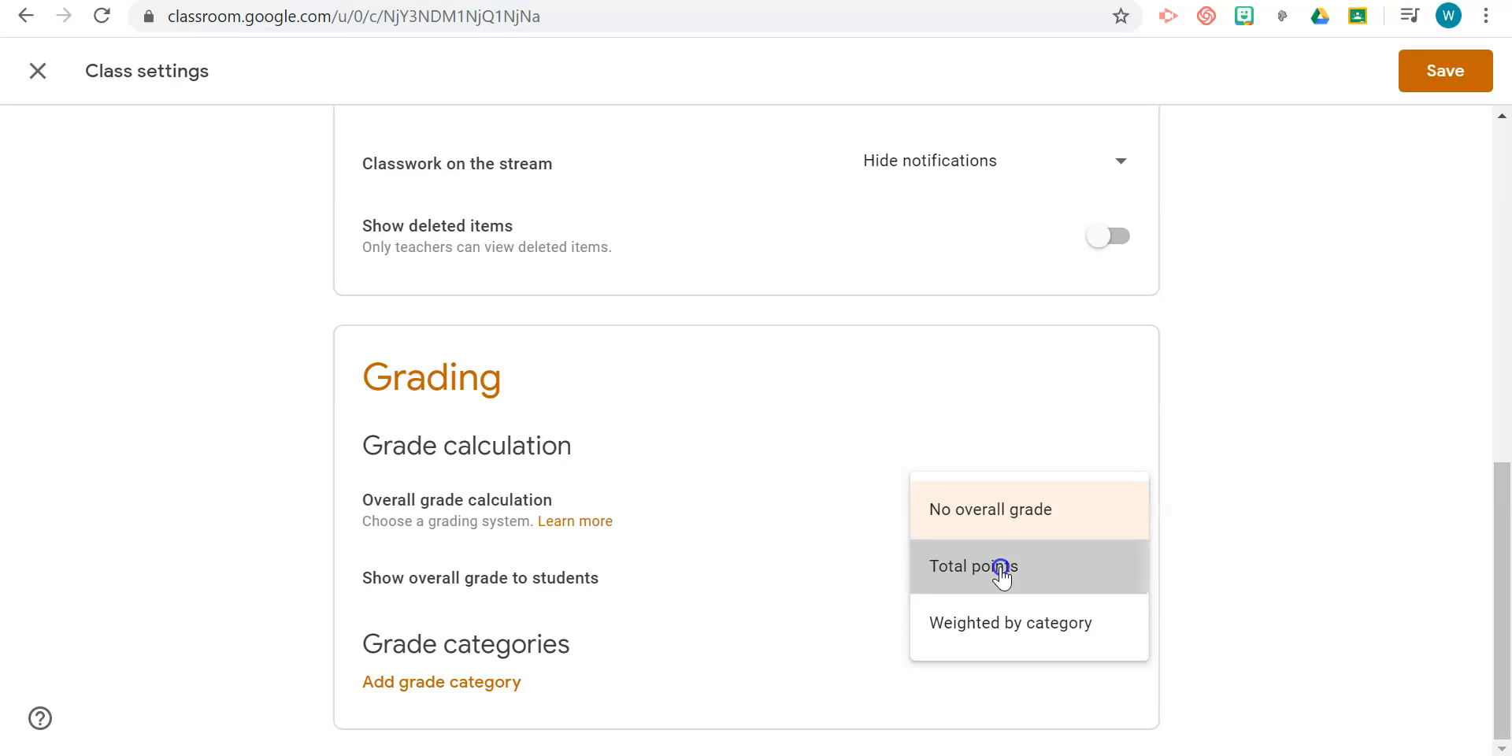
{"action": "left_click", "coordinate": [996, 567]}
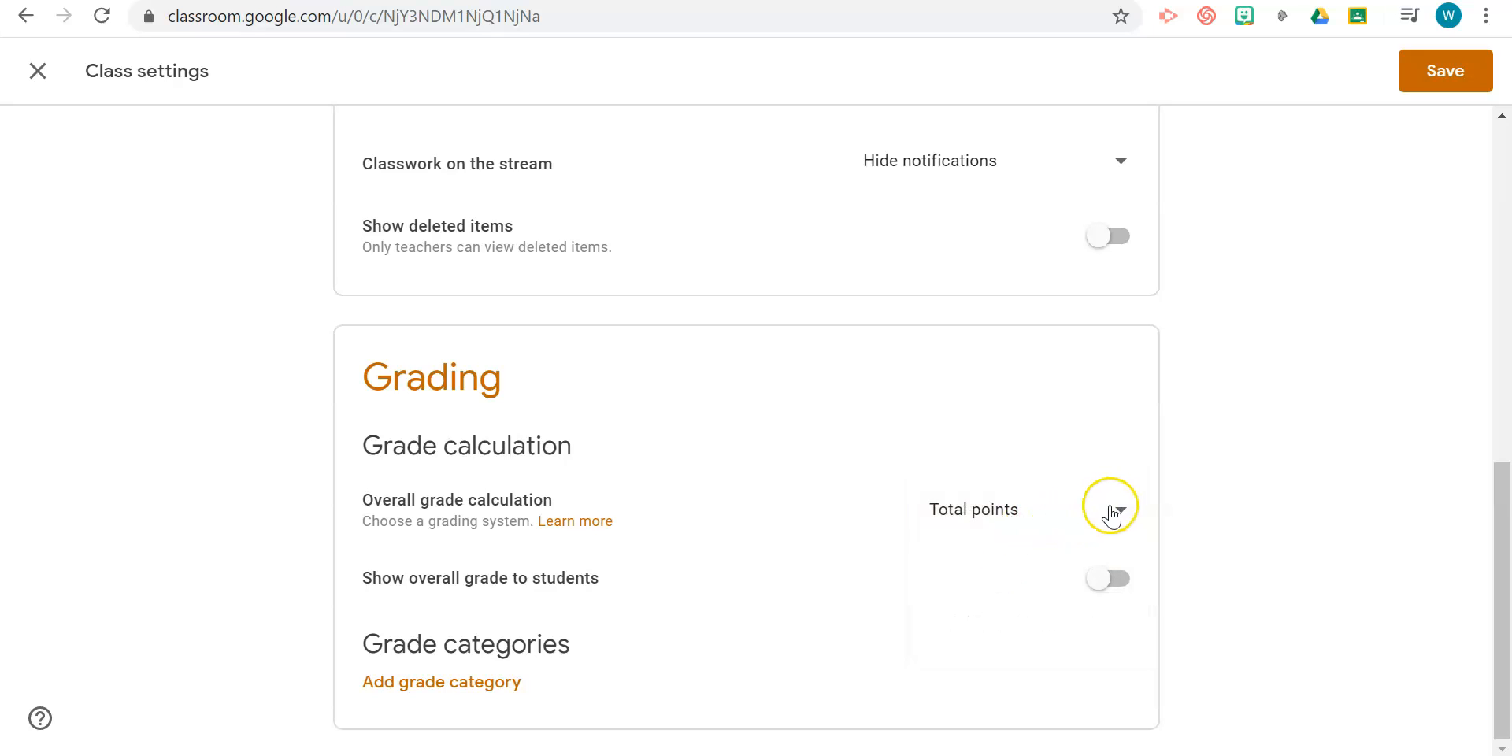
{"action": "left_click", "coordinate": [1112, 509]}
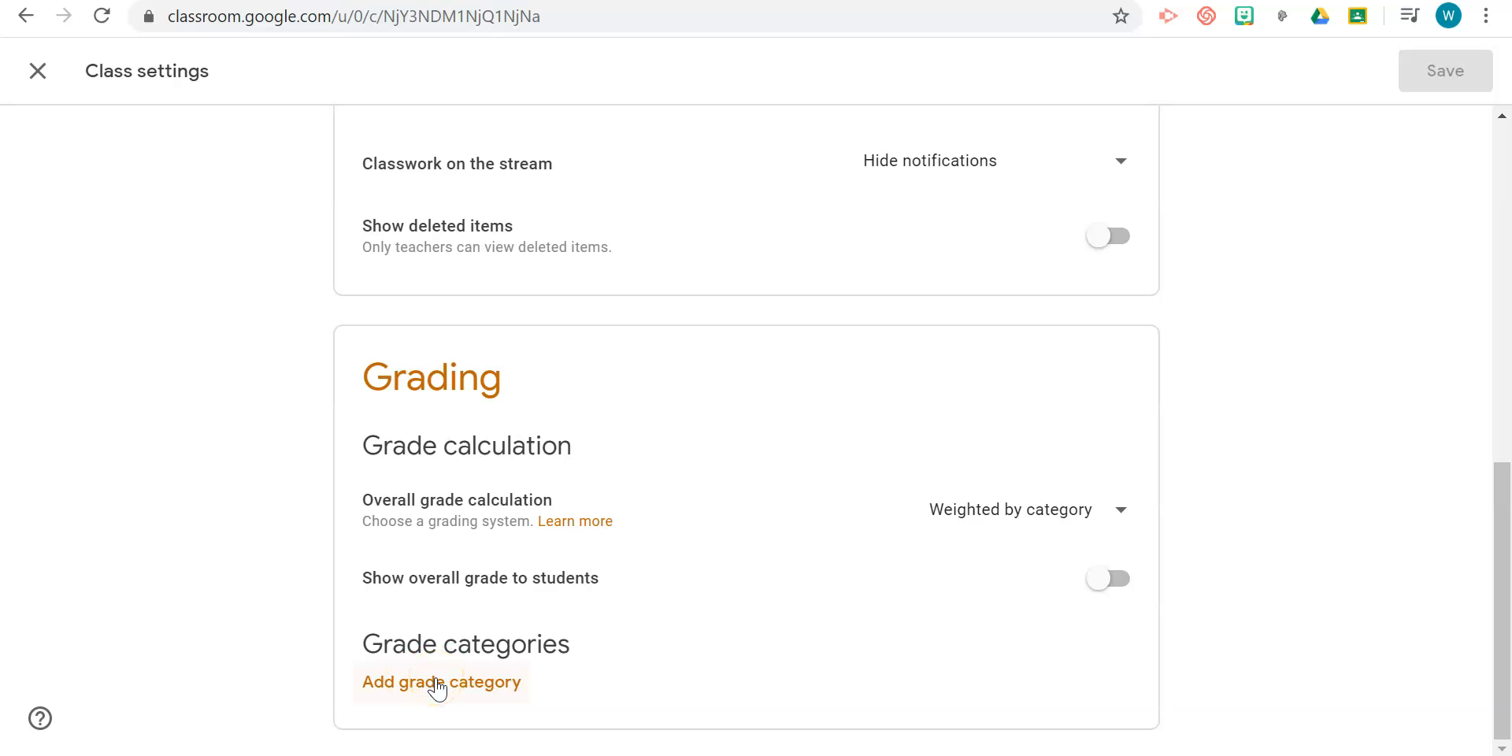
Add grade category "Performance Task" weighted at 40%.
{"action": "left_click", "coordinate": [438, 682]}
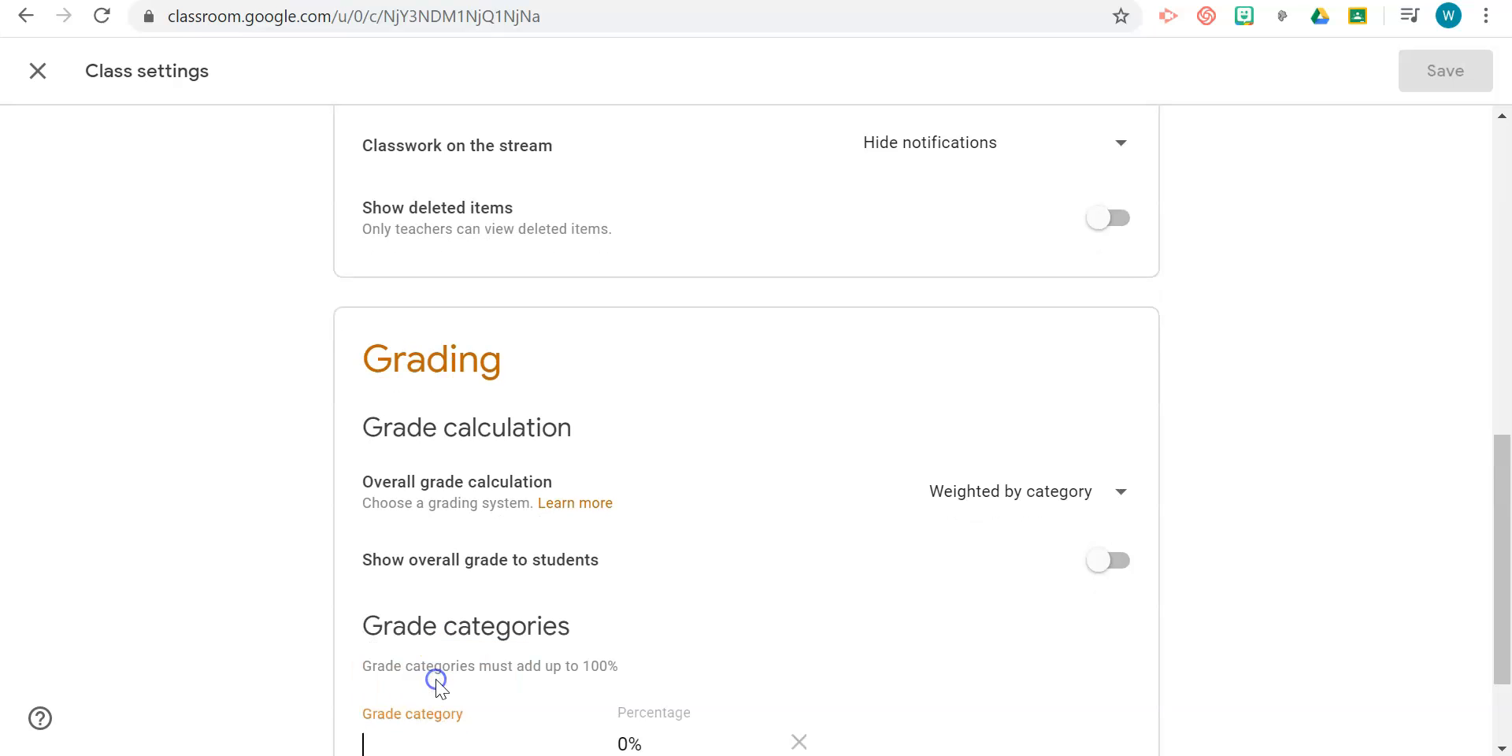
{"action": "mouse_move", "coordinate": [1508, 556]}
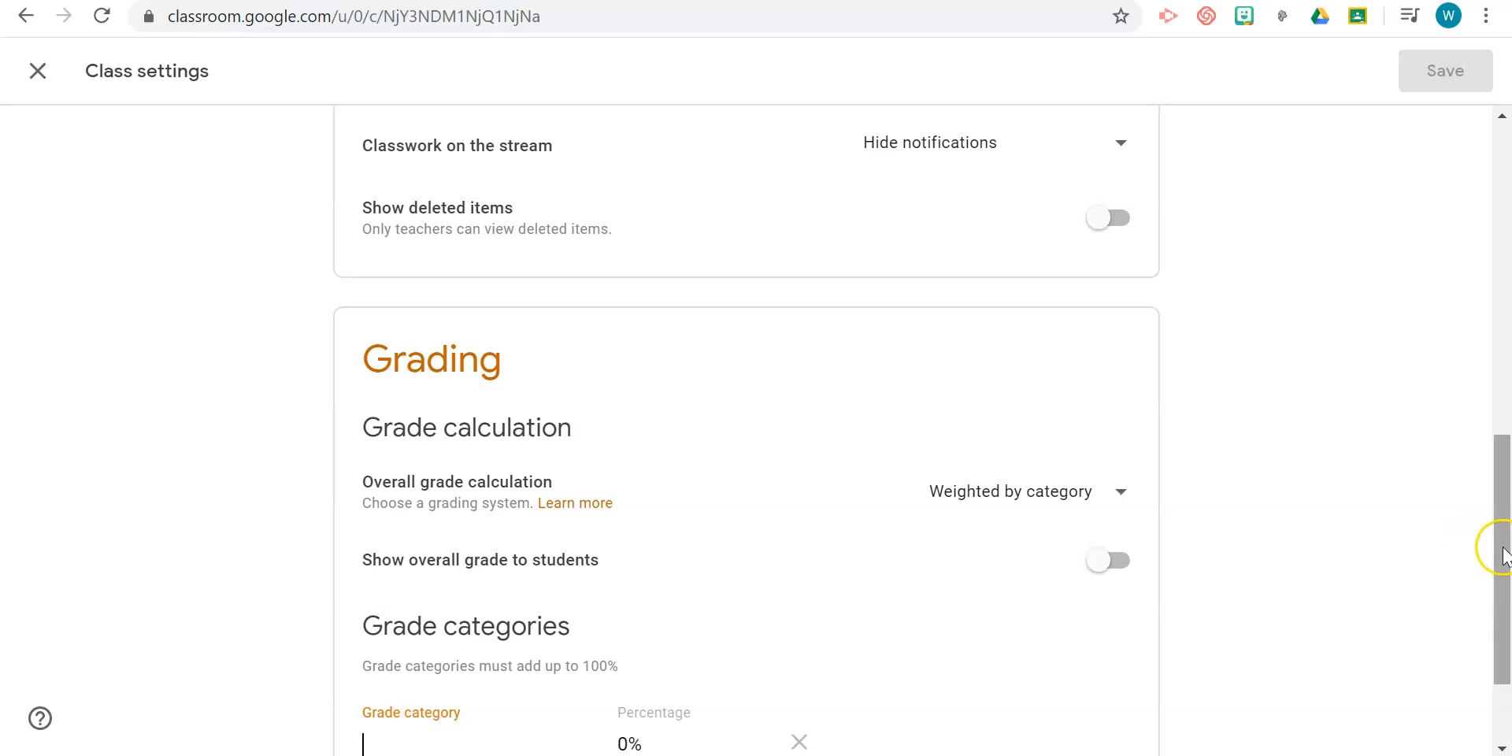
{"action": "scroll", "scroll_direction": "down", "scroll_amount": 3}
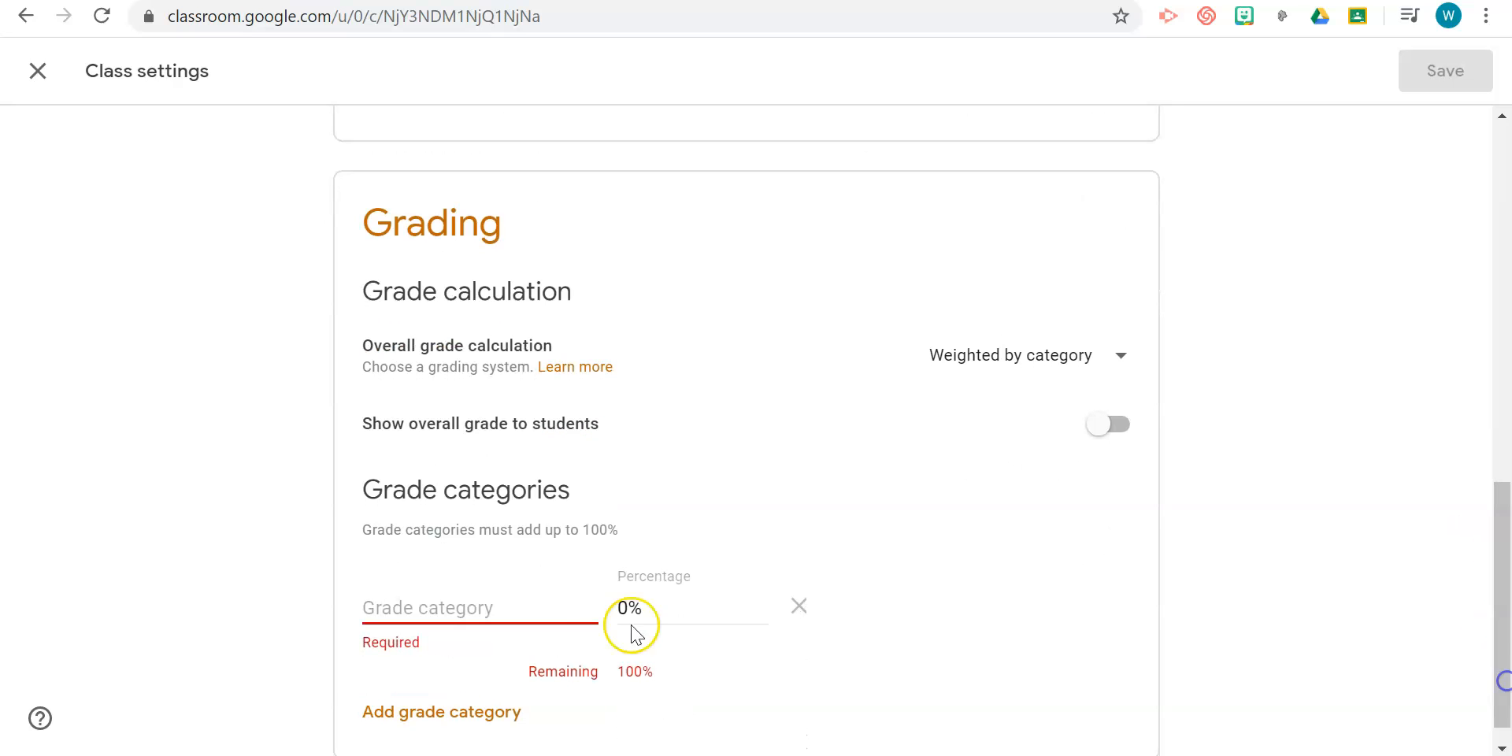
{"action": "left_click", "coordinate": [630, 608]}
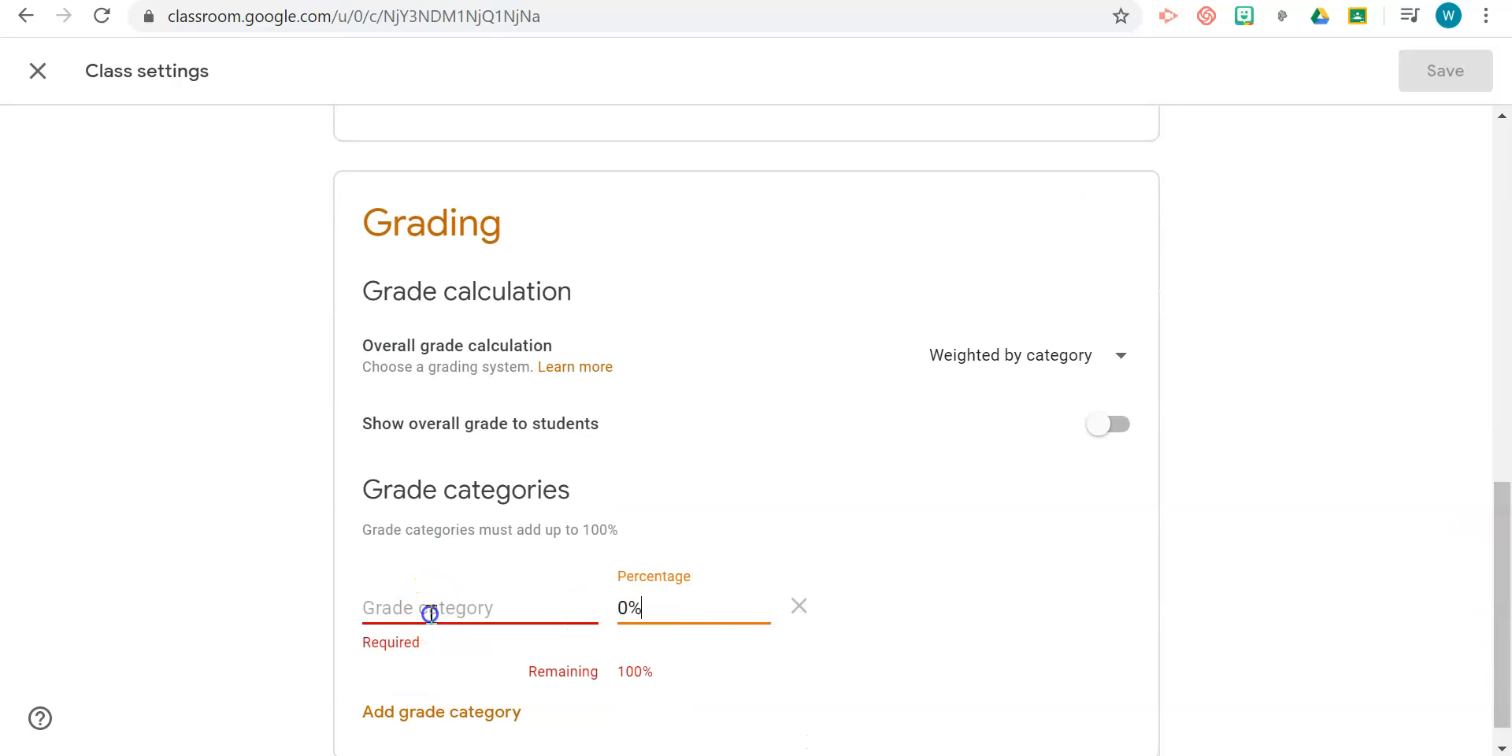
{"action": "type", "text": "Pe"}
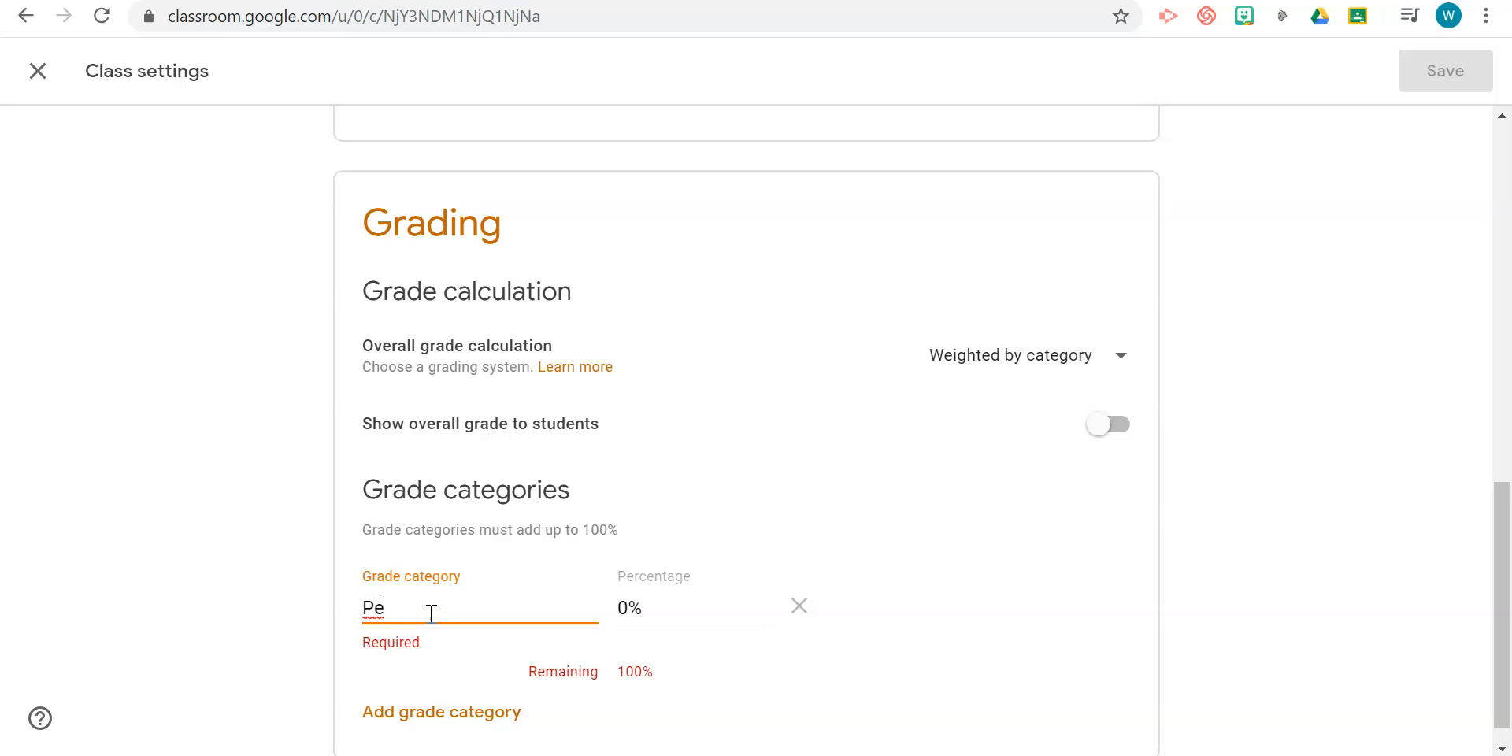
{"action": "type", "text": "r"}
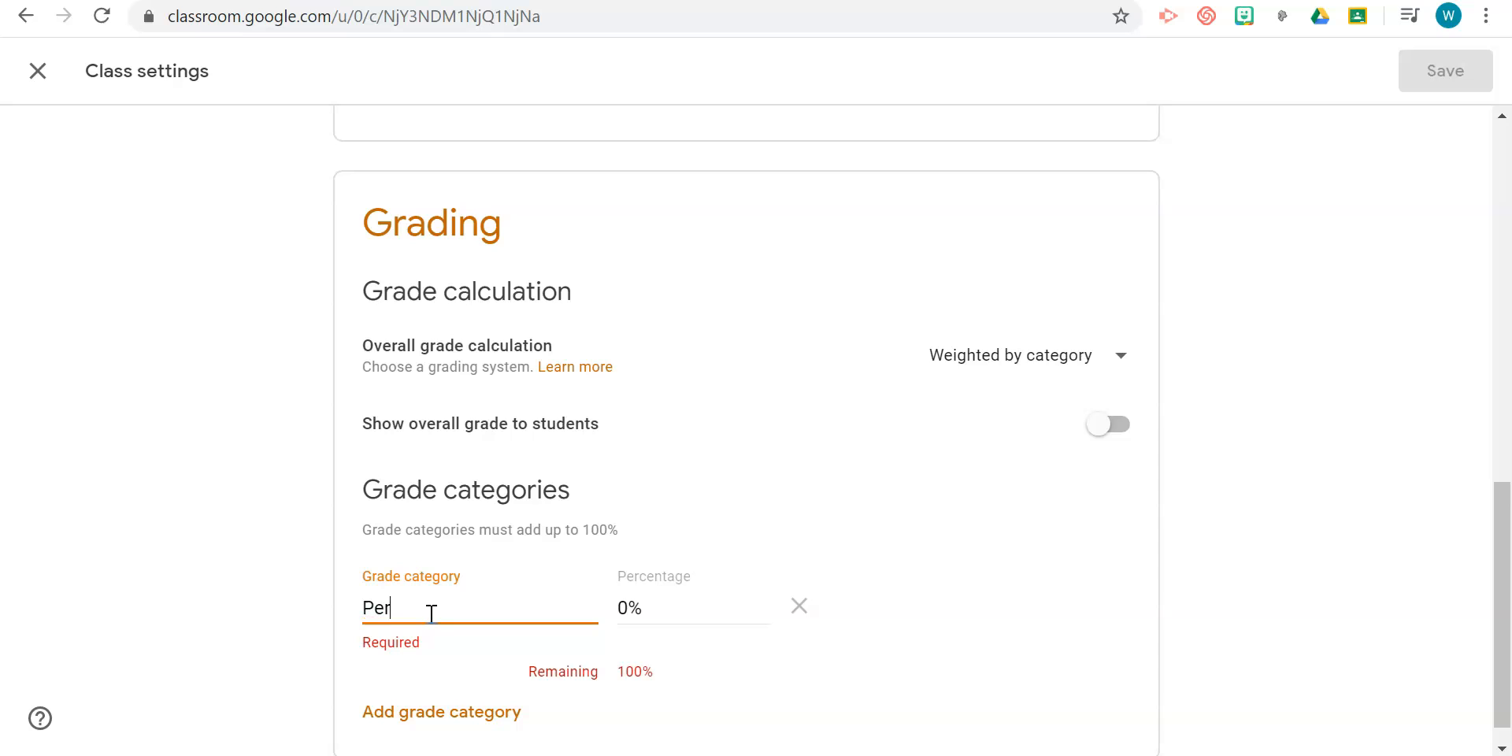
{"action": "type", "text": "formance Task"}
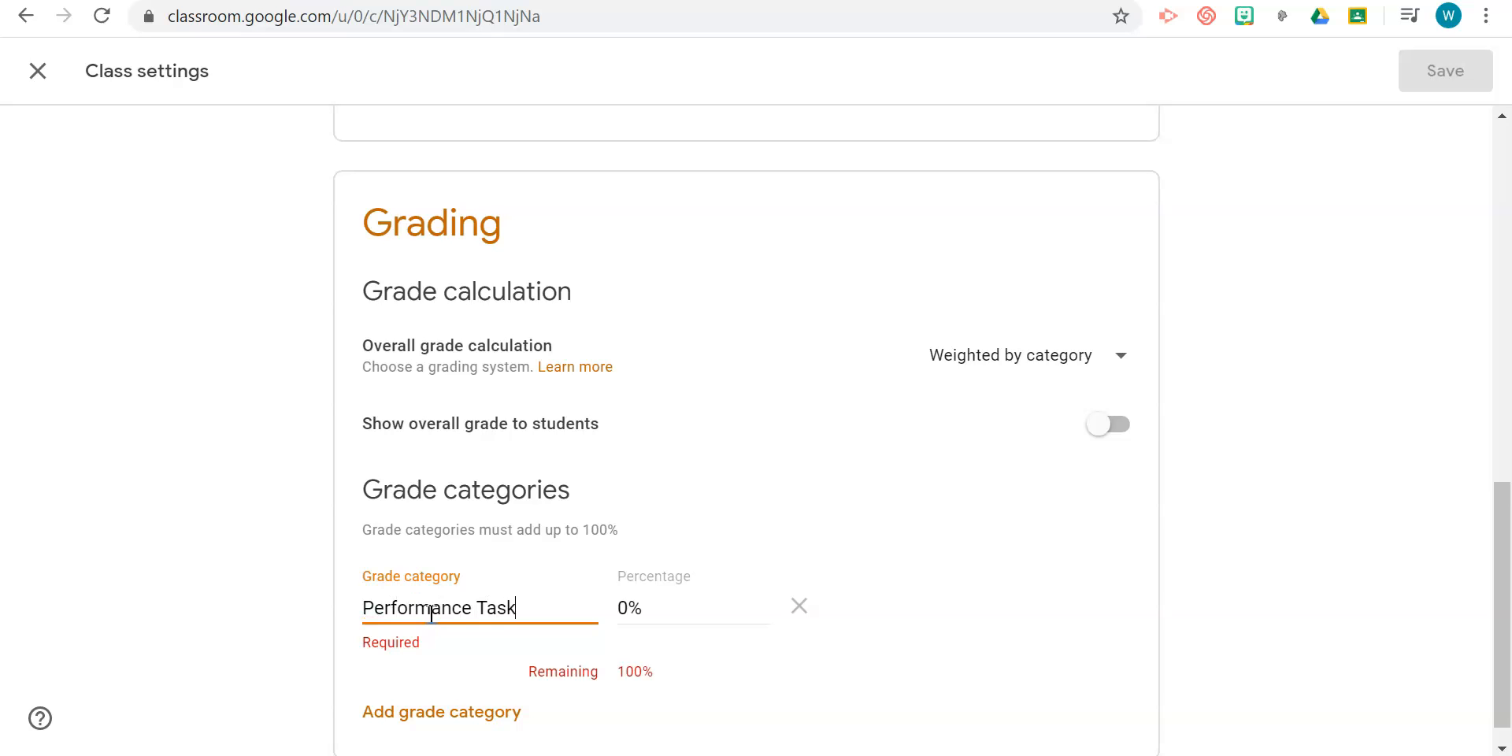
{"action": "left_click", "coordinate": [655, 608]}
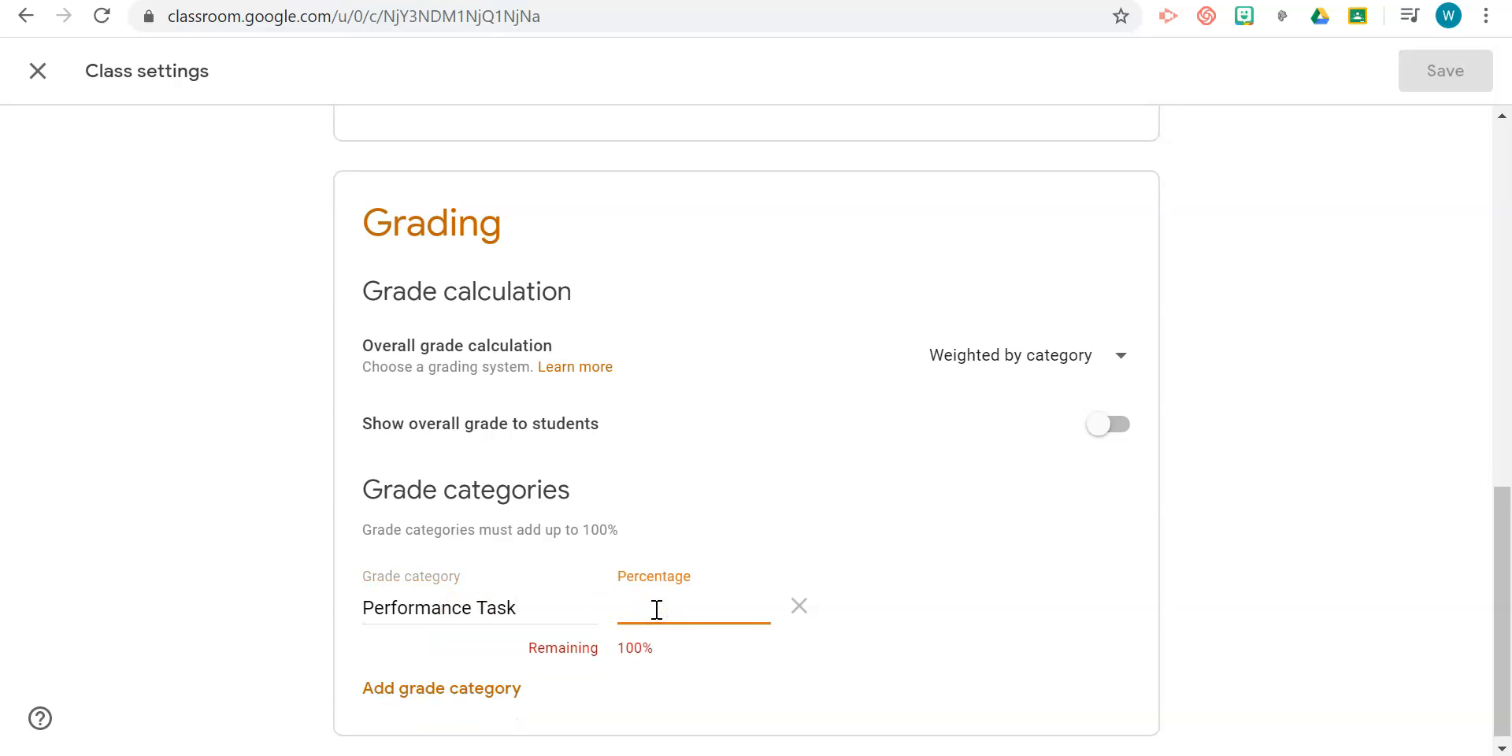
{"action": "type", "text": "40"}
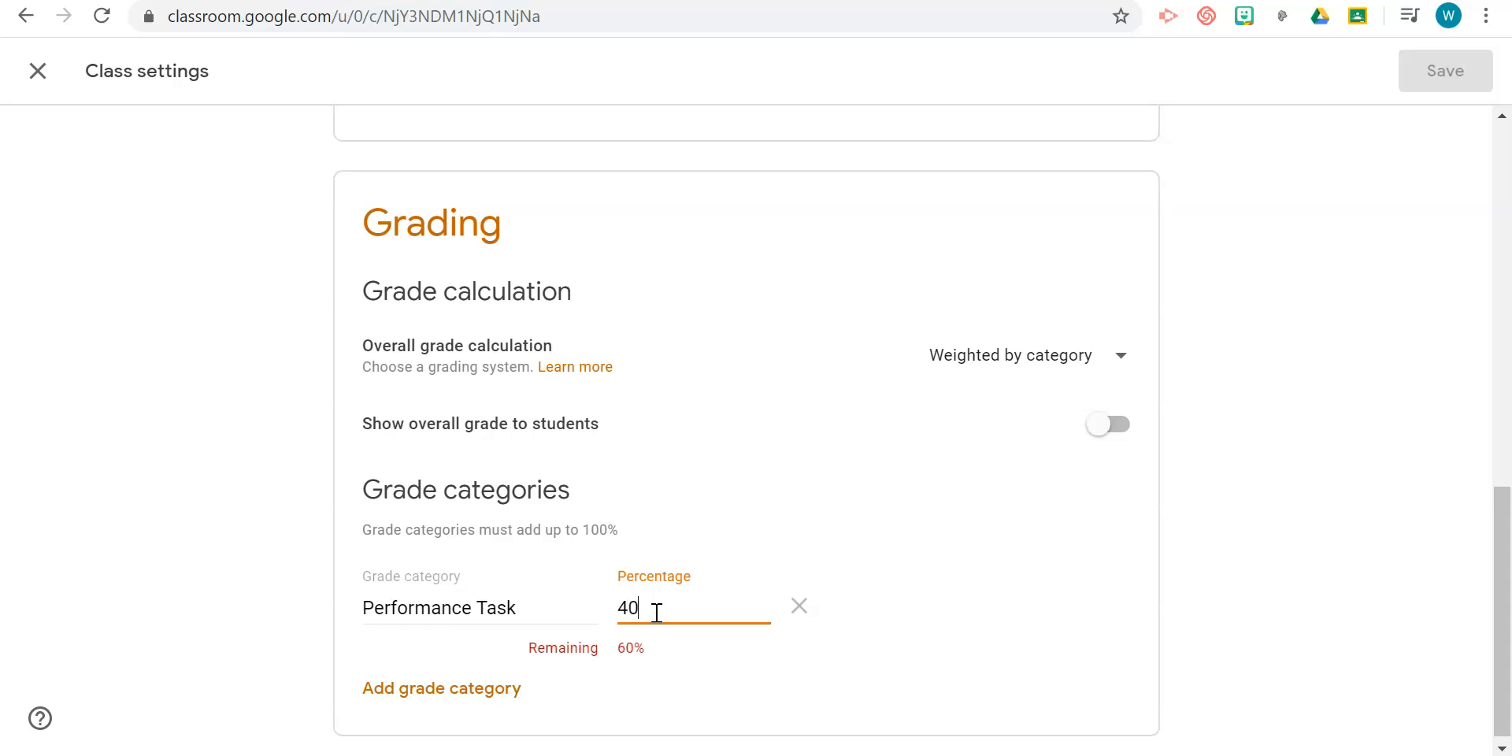
Add grade category "Formative Assessment" weighted at 20%.
{"action": "left_click", "coordinate": [441, 687]}
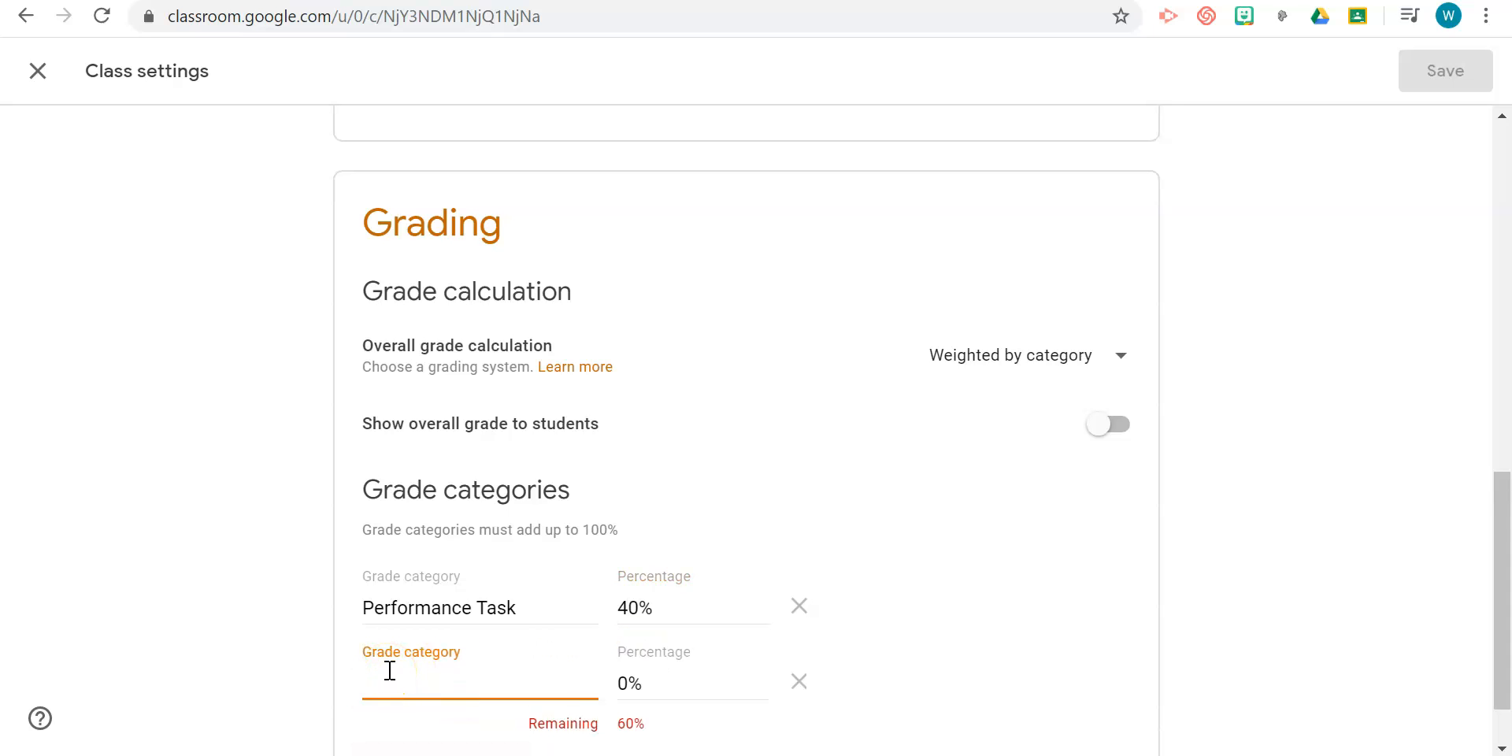
{"action": "type", "text": "Fr"}
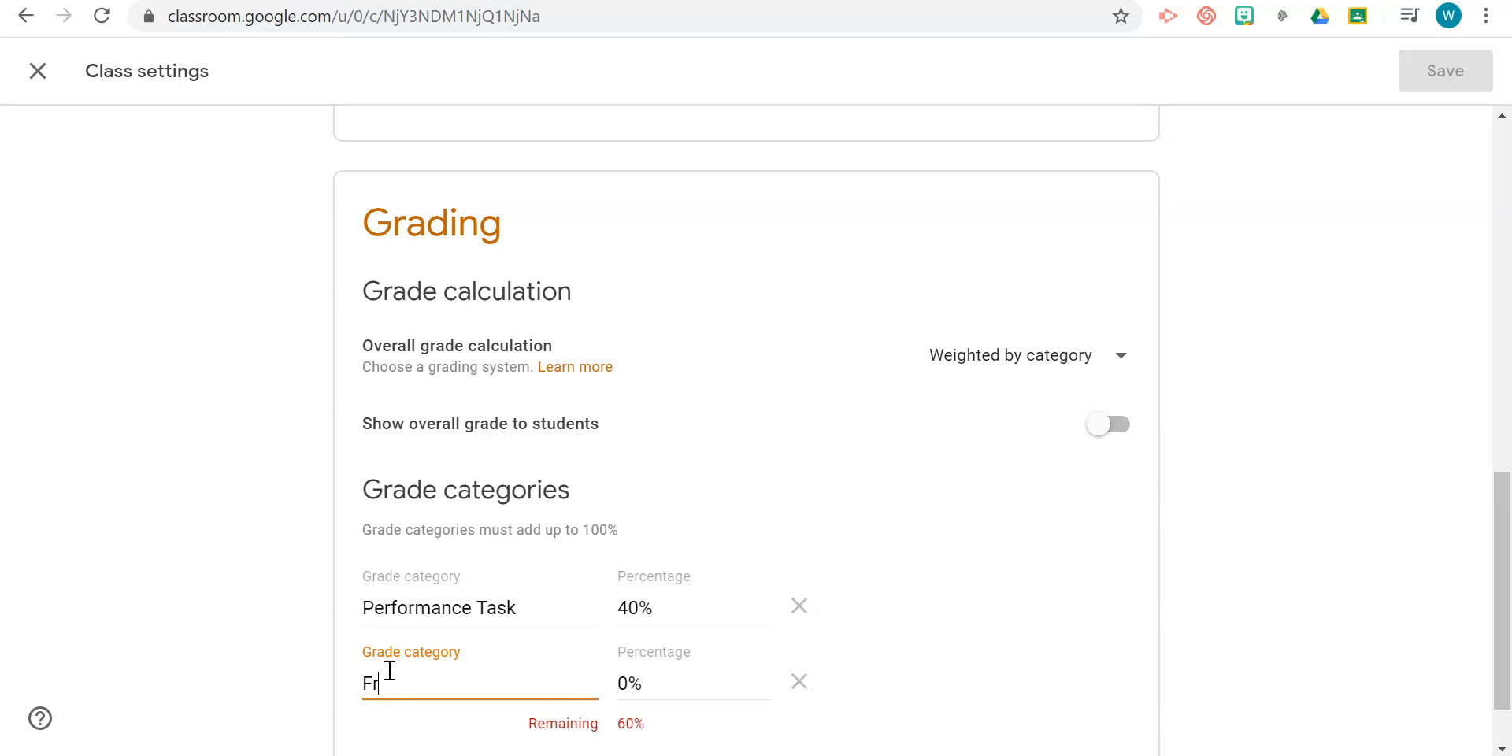
{"action": "type", "text": "ormati"}
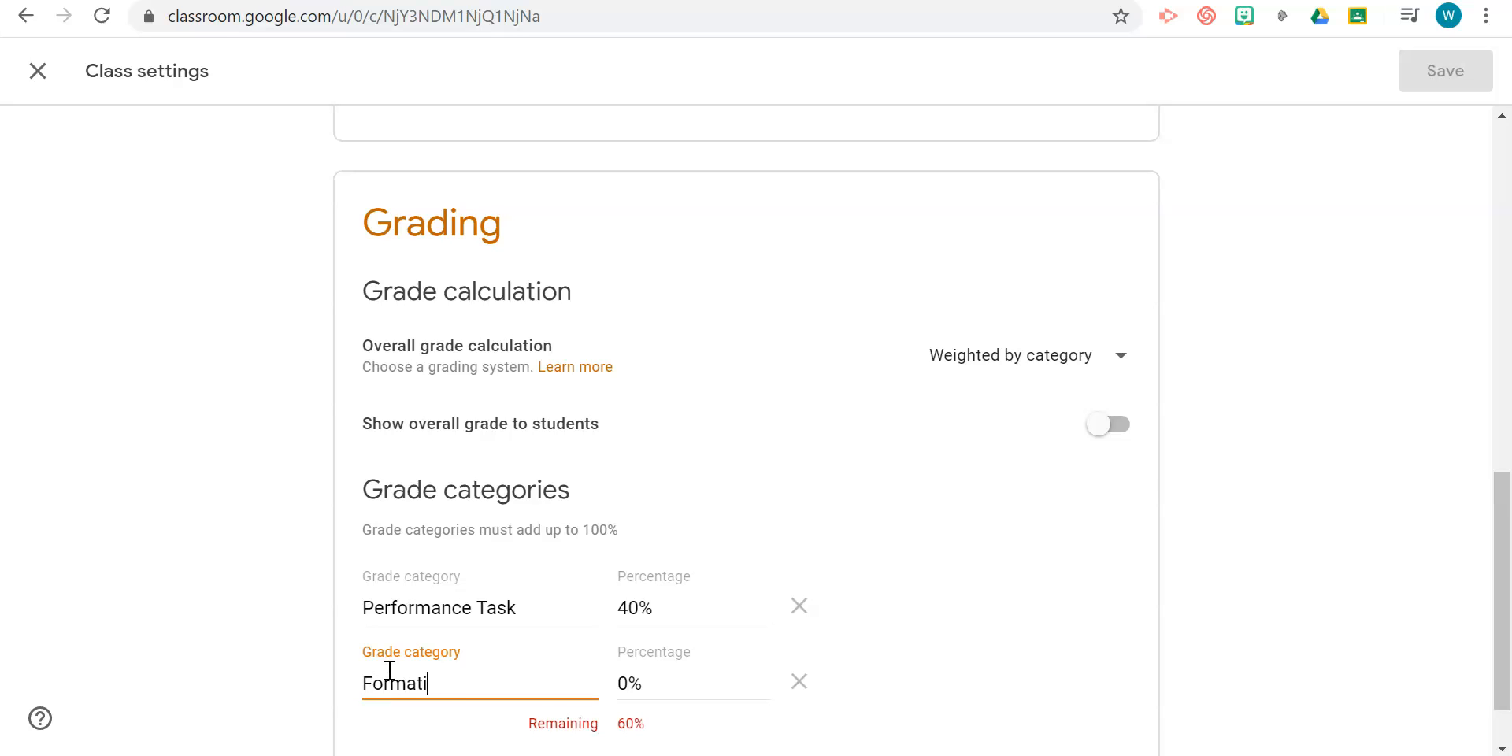
{"action": "type", "text": "ve Assess"}
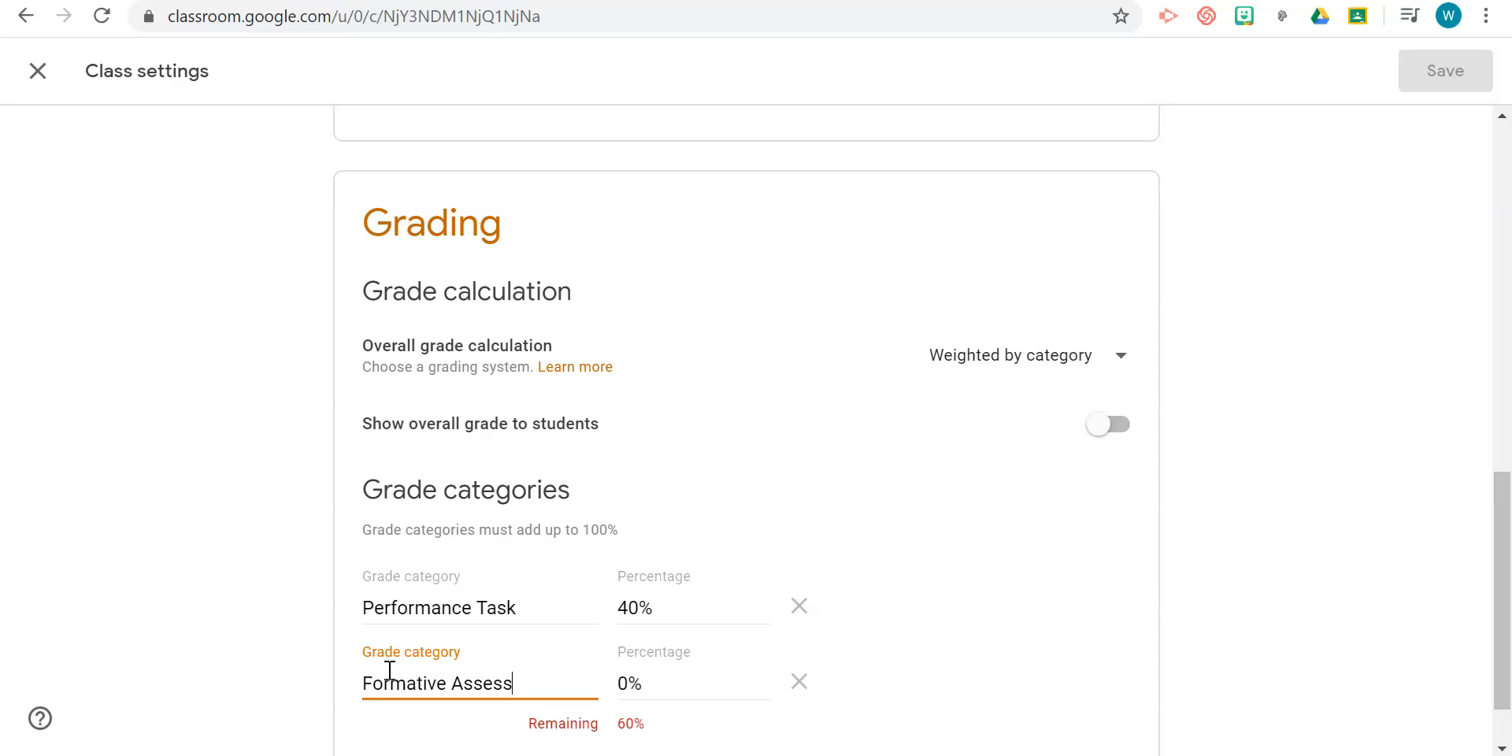
{"action": "type", "text": "m"}
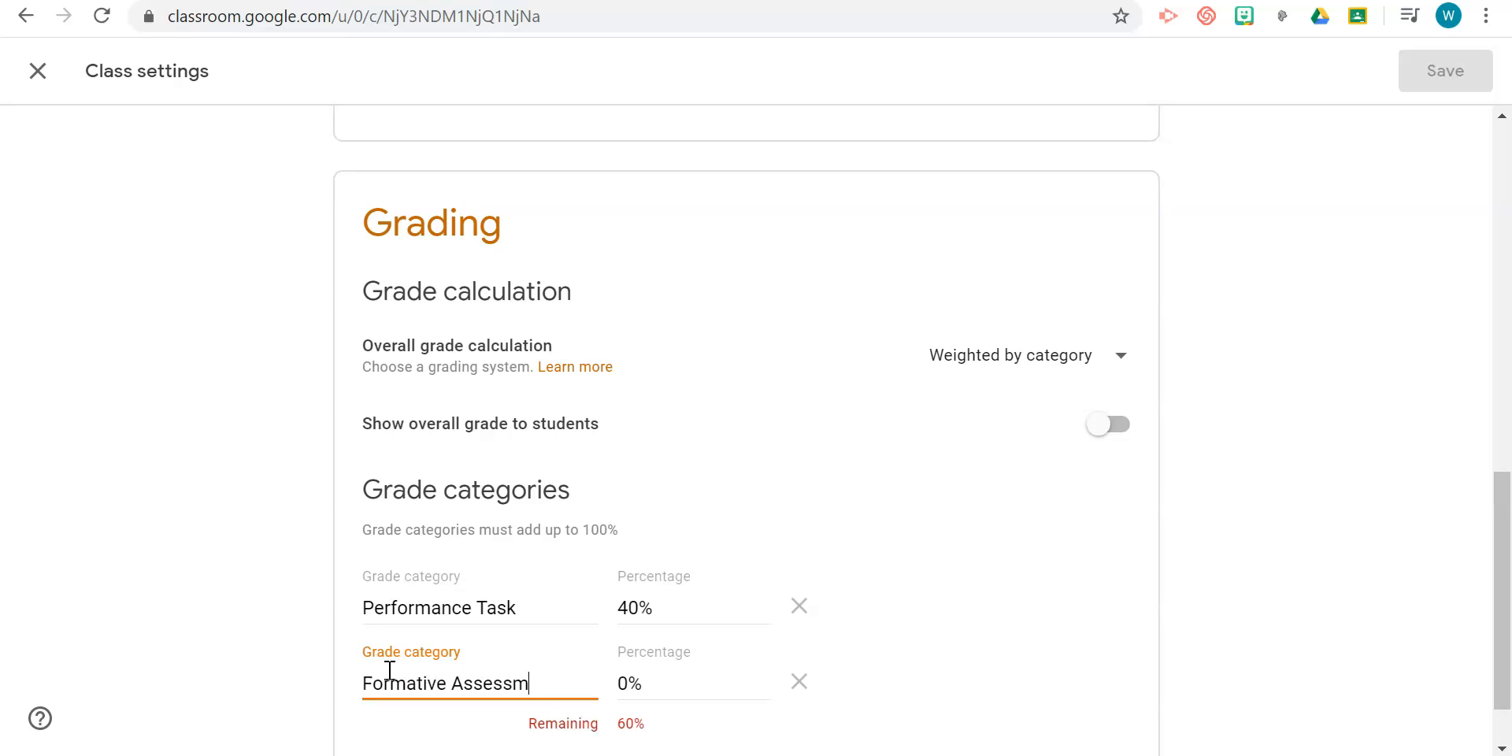
{"action": "type", "text": "ent"}
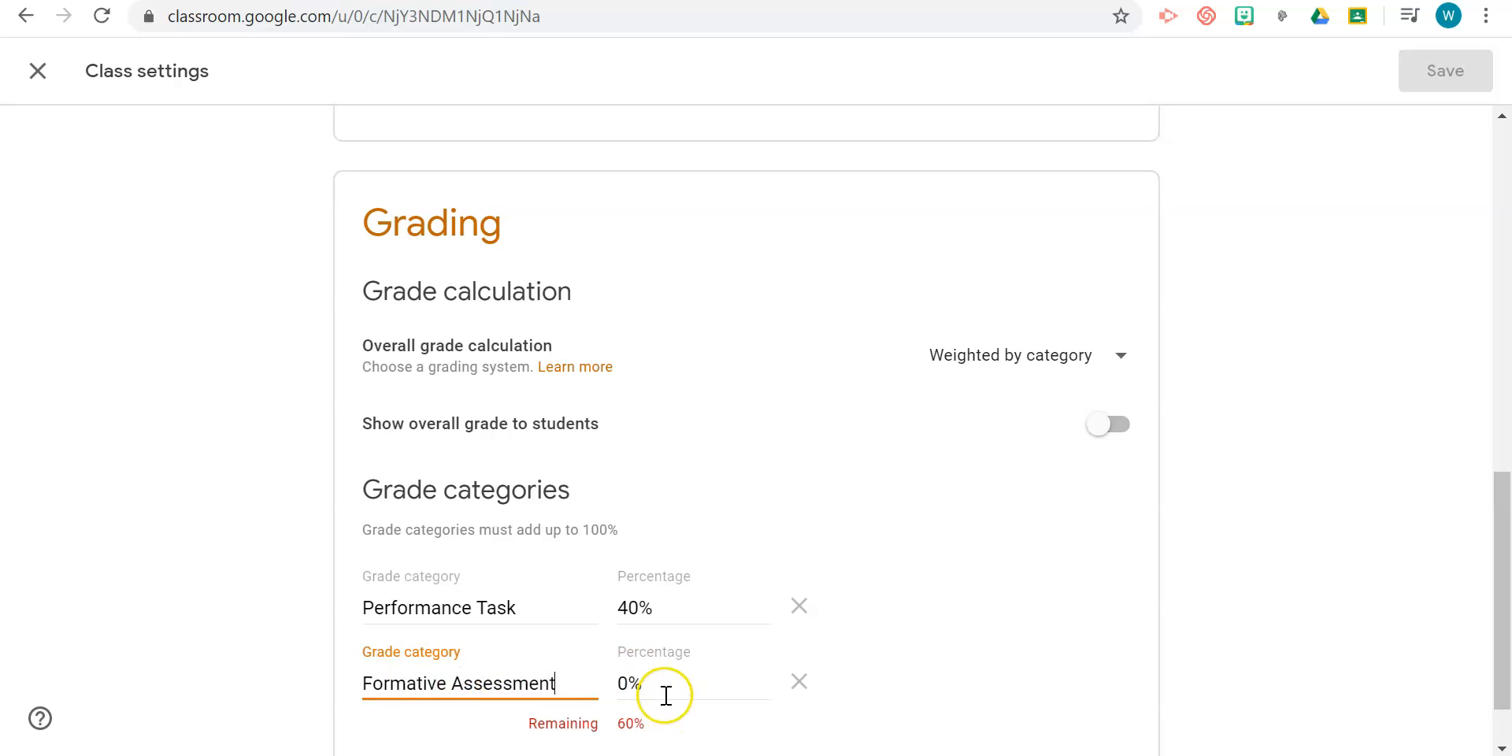
{"action": "type", "text": "2"}
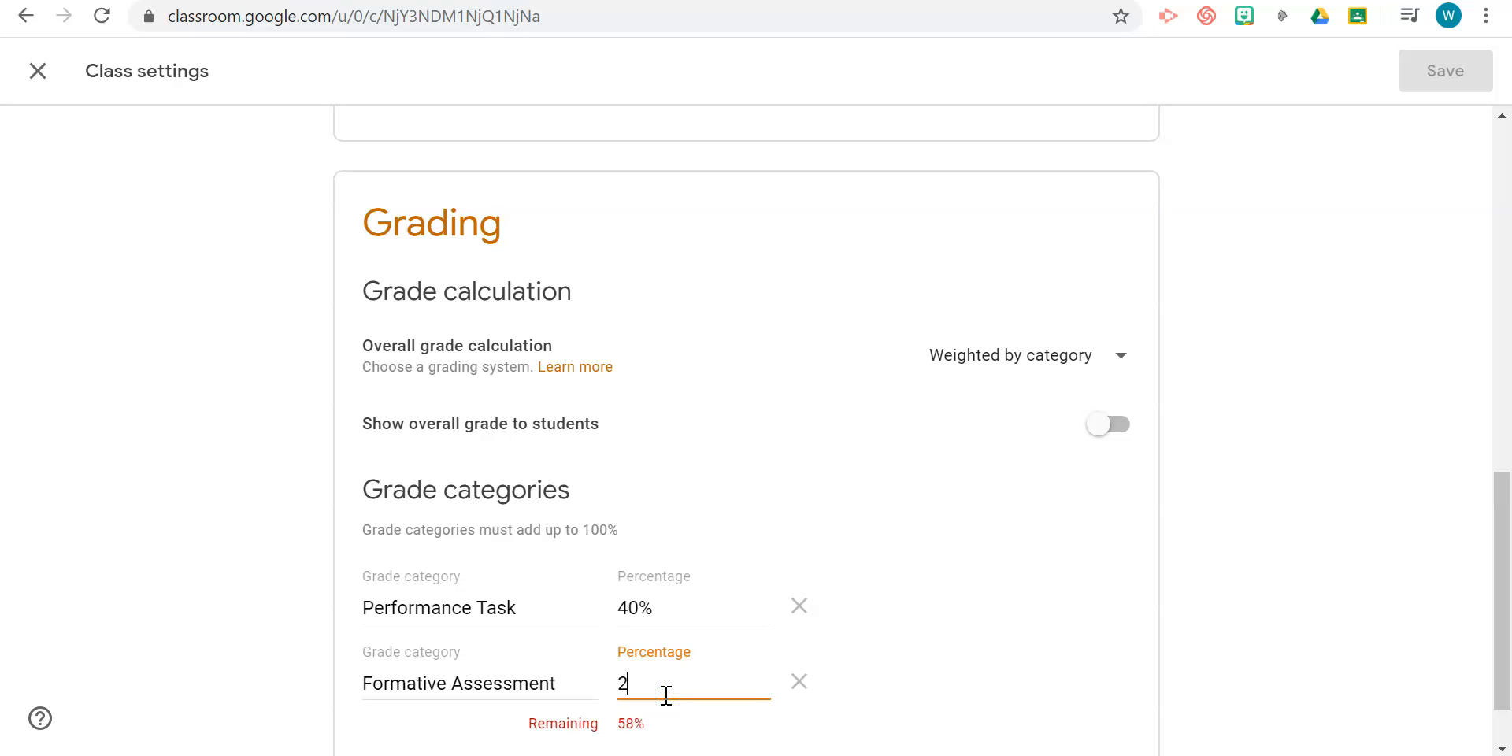
{"action": "type", "text": "0%"}
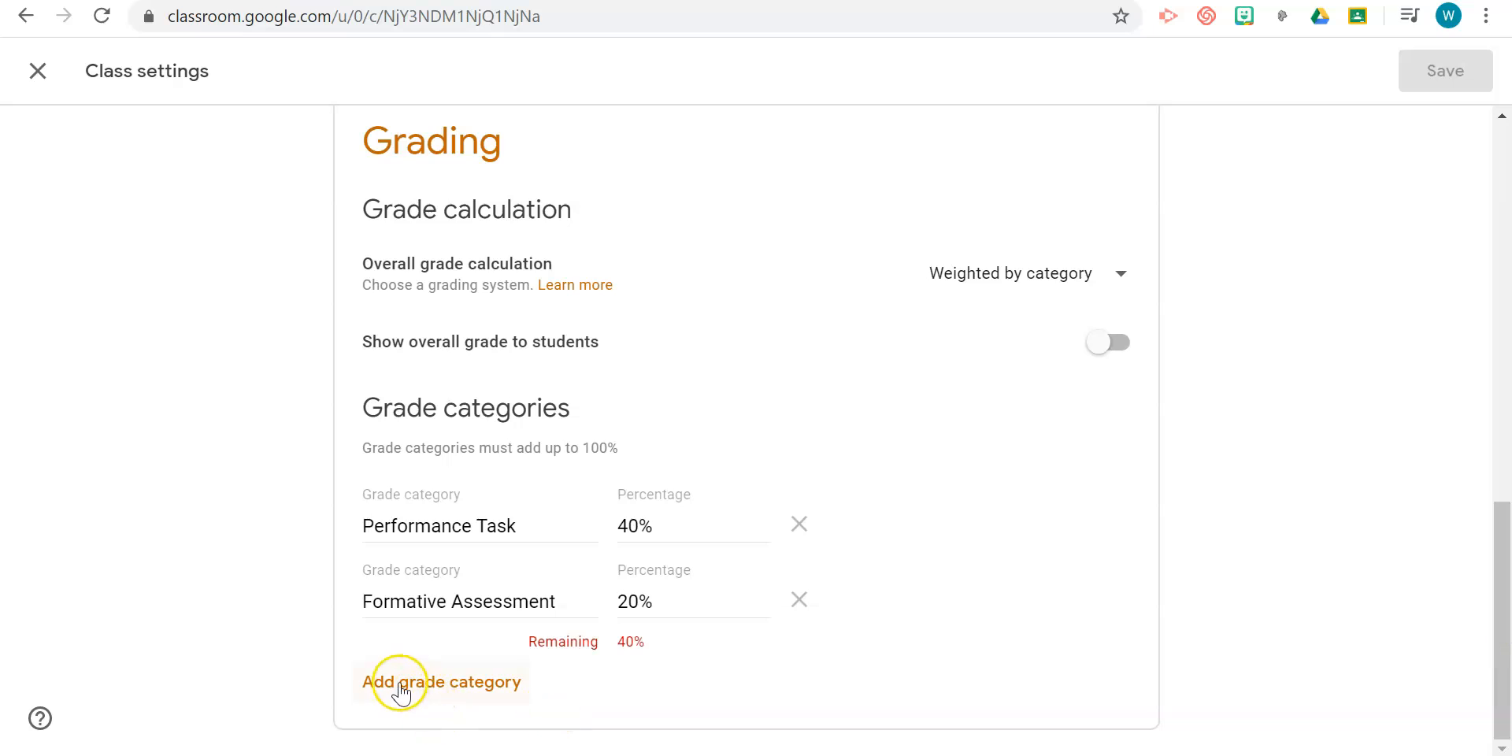
Add grade category "Summative Assessment" weighted at 40%.
{"action": "left_click", "coordinate": [439, 682]}
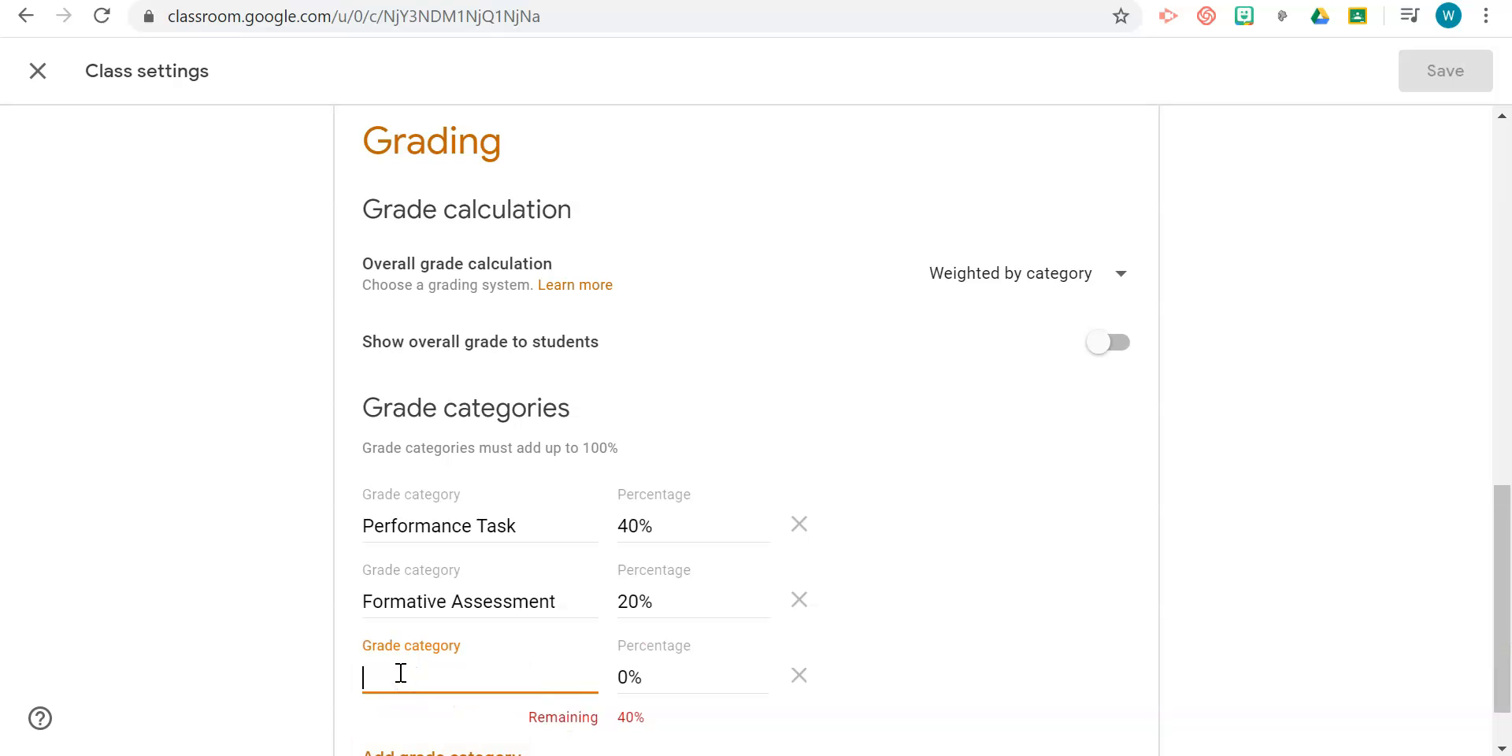
{"action": "type", "text": "Summative A"}
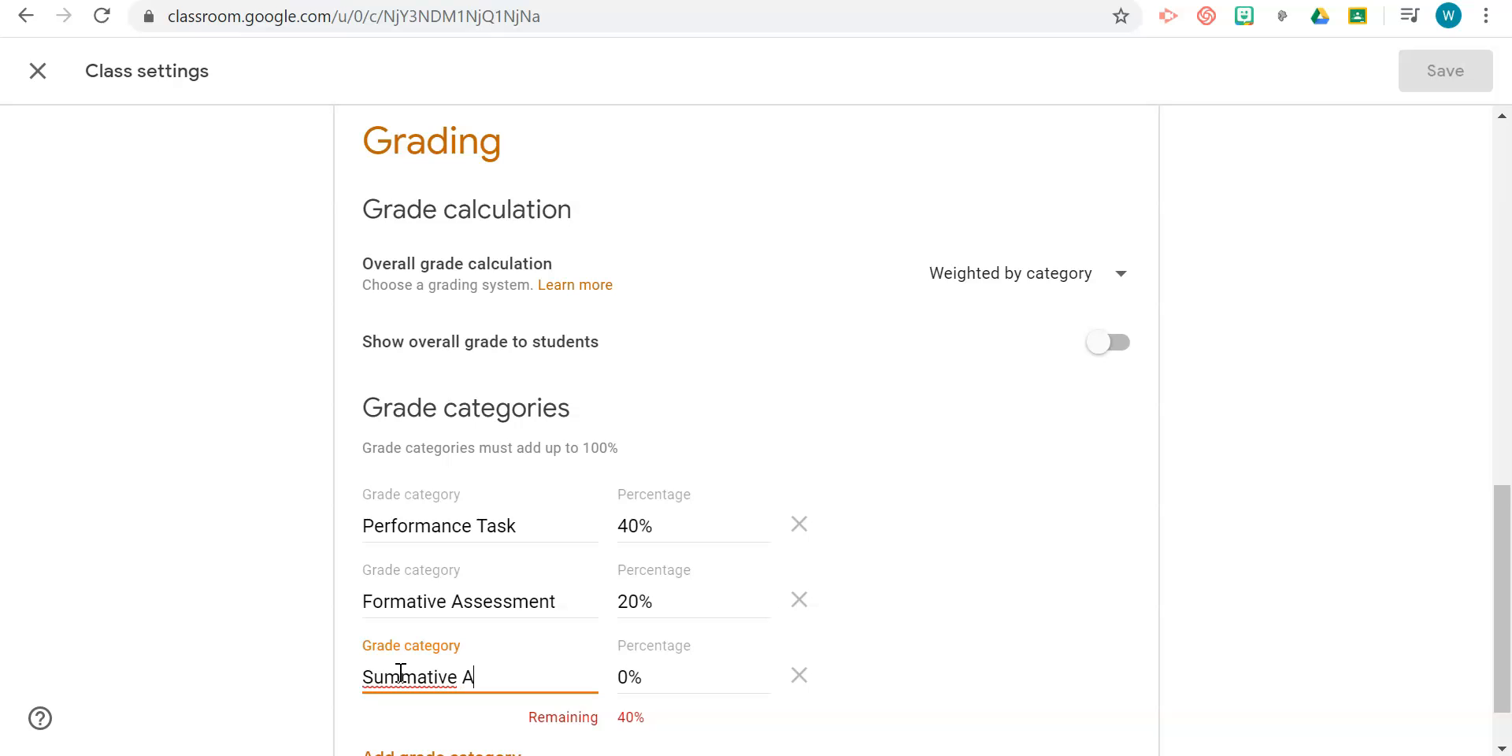
{"action": "type", "text": "ssessment"}
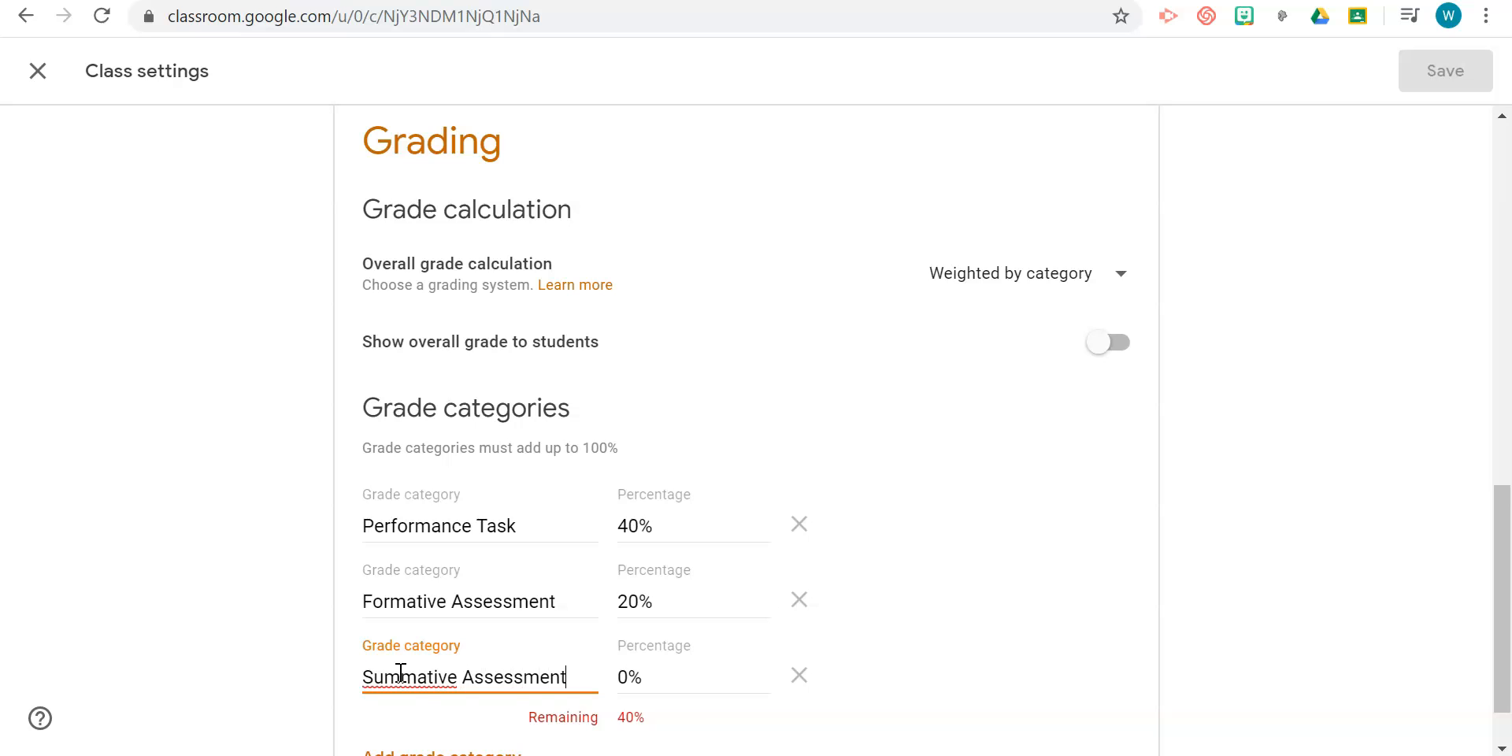
{"action": "left_click", "coordinate": [646, 677]}
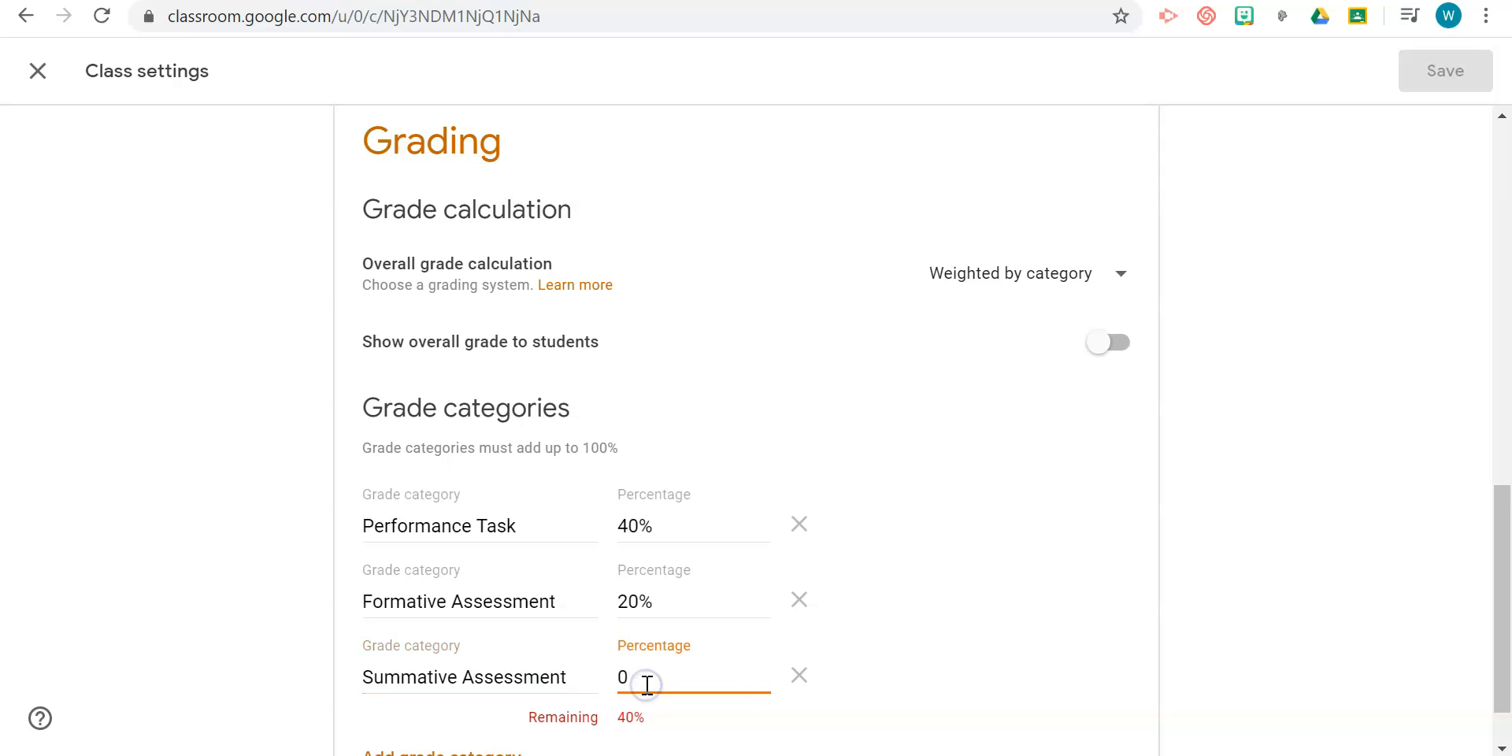
{"action": "type", "text": "4"}
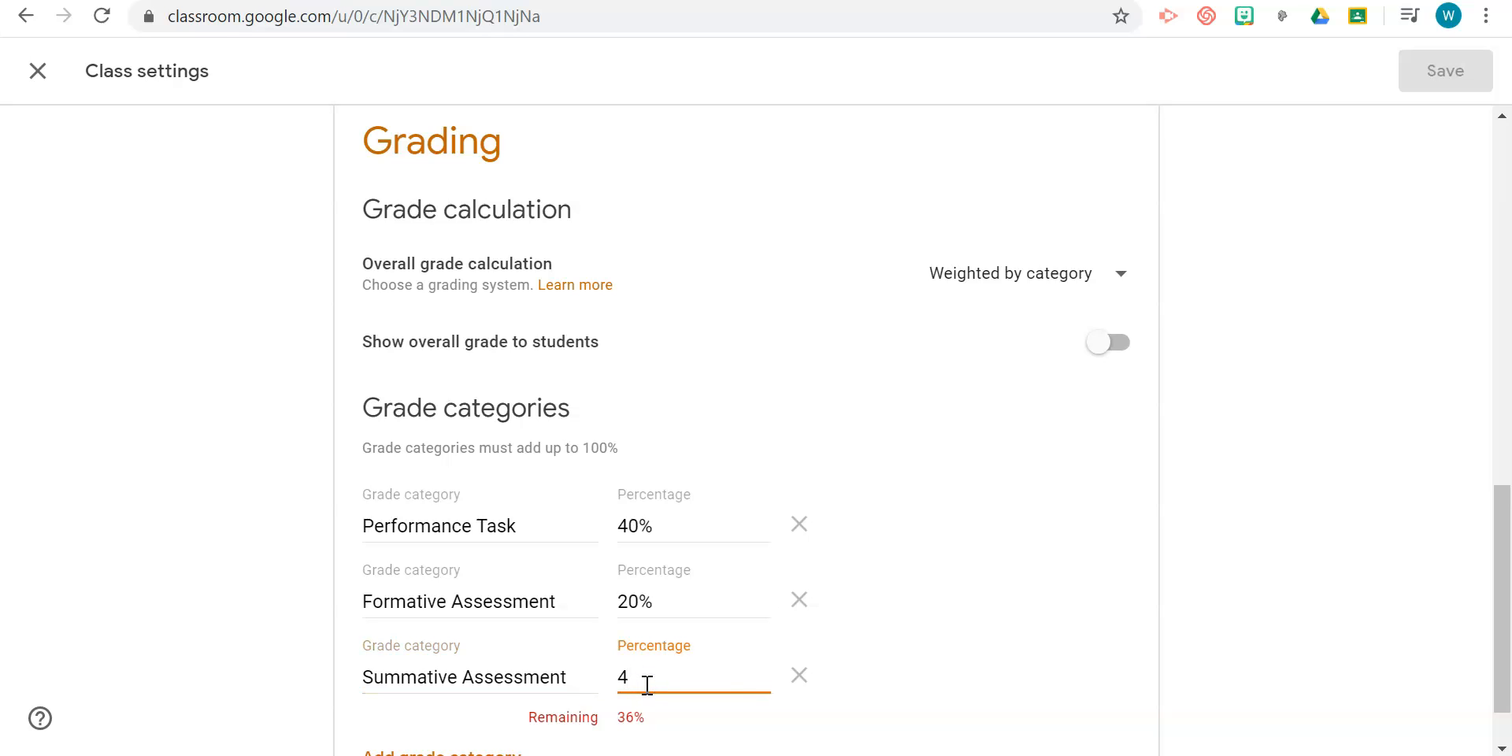
{"action": "type", "text": "0"}
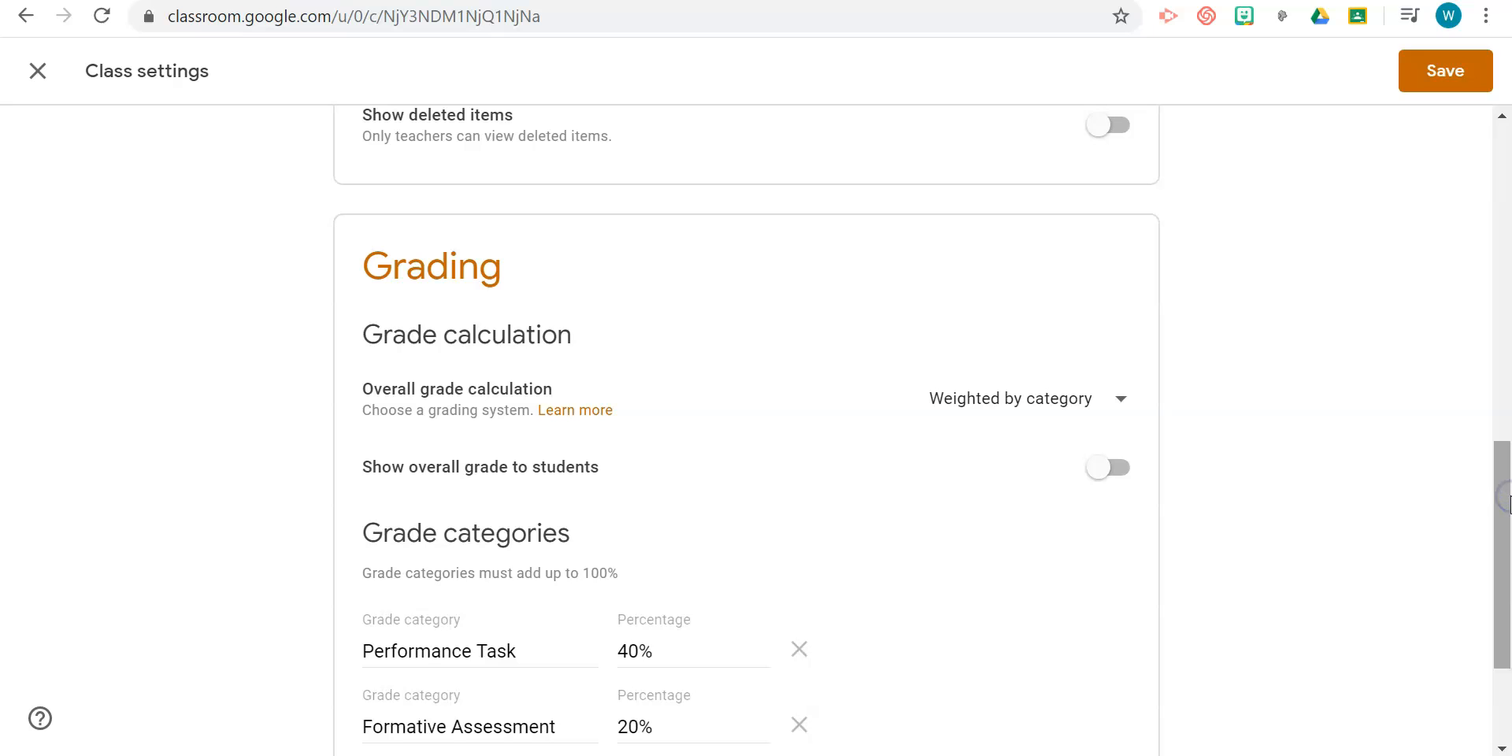
Save the class settings and return to the Tutorial class stream.
{"action": "left_click", "coordinate": [1446, 69]}
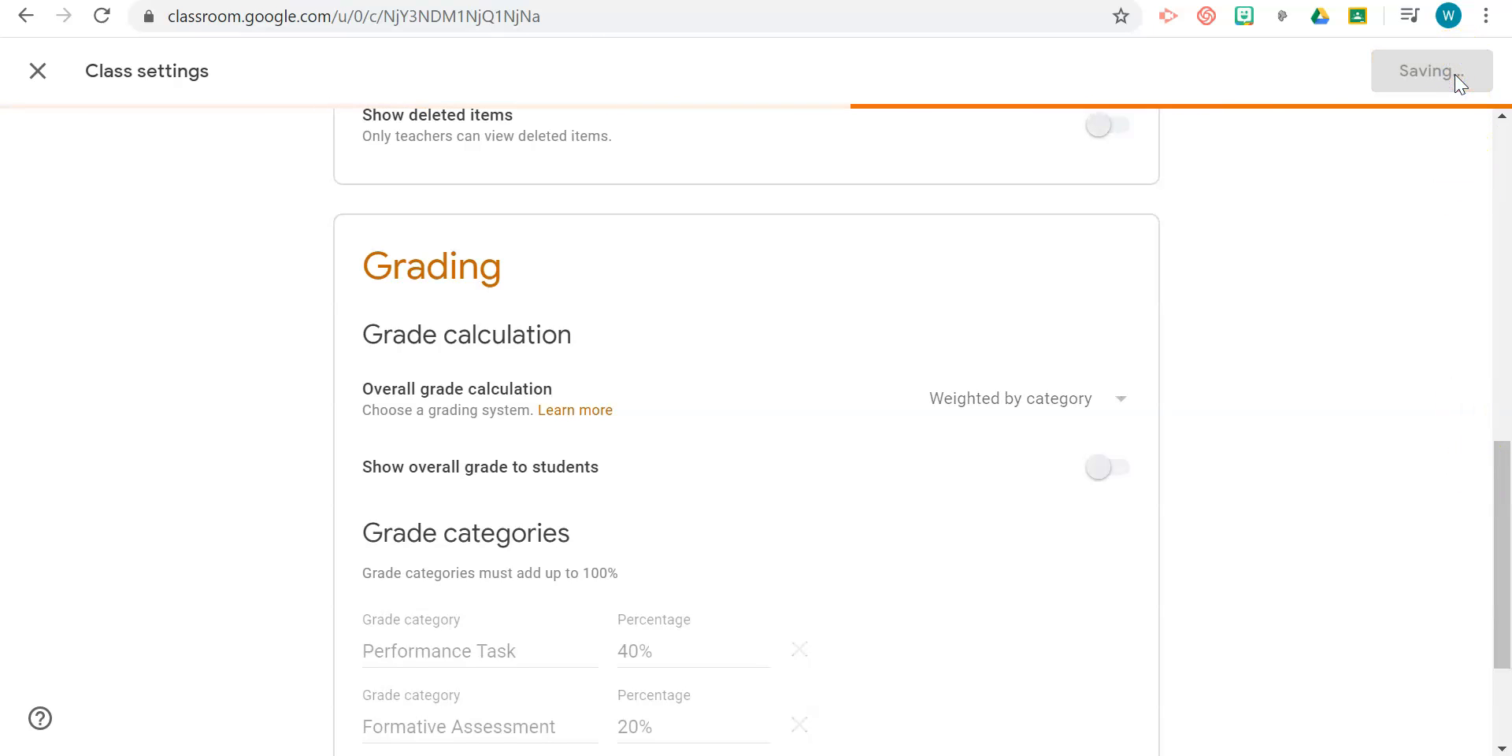
{"action": "left_click", "coordinate": [38, 69]}
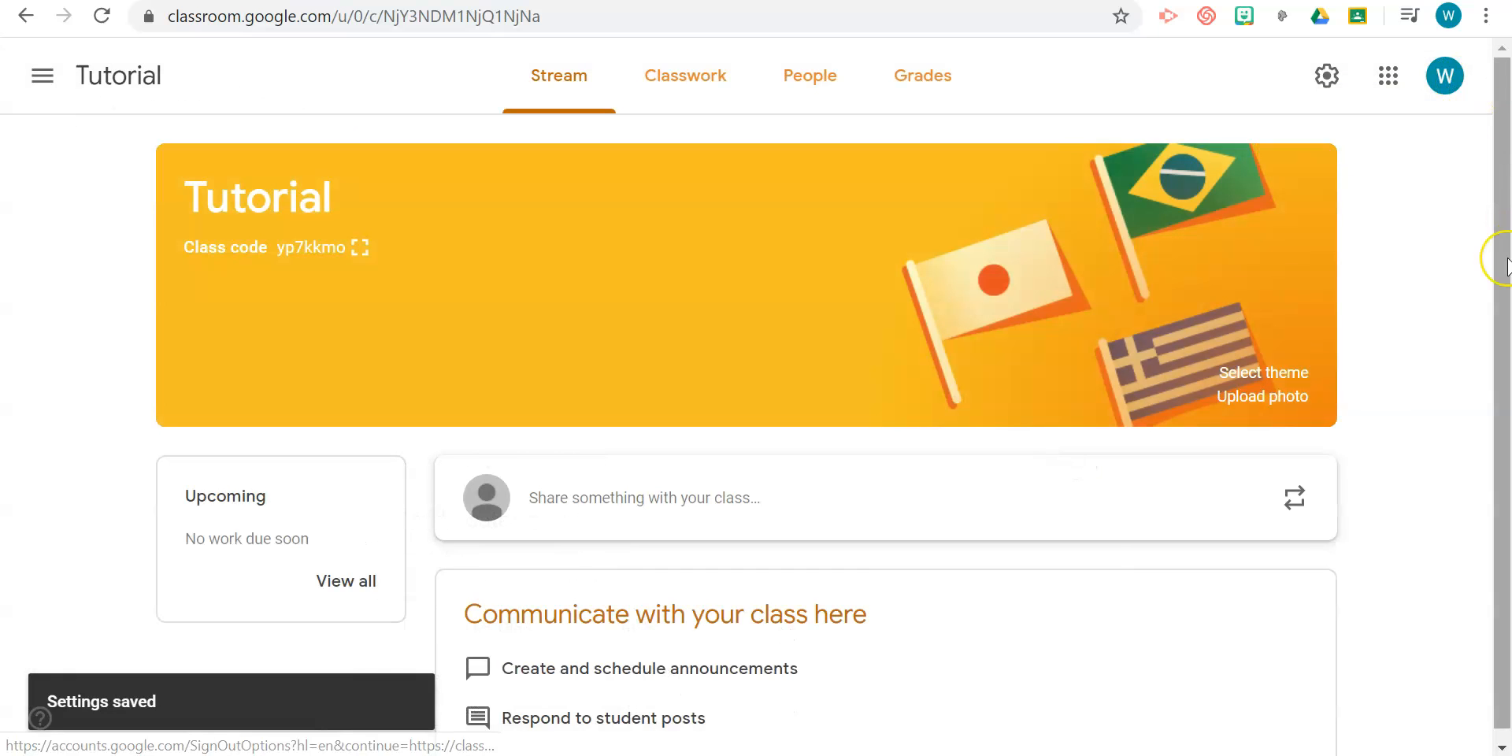
{"action": "mouse_move", "coordinate": [735, 22]}
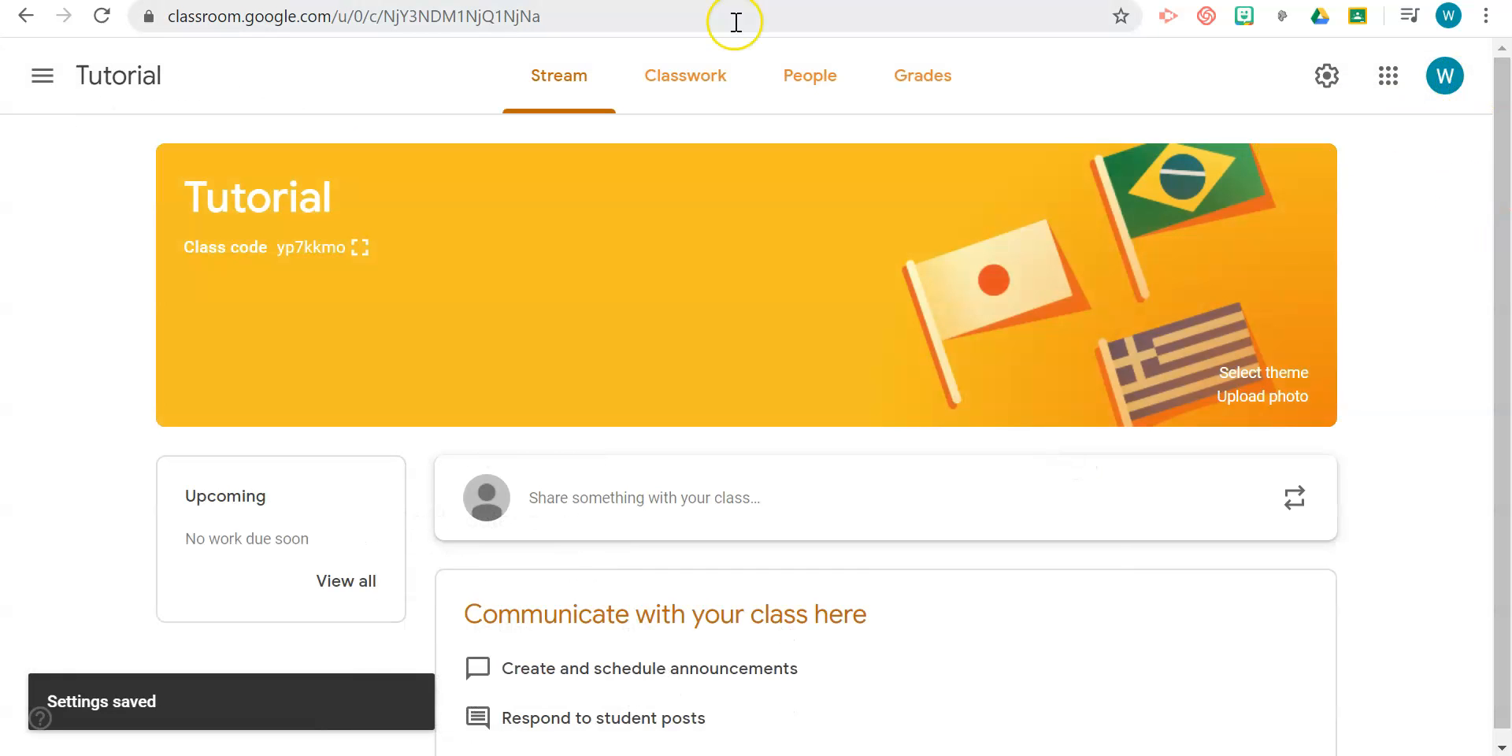